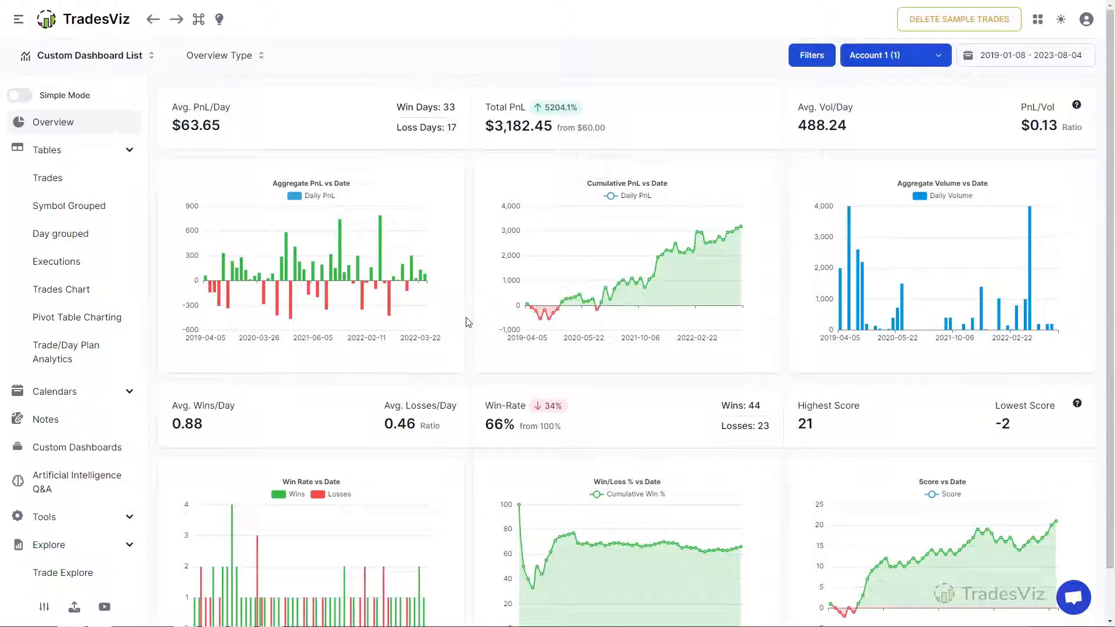
mouse_move(456, 274)
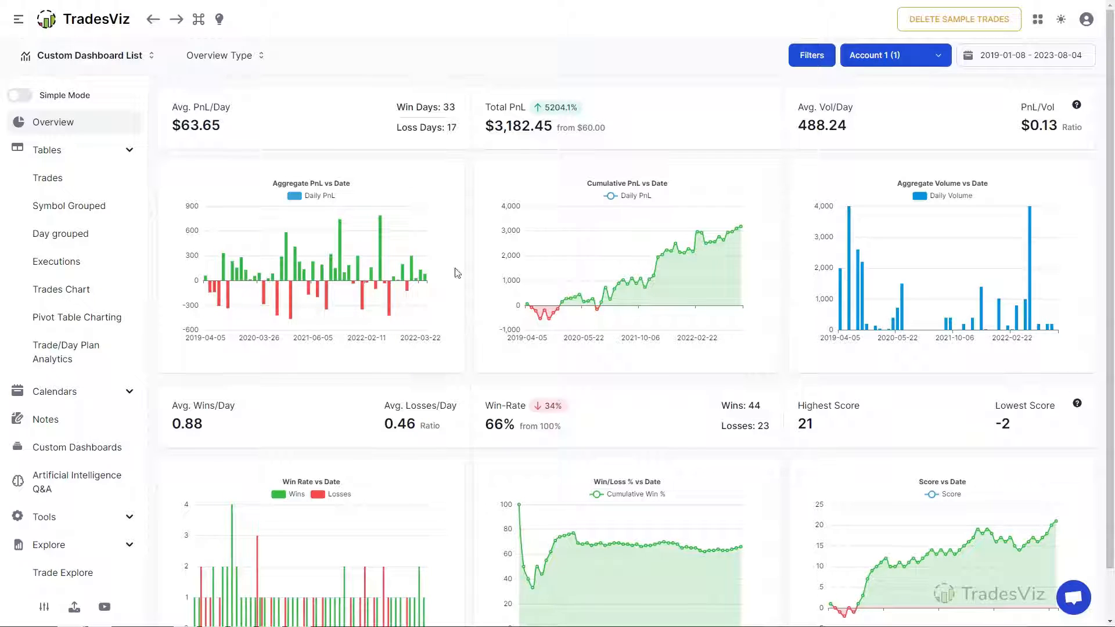
mouse_move(47, 177)
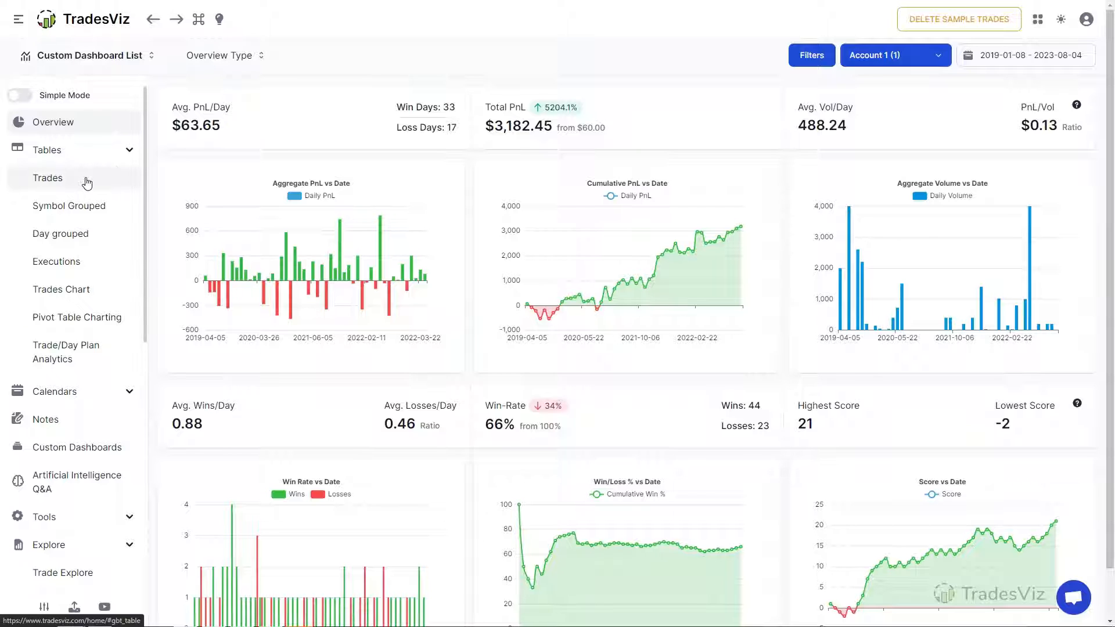
- Show the Trades table listing the account's NVDA, AAPL, ESM22.FUT and MSFT trades
click(47, 177)
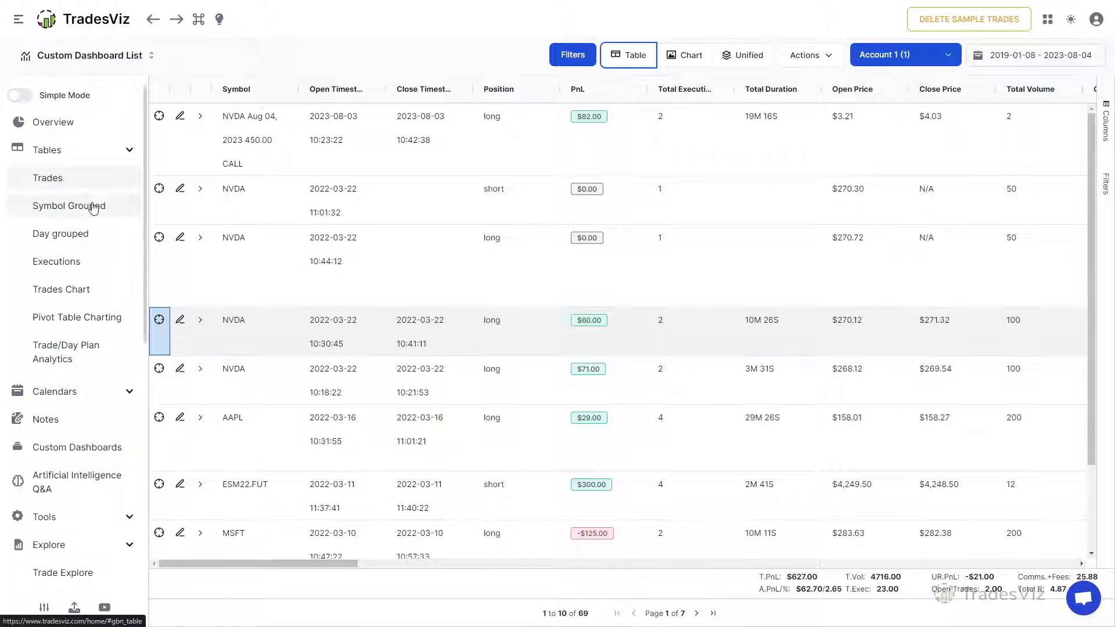
click(68, 206)
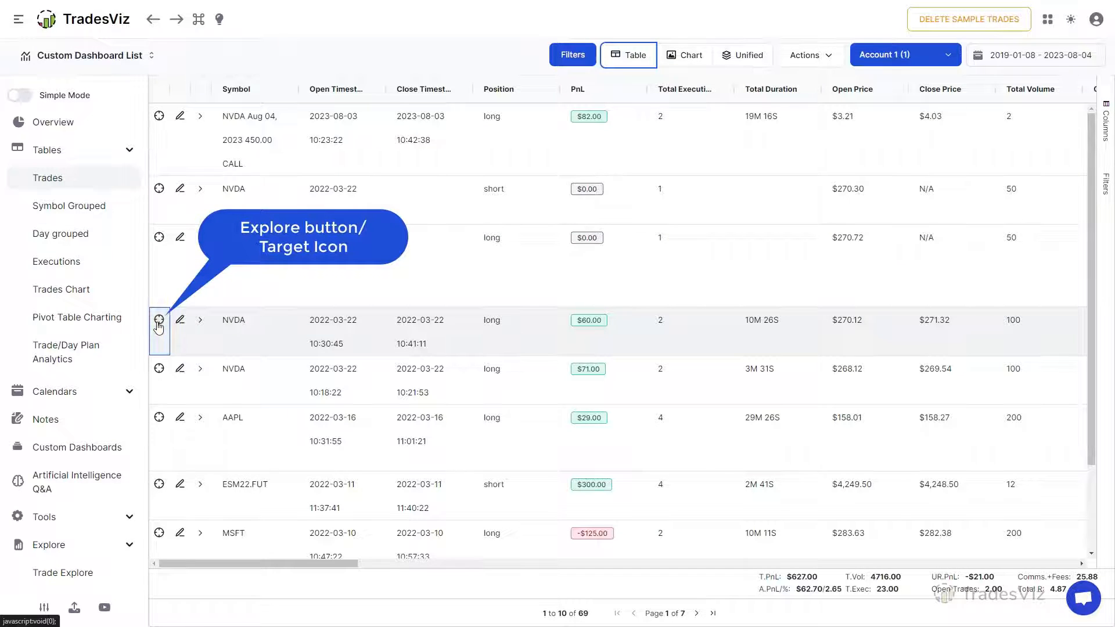
click(158, 320)
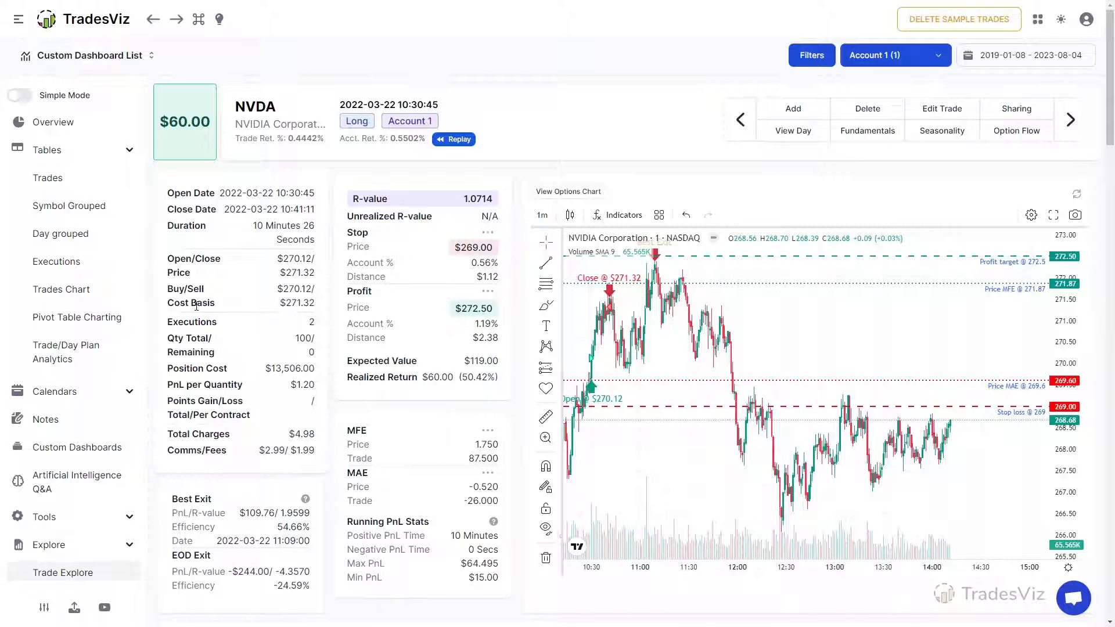
mouse_move(804, 323)
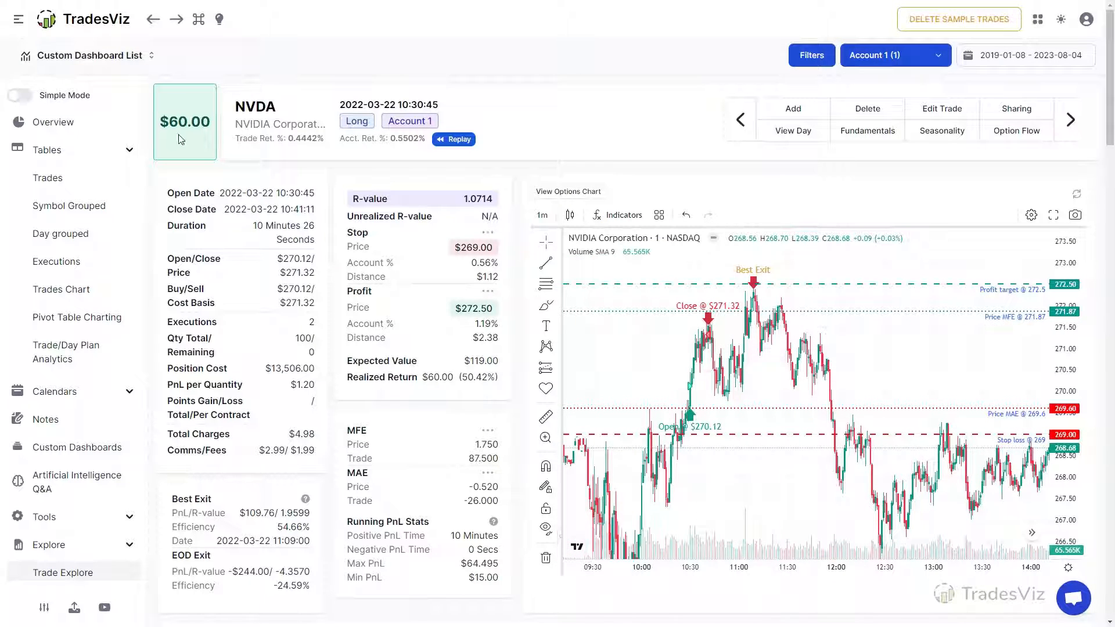
click(184, 120)
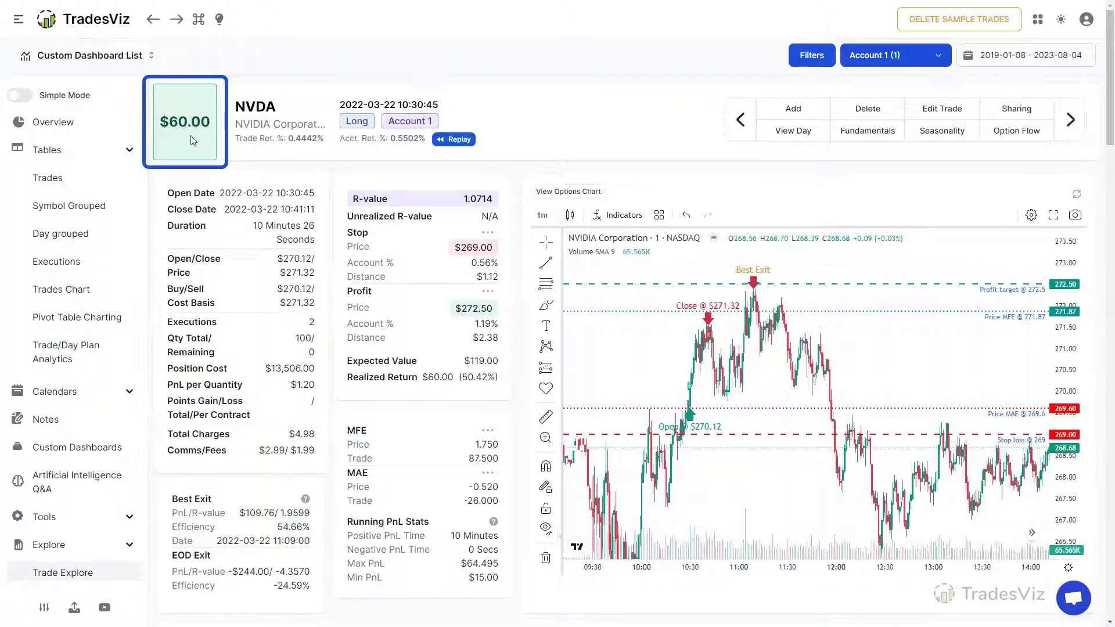
mouse_move(280, 124)
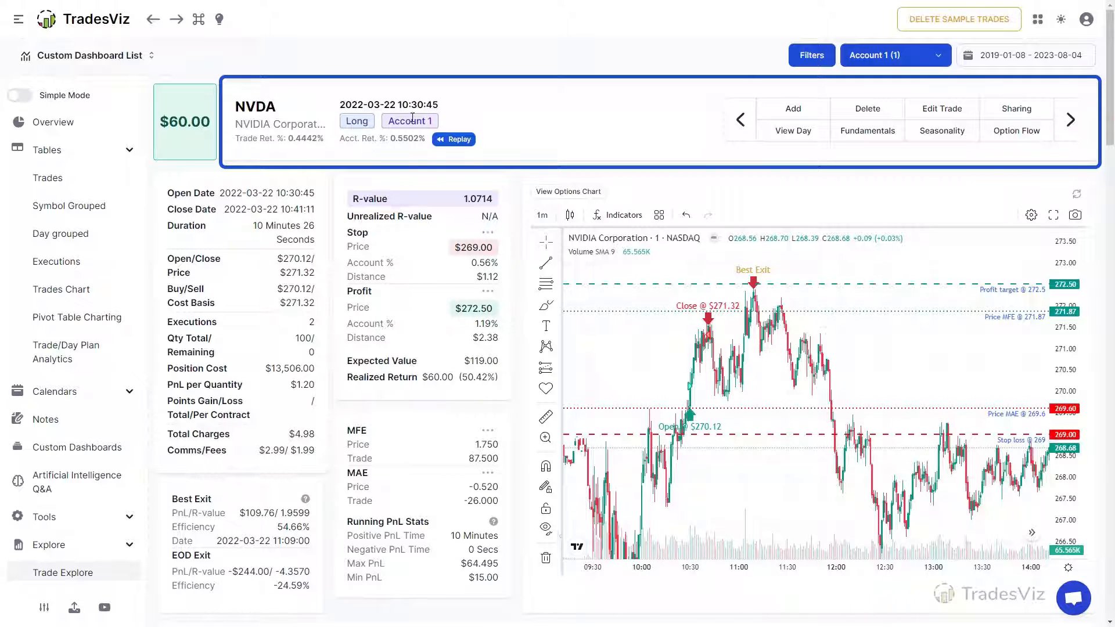
mouse_move(416, 174)
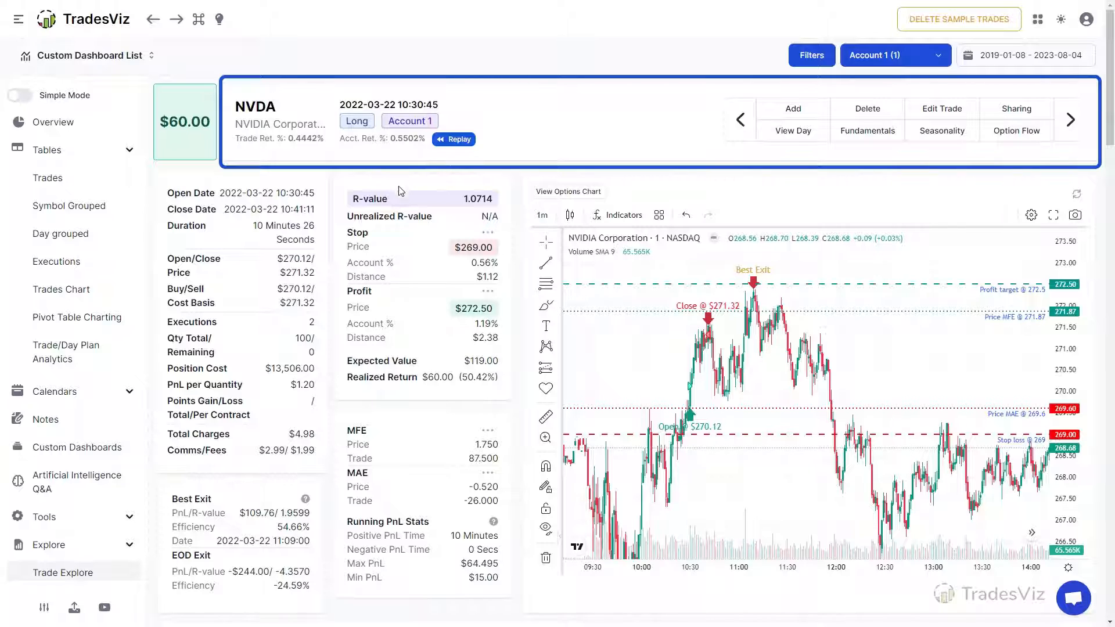
mouse_move(399, 189)
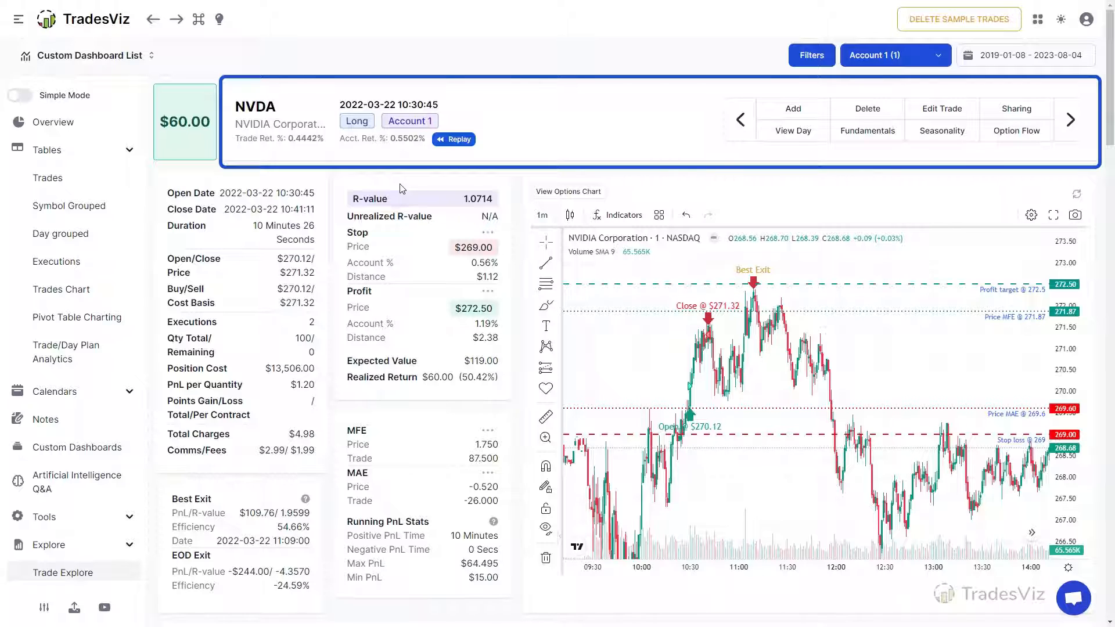
mouse_move(420, 180)
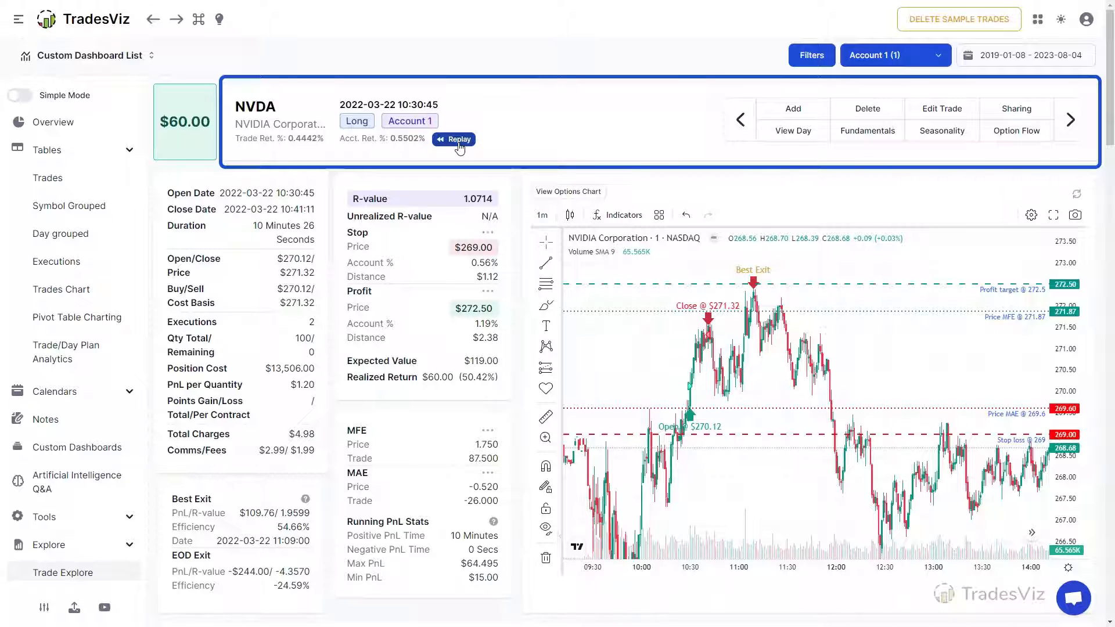
mouse_move(647, 154)
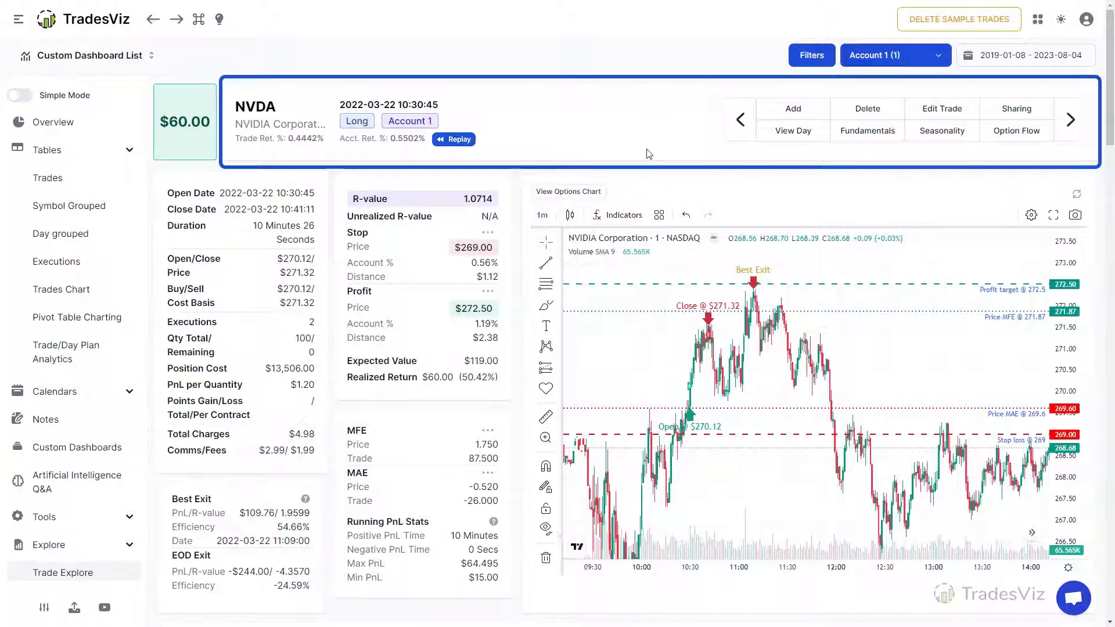
mouse_move(741, 120)
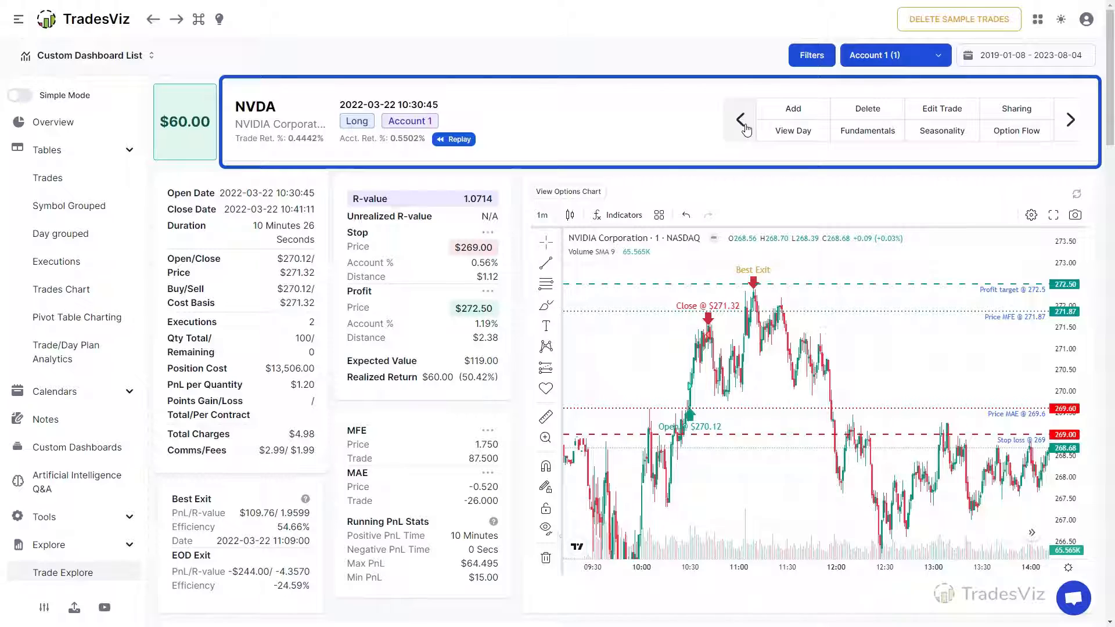
mouse_move(1070, 120)
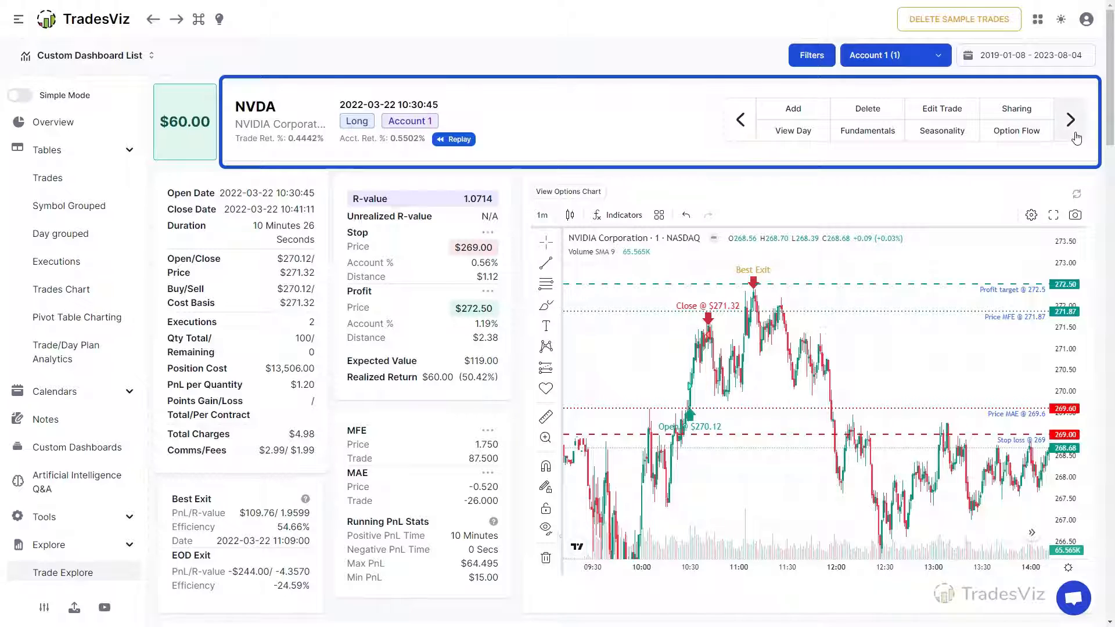
mouse_move(805, 96)
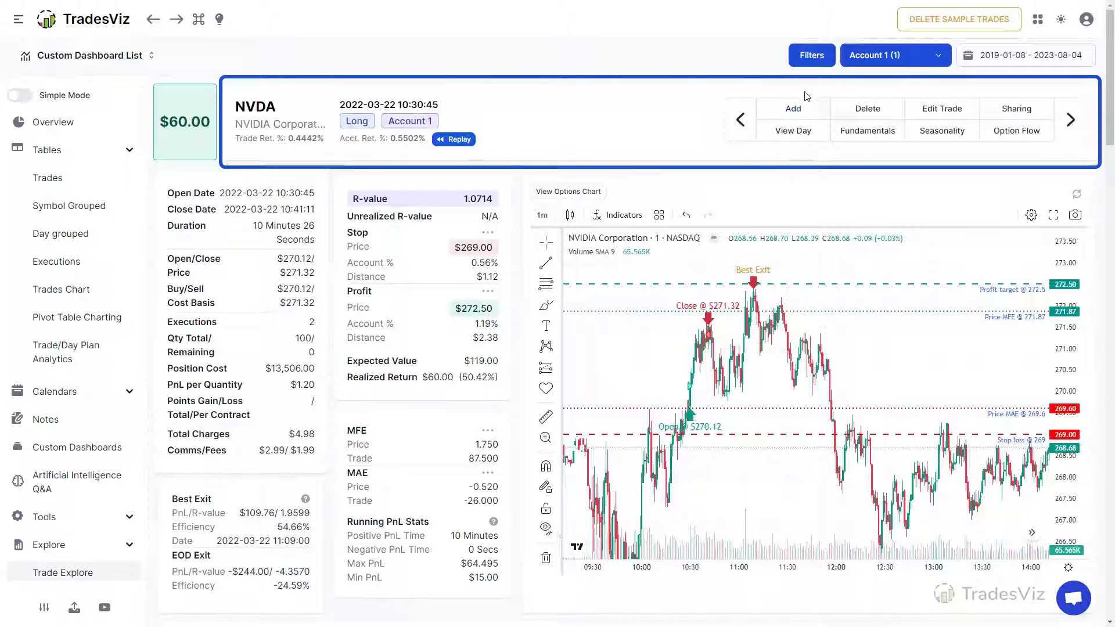
mouse_move(853, 173)
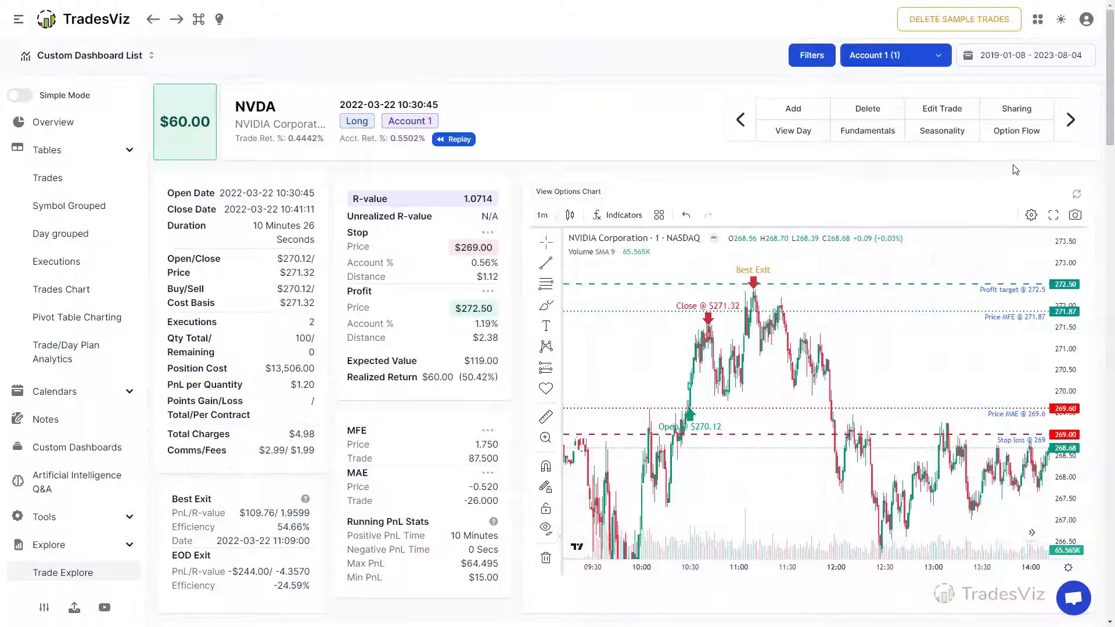
mouse_move(1029, 170)
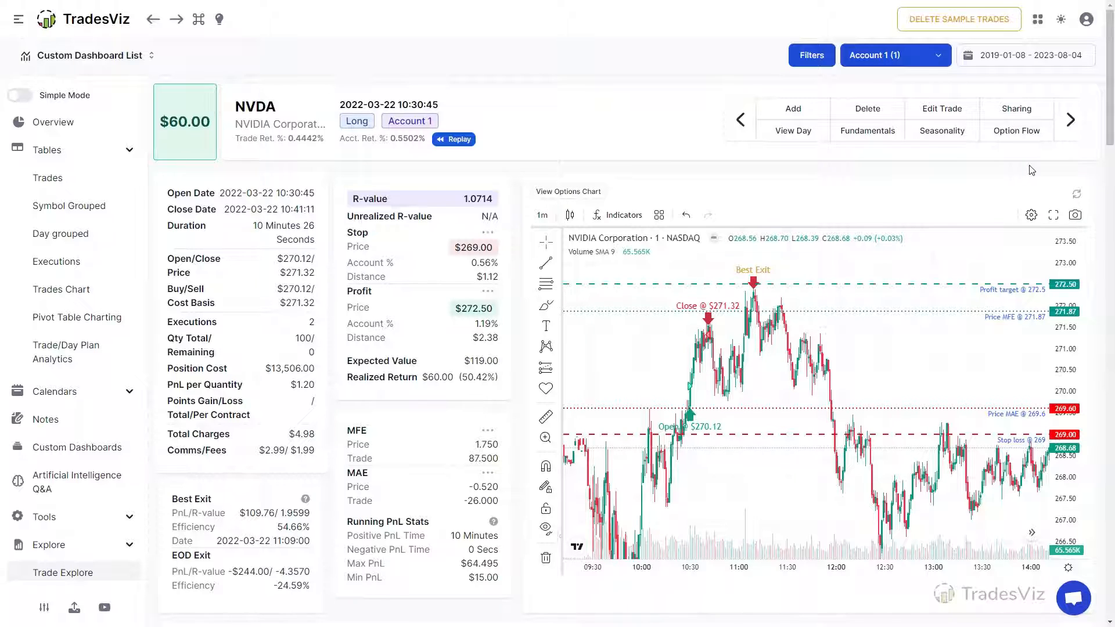
mouse_move(819, 160)
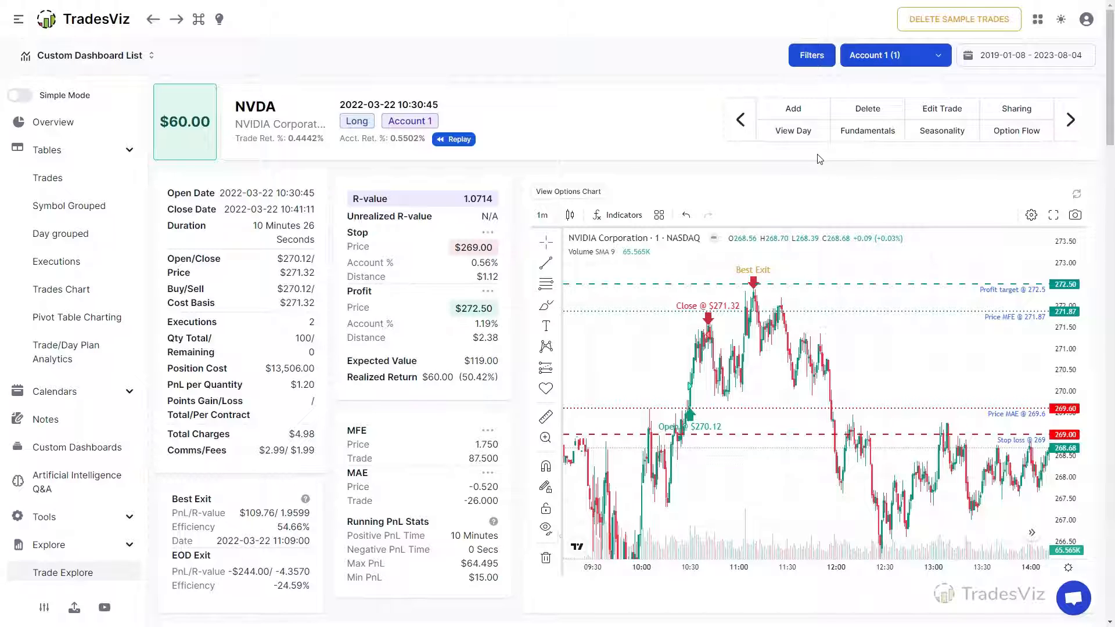
mouse_move(687, 75)
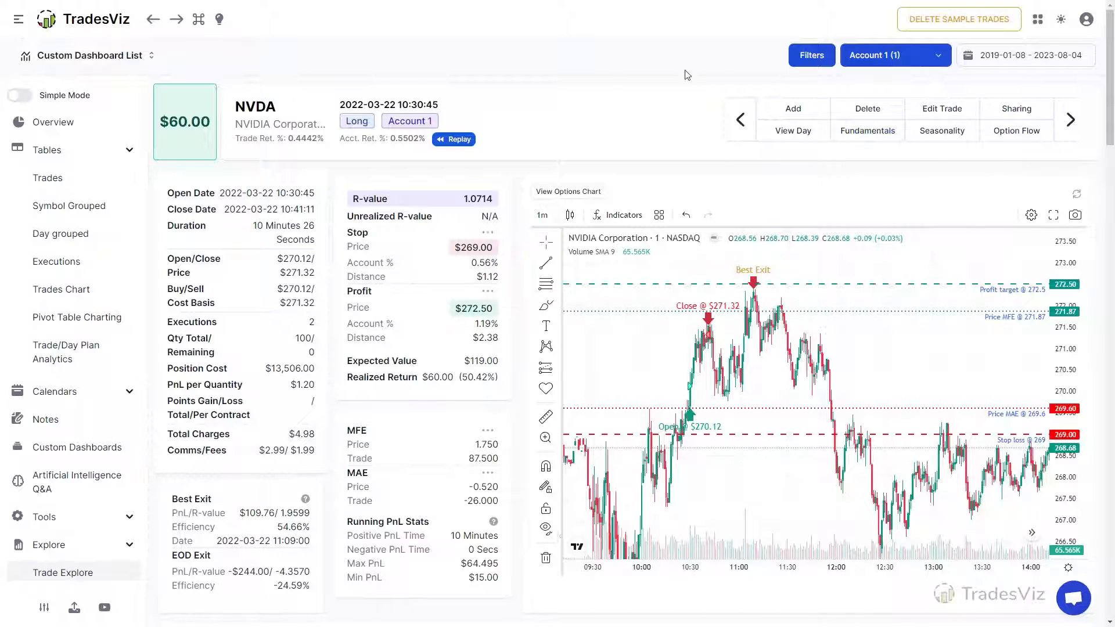
mouse_move(793, 108)
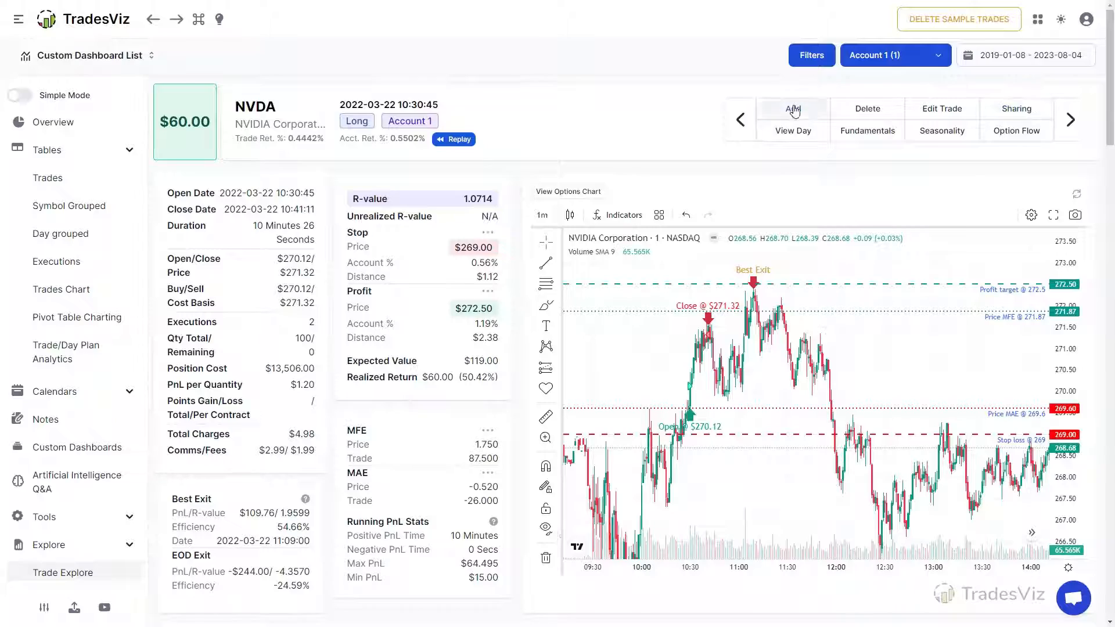
click(792, 109)
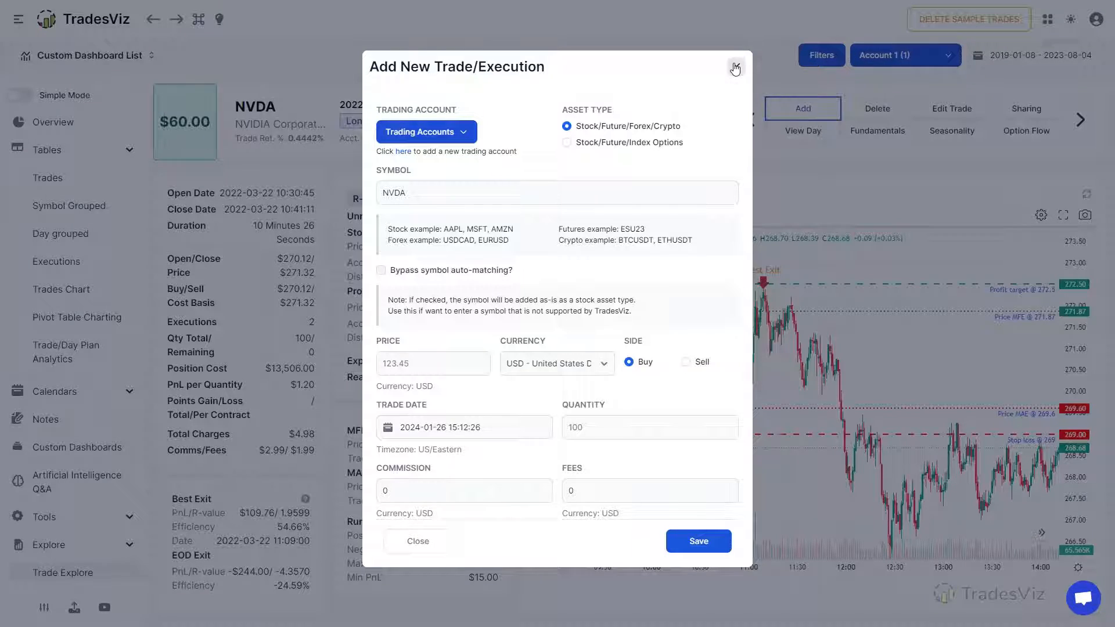
click(735, 67)
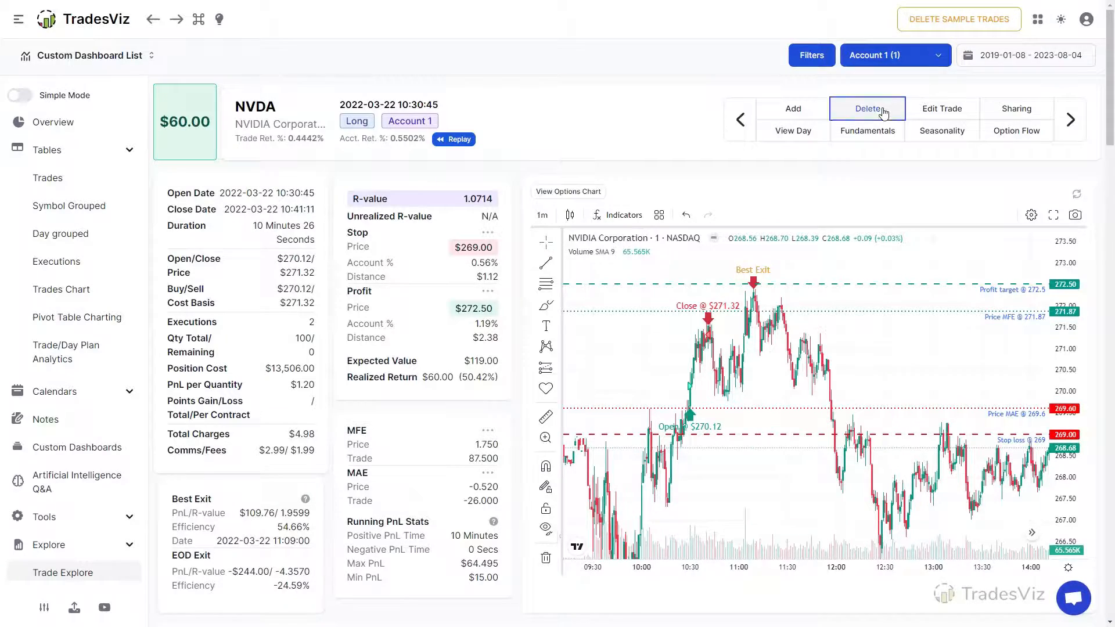
mouse_move(647, 391)
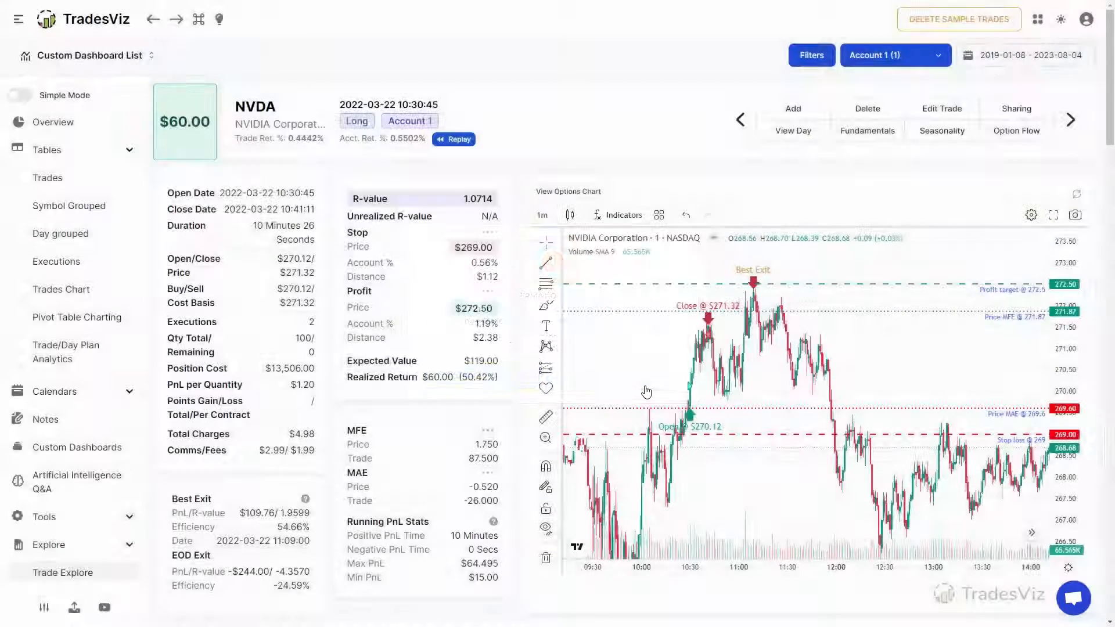
click(941, 108)
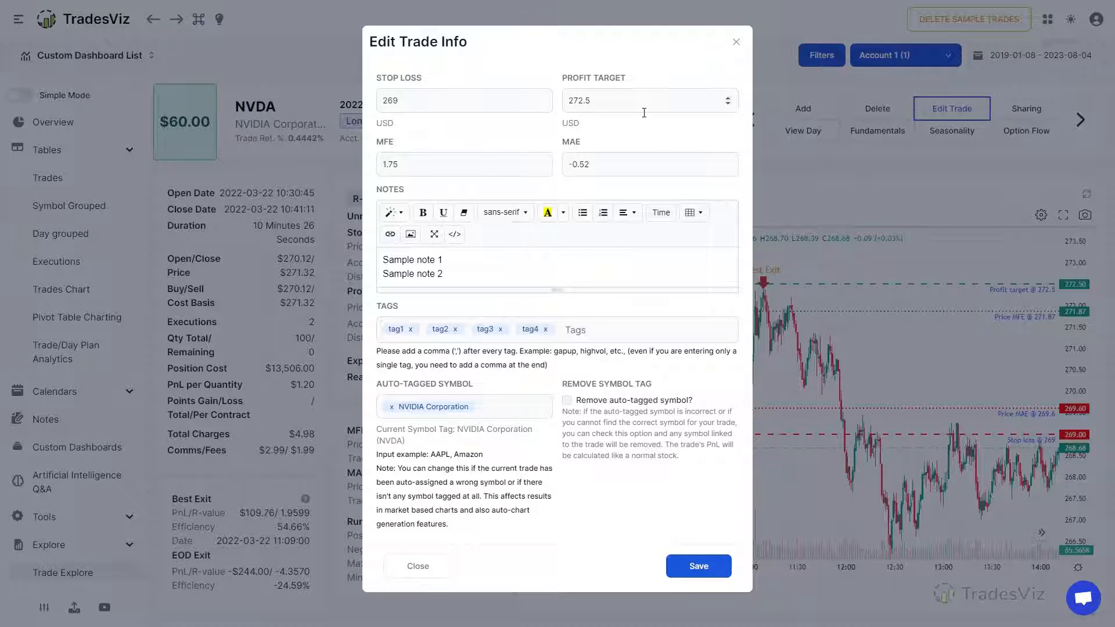
mouse_move(761, 66)
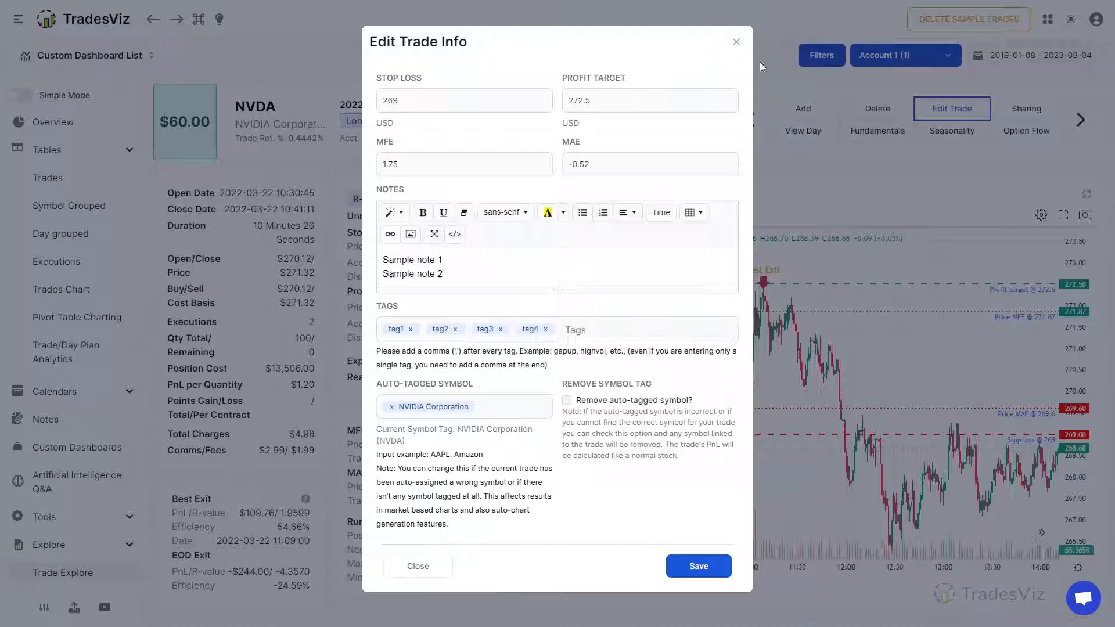
click(736, 41)
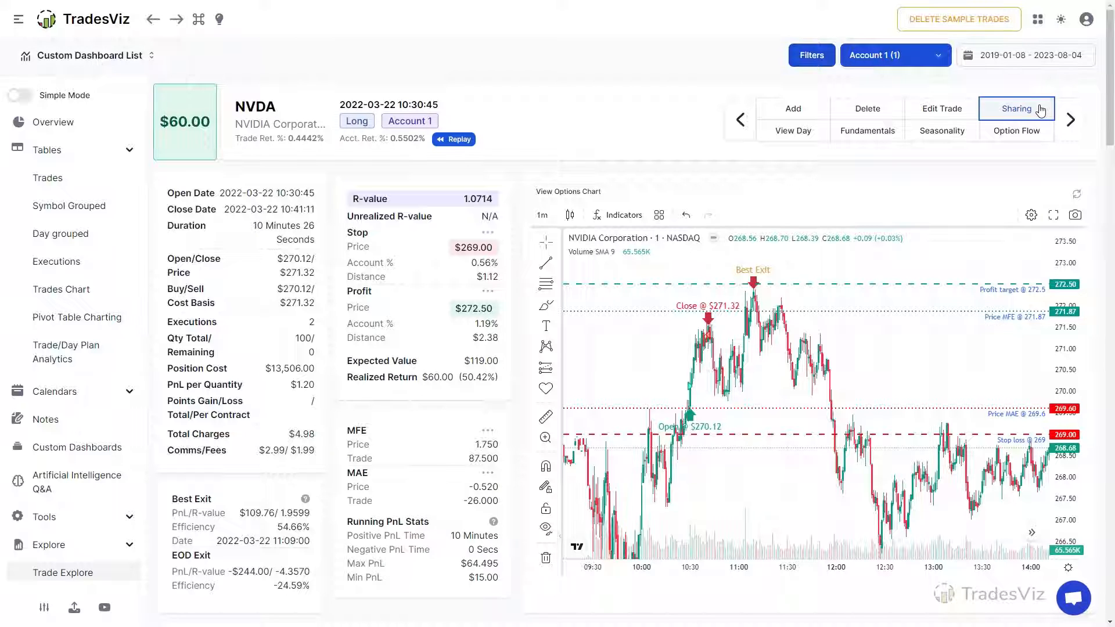
- Enable public sharing for this NVDA trade, save to get a shareable link, and return to its page
click(1016, 108)
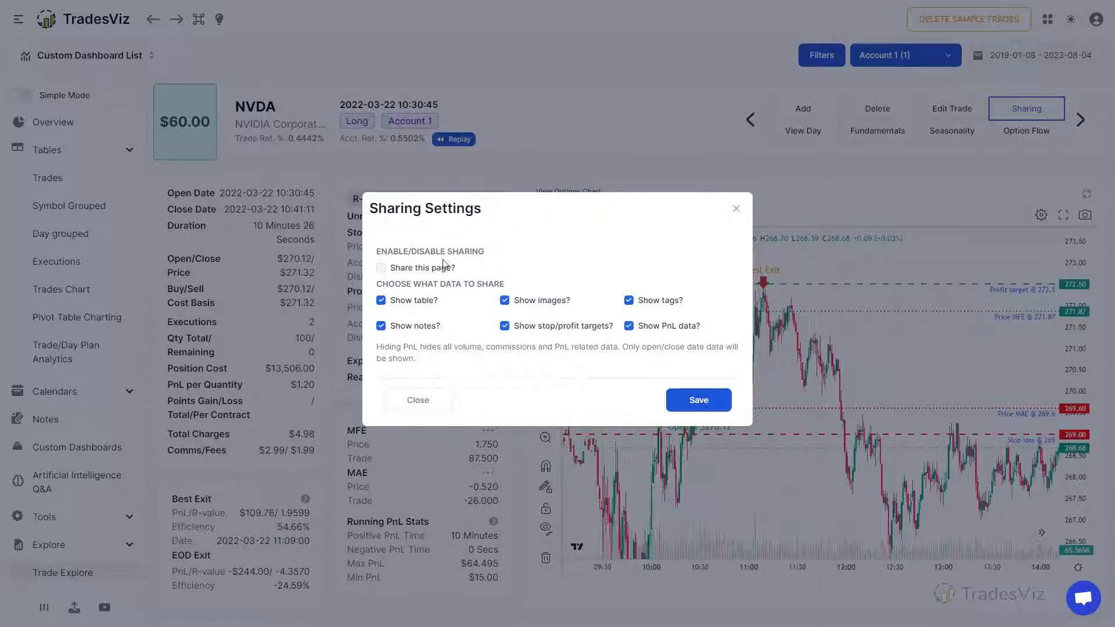
click(381, 267)
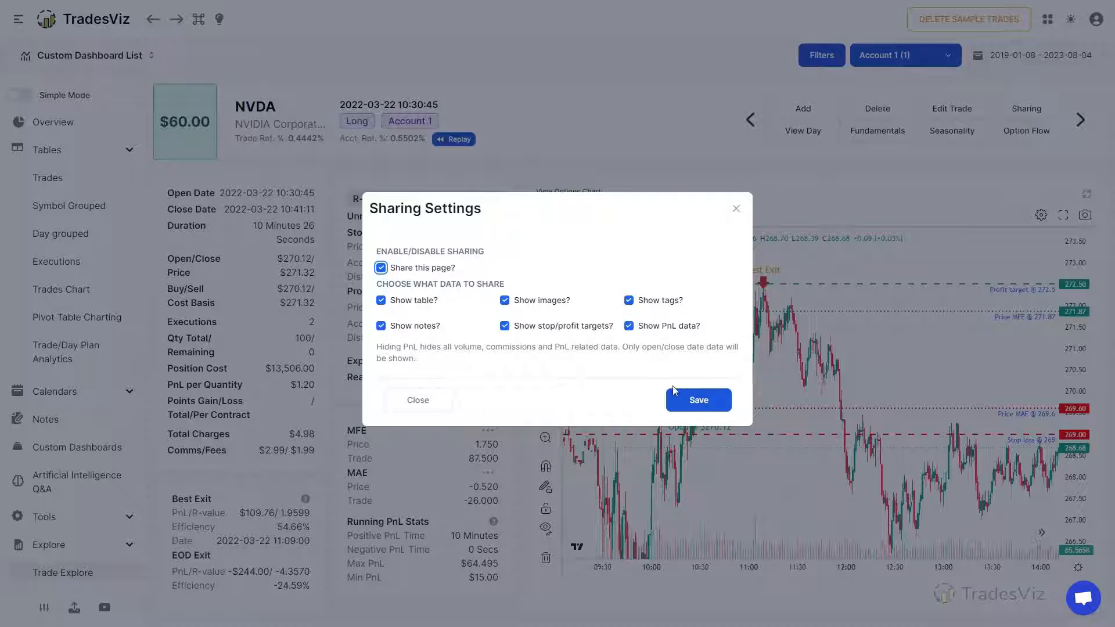
click(697, 399)
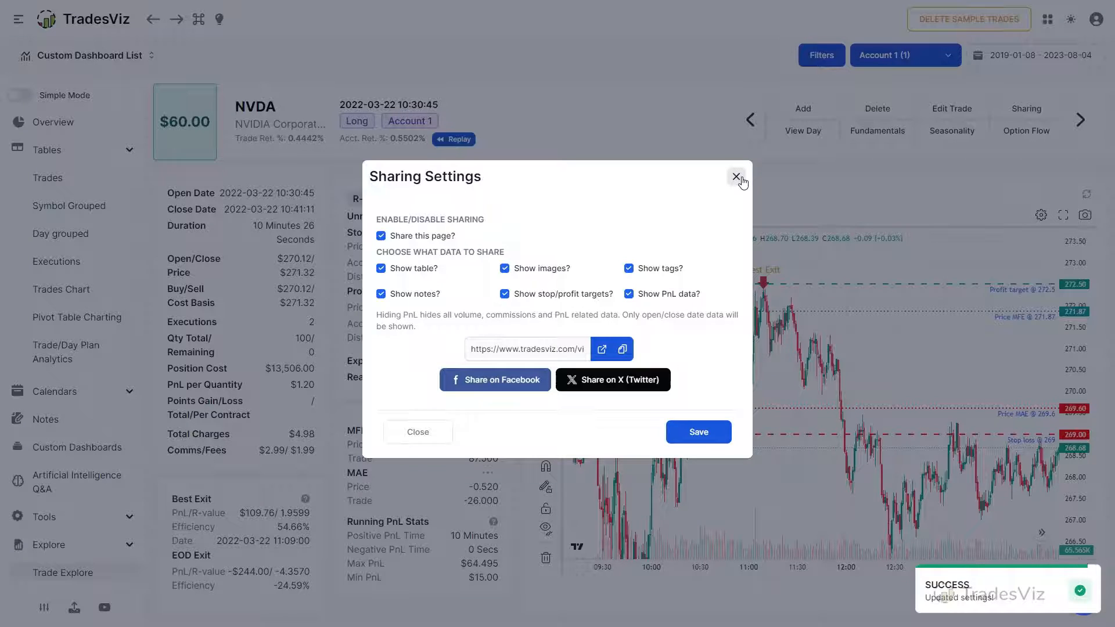
click(737, 176)
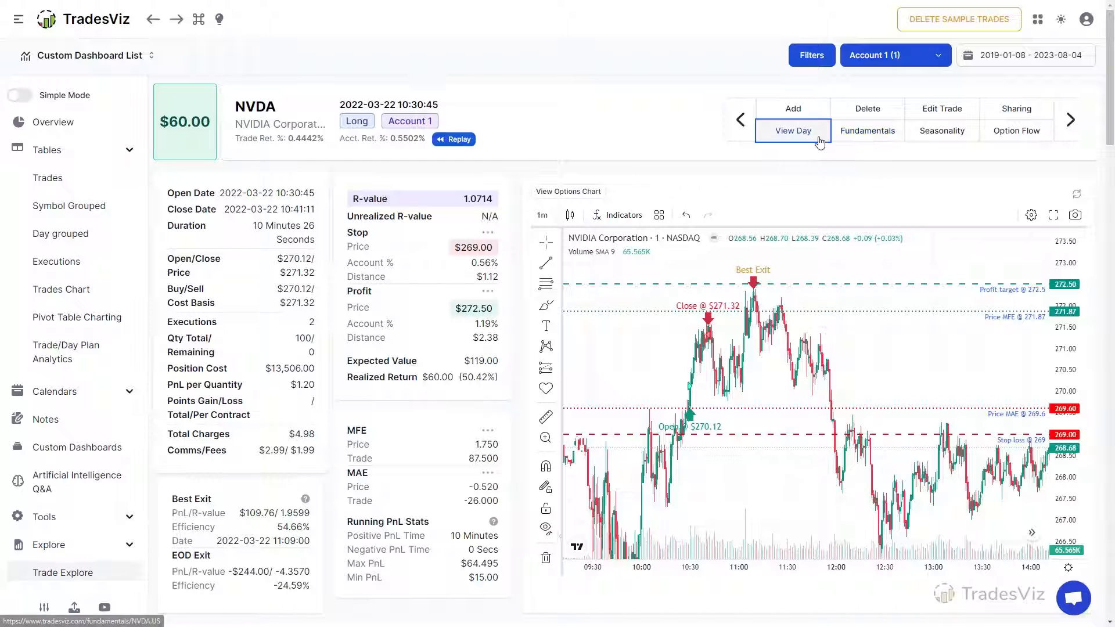
mouse_move(818, 168)
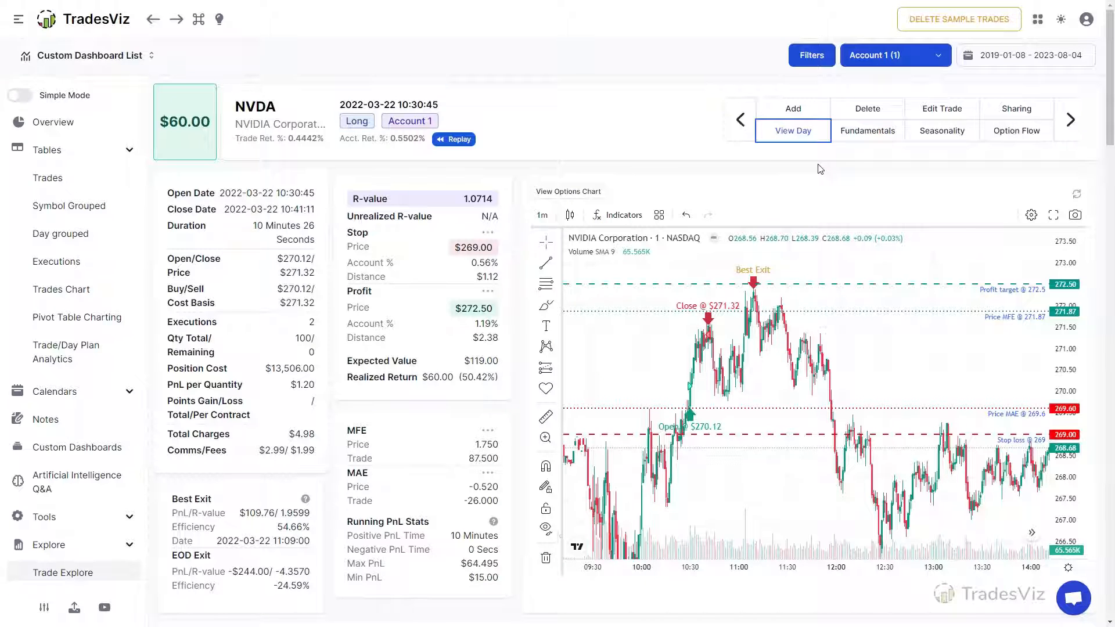
click(792, 130)
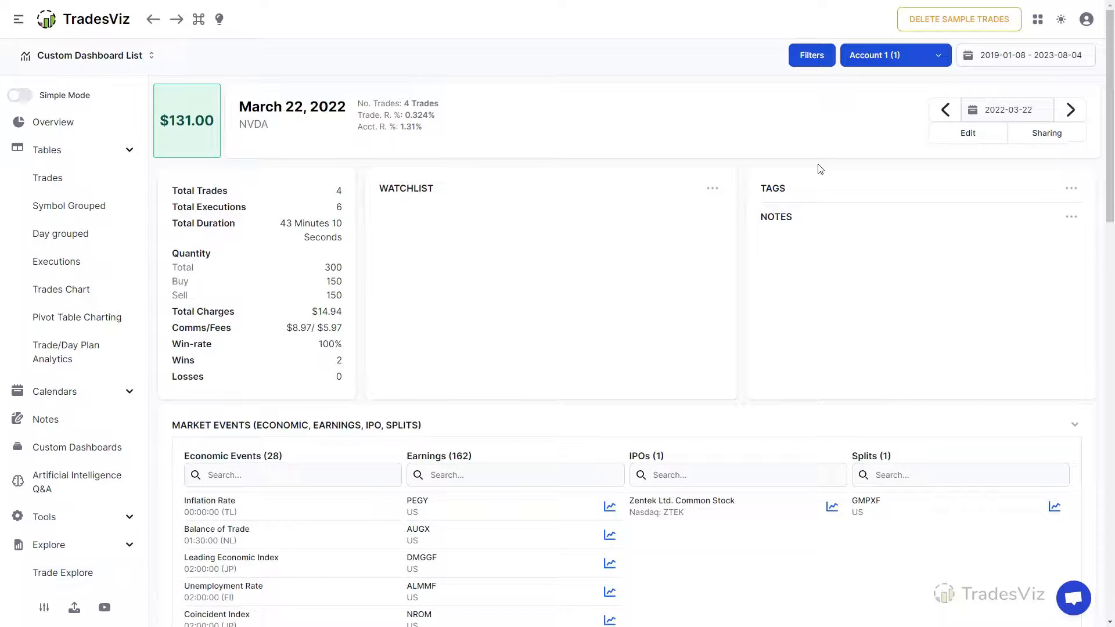
mouse_move(153, 19)
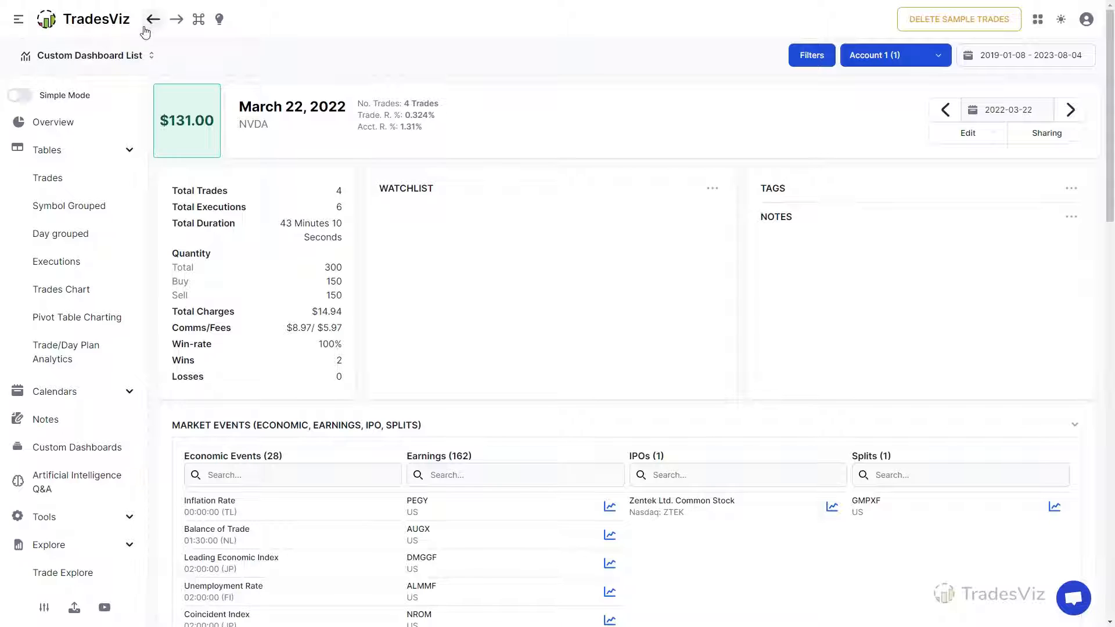
click(153, 19)
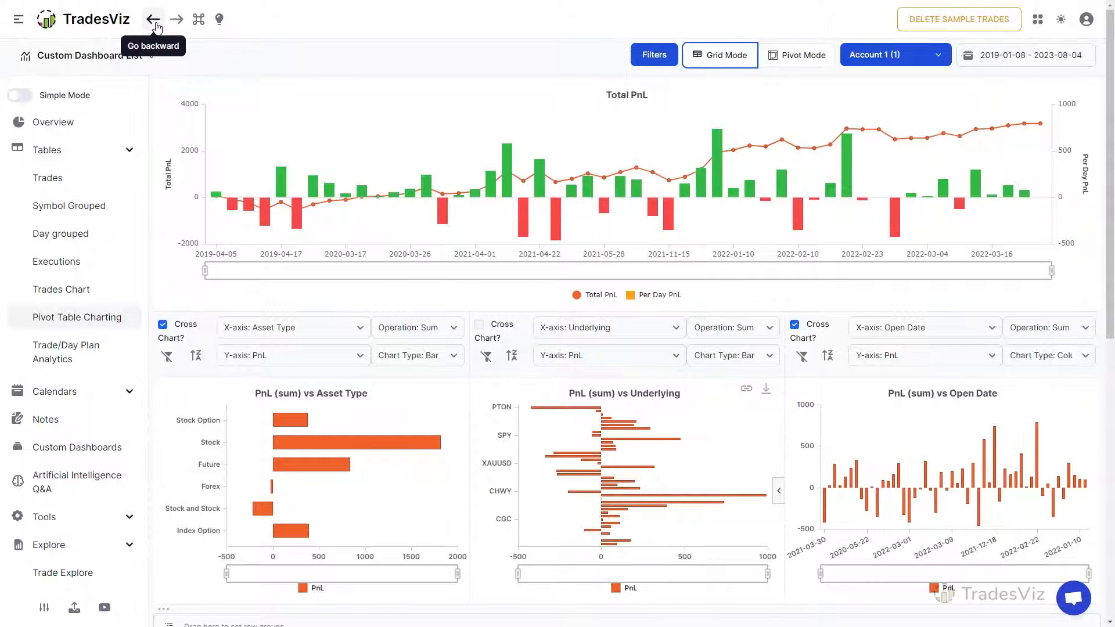
click(153, 19)
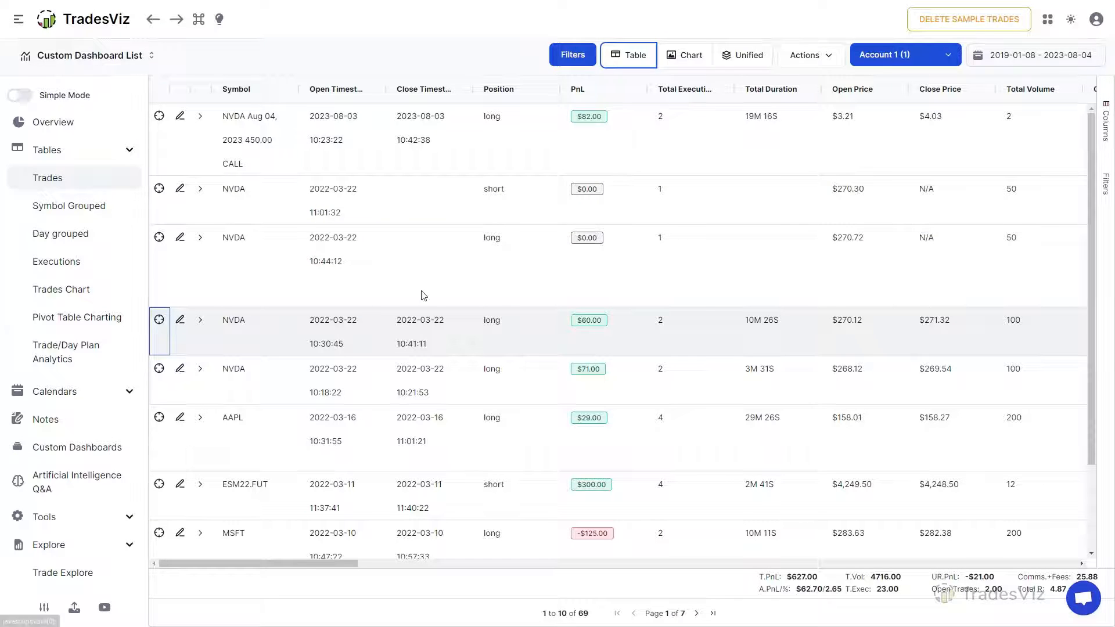
click(202, 330)
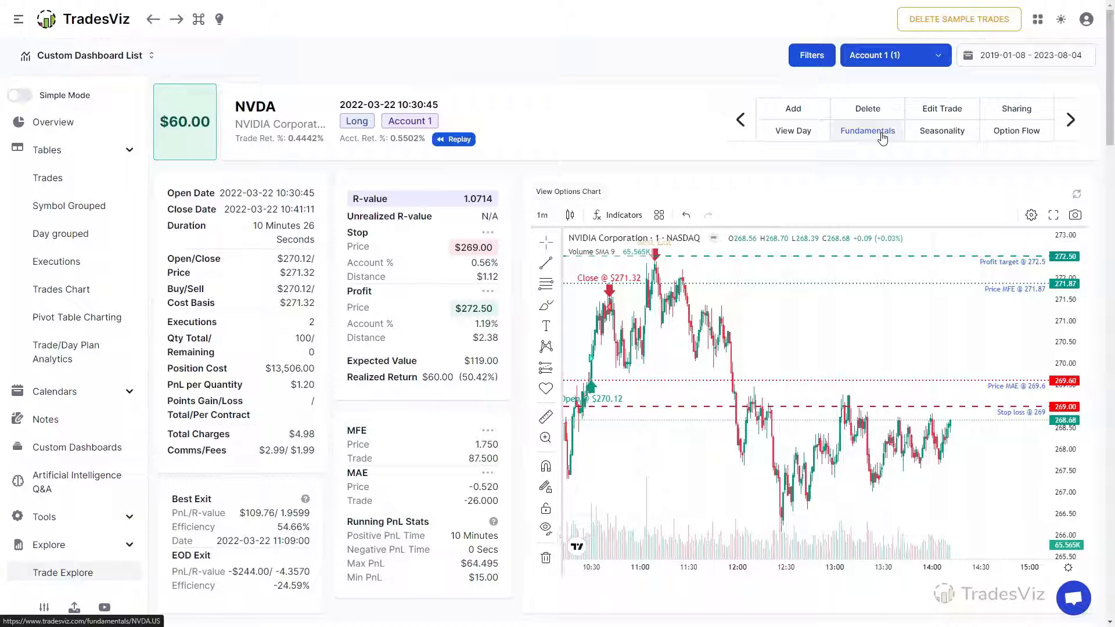
click(867, 130)
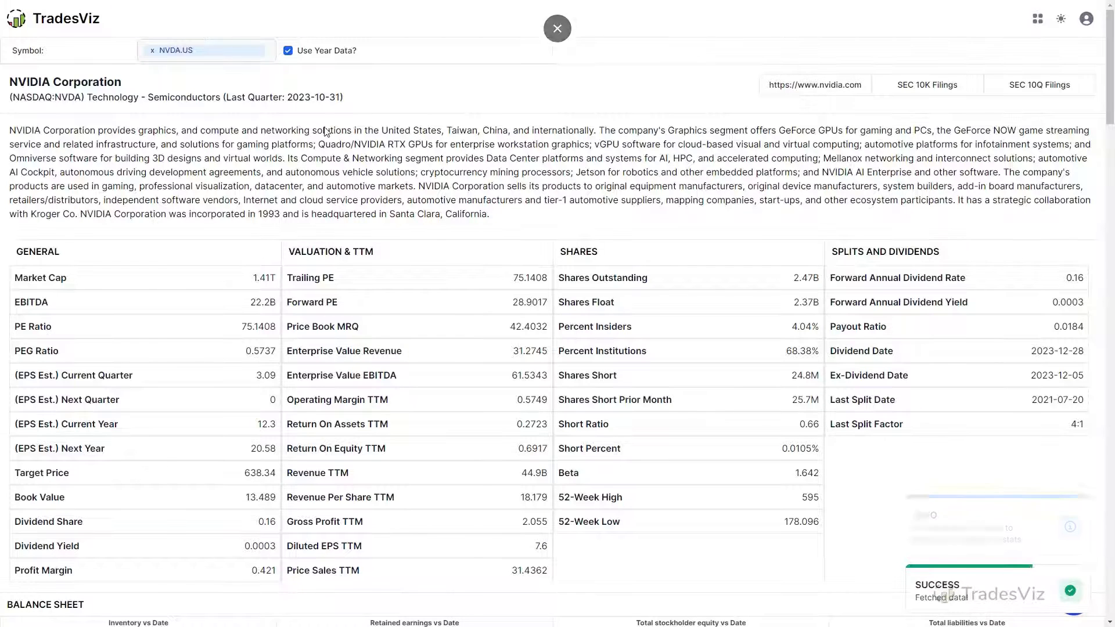
click(557, 28)
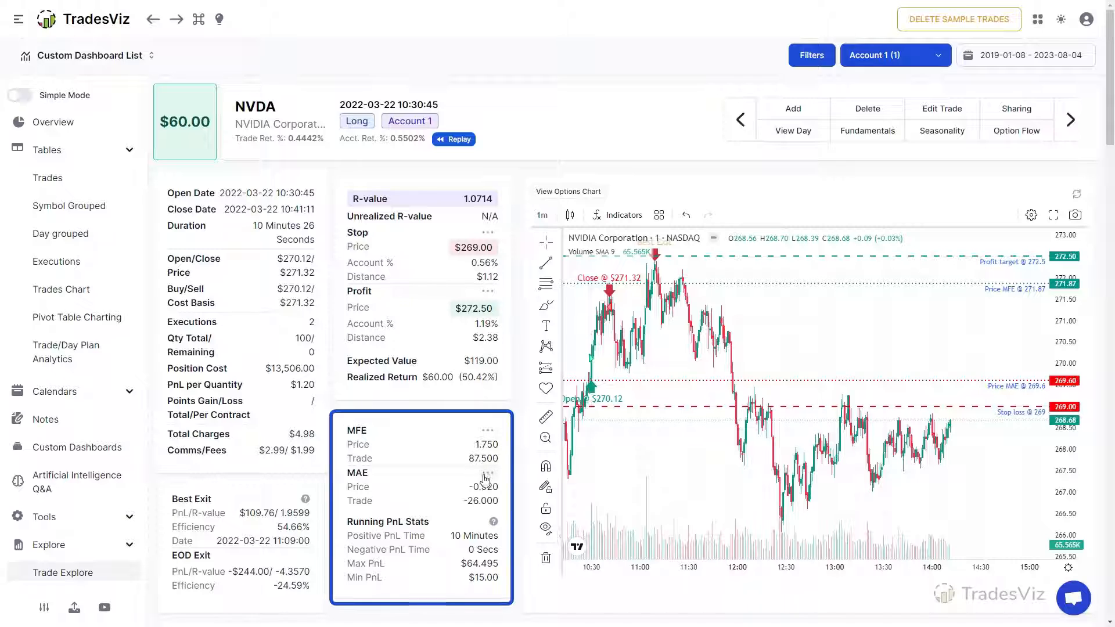
mouse_move(494, 522)
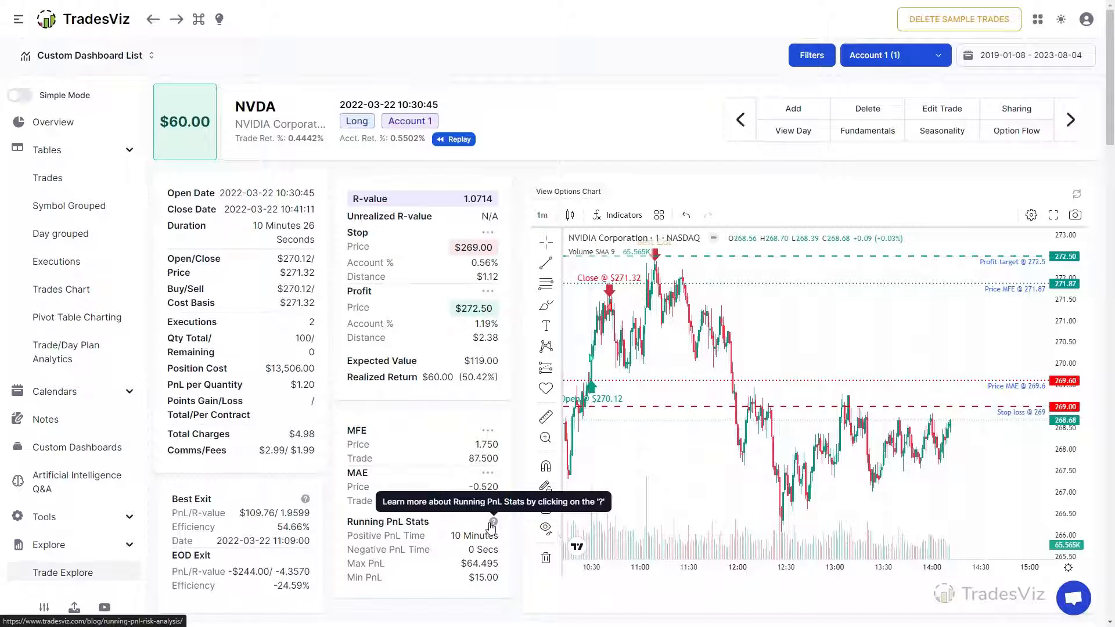
mouse_move(395, 463)
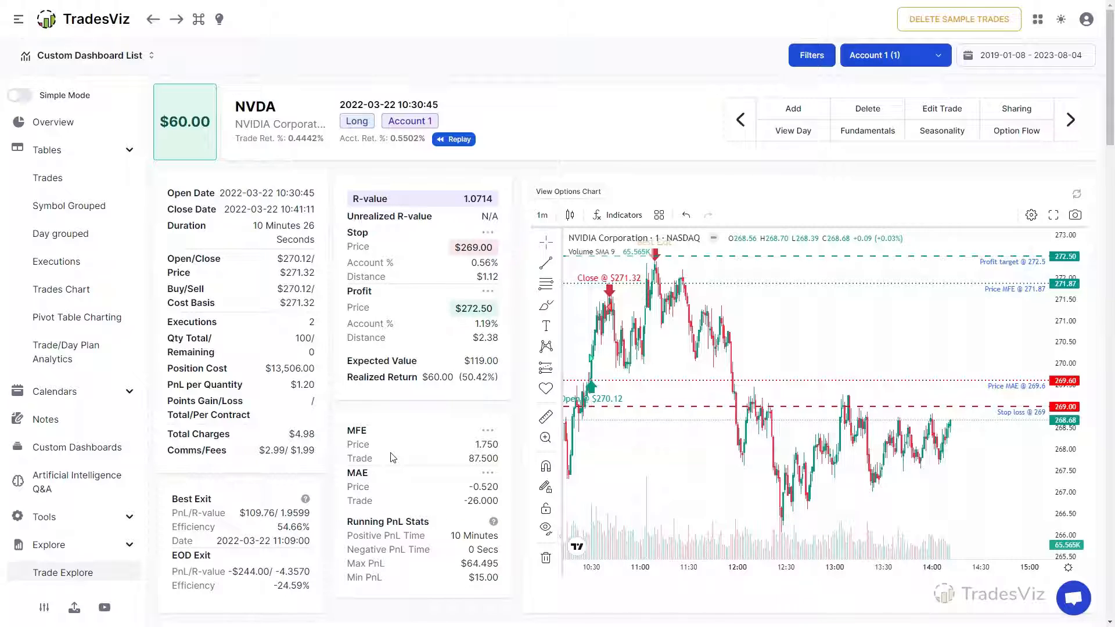
mouse_move(493, 525)
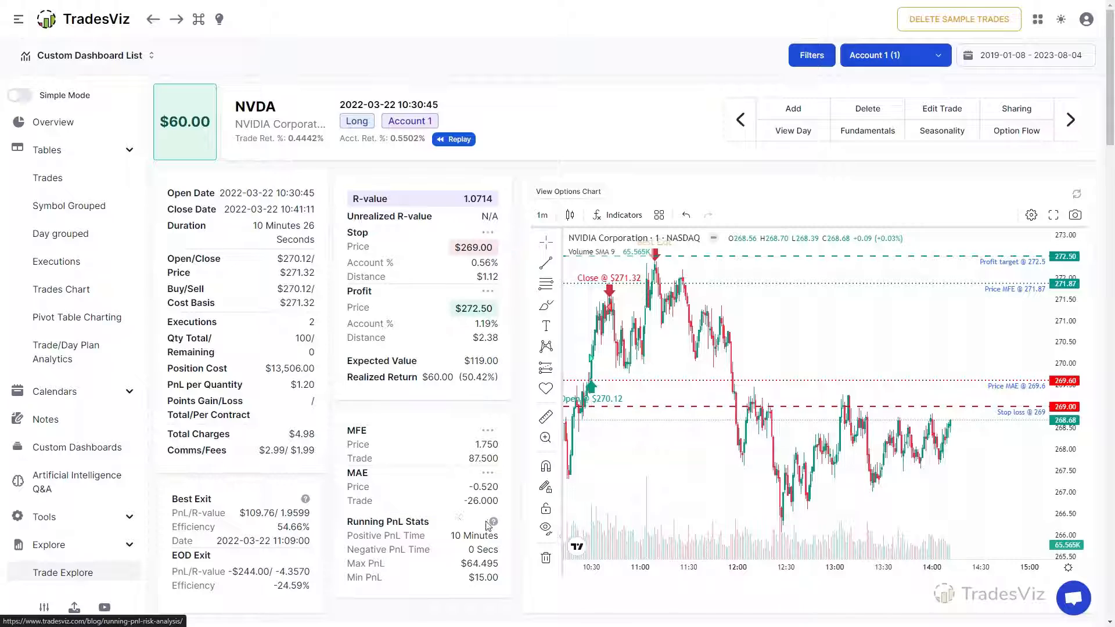
mouse_move(306, 498)
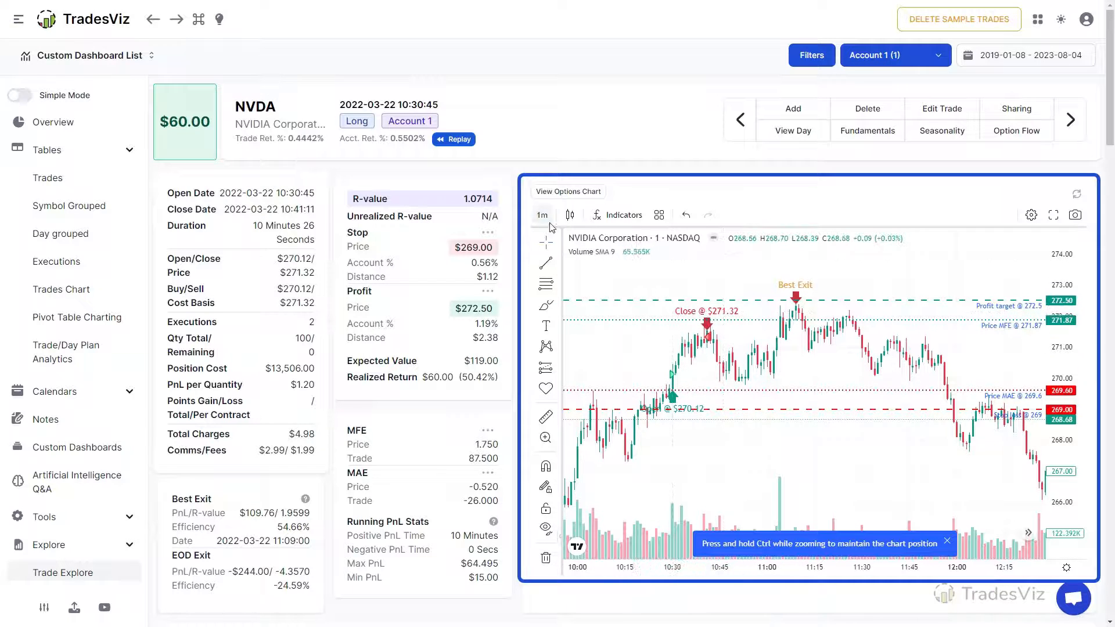
- Check the chart's timeframe and chart-type buttons above the zoomed 10:00–12:00 trade window
click(569, 215)
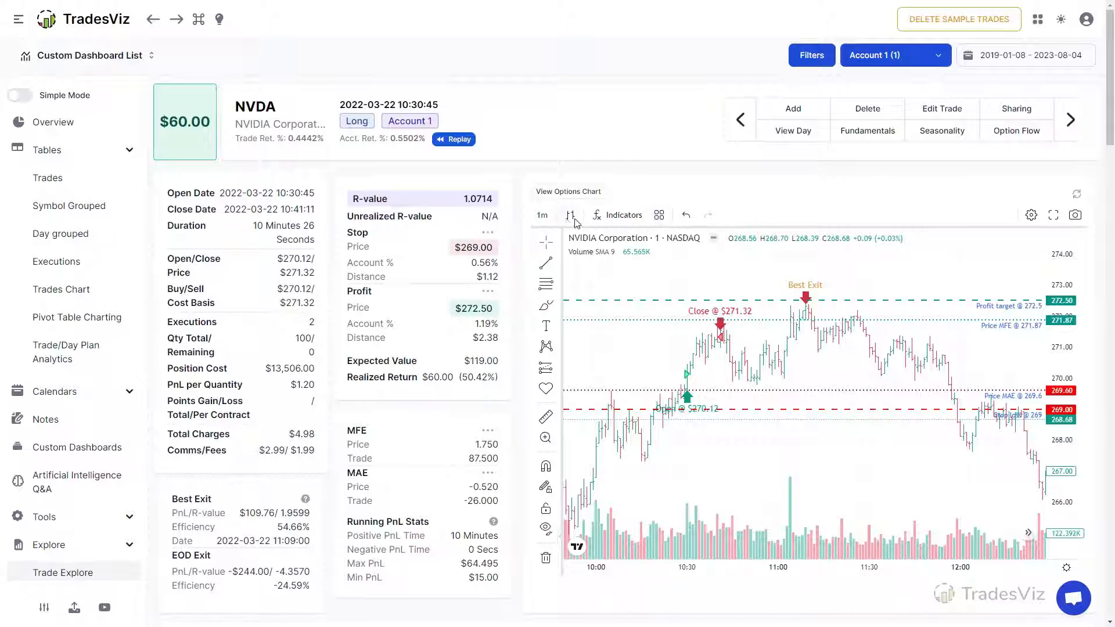
click(542, 215)
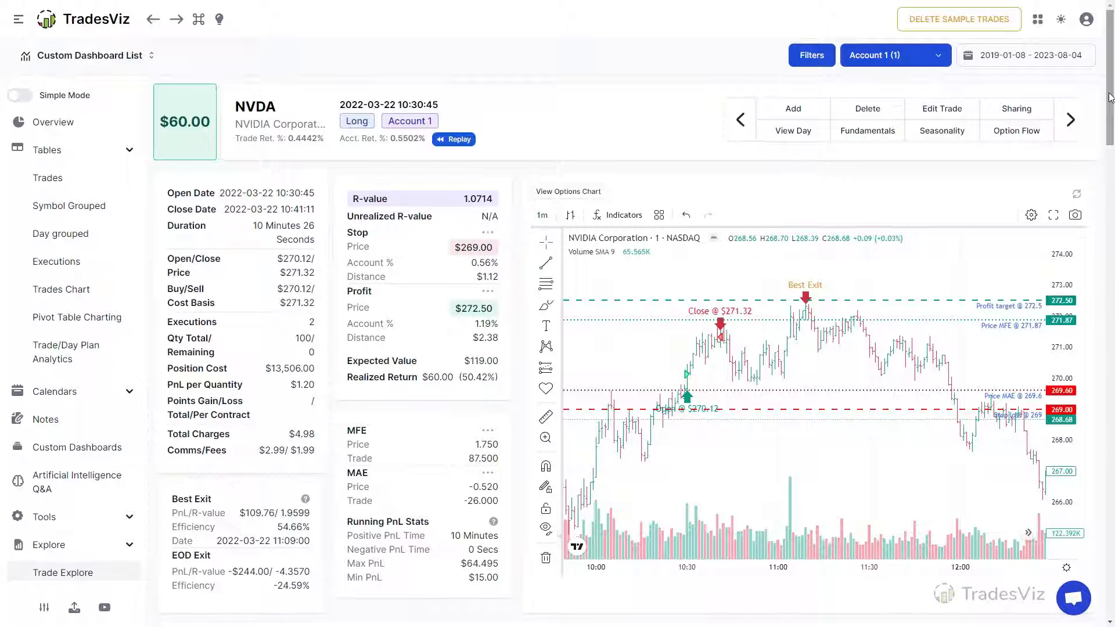
scroll(down, 3)
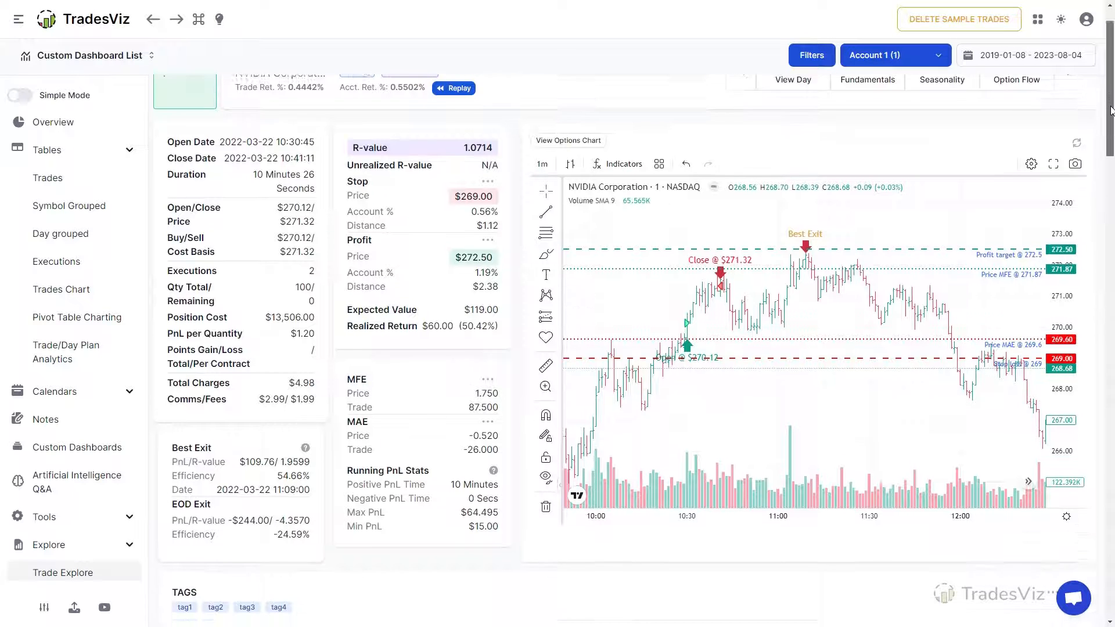
scroll(down, 3)
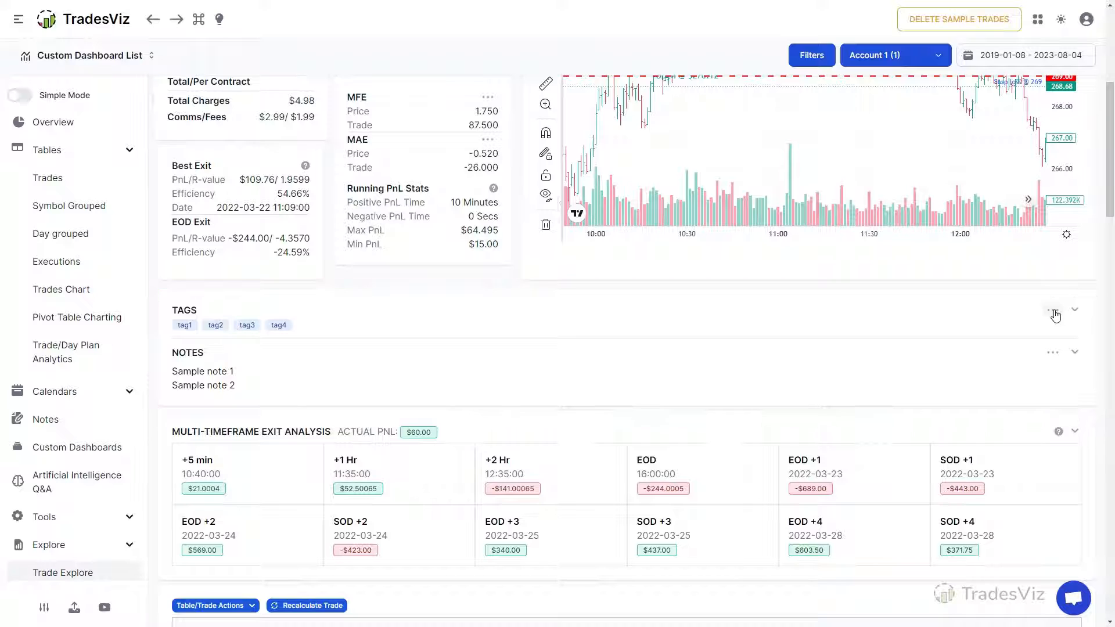
click(1053, 315)
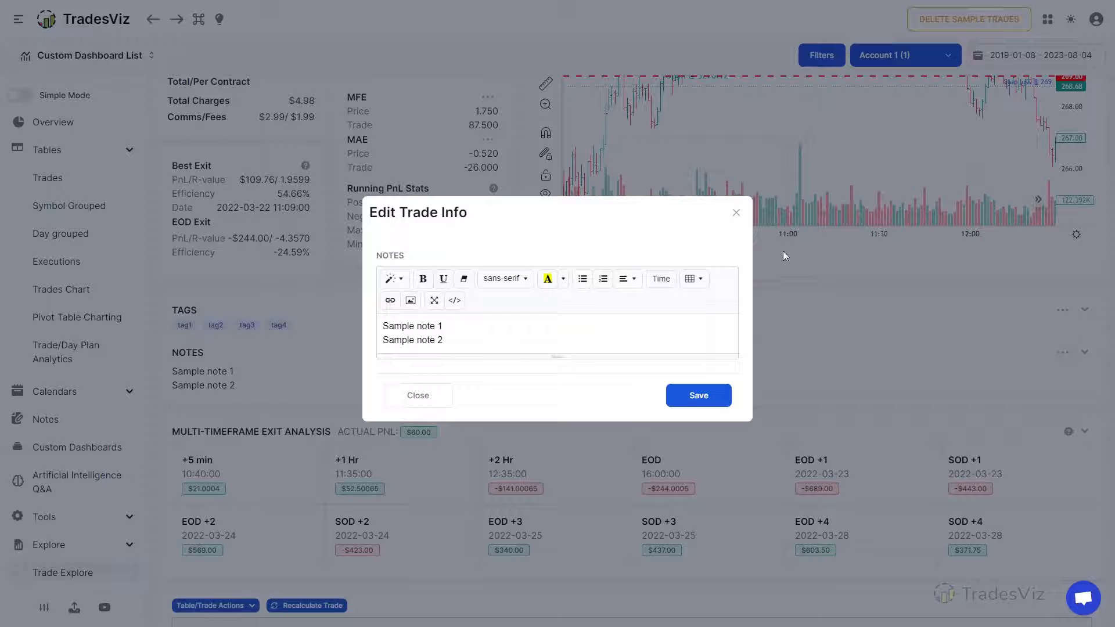
click(418, 396)
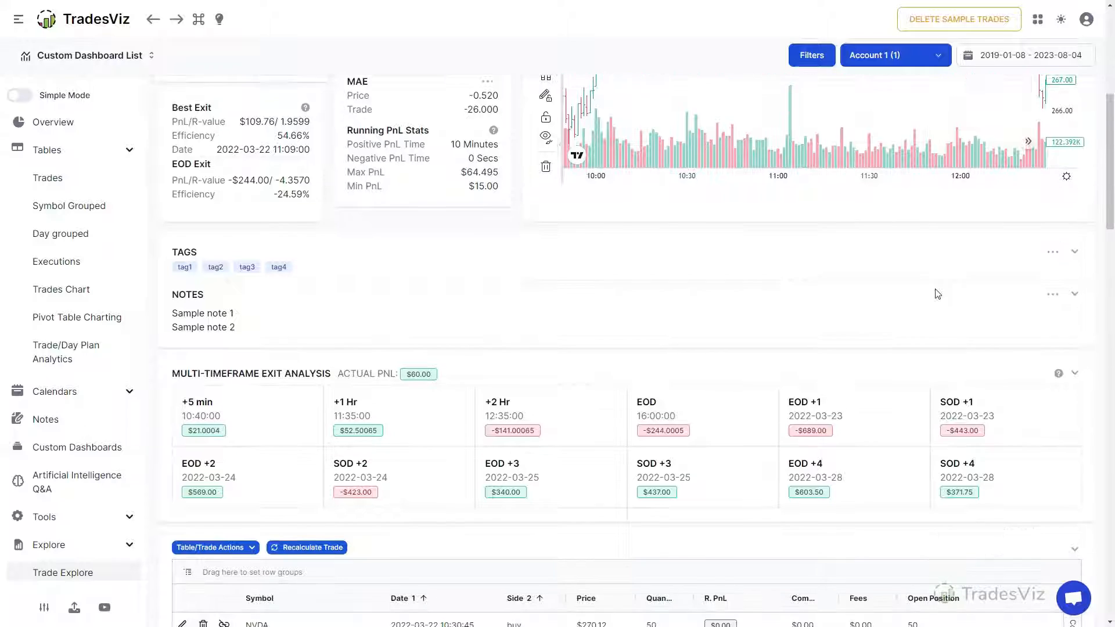
click(1075, 237)
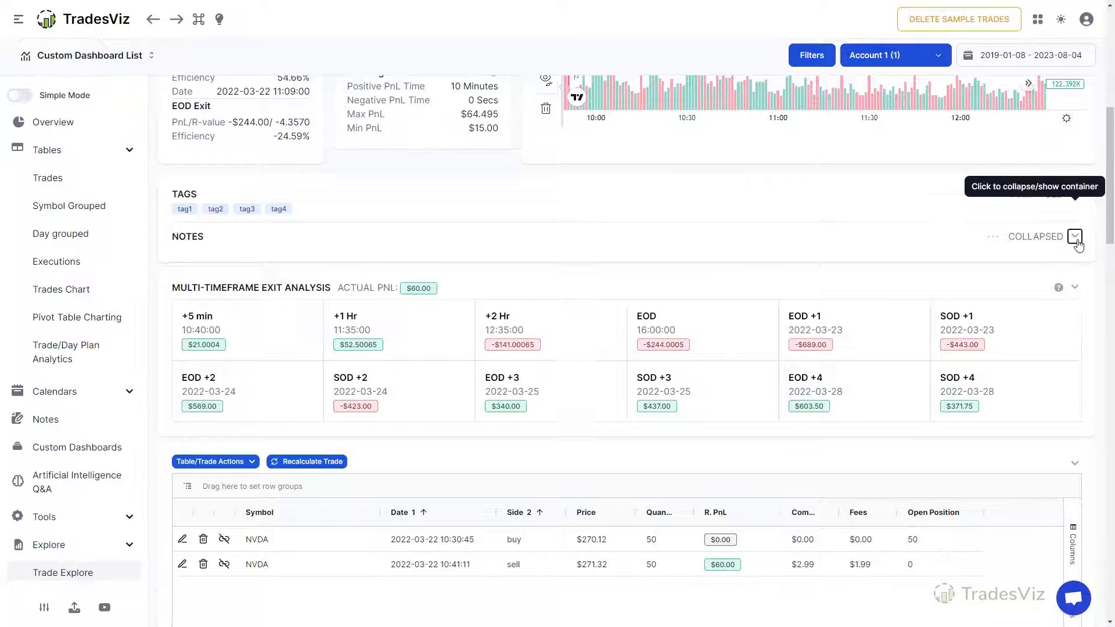
click(1075, 236)
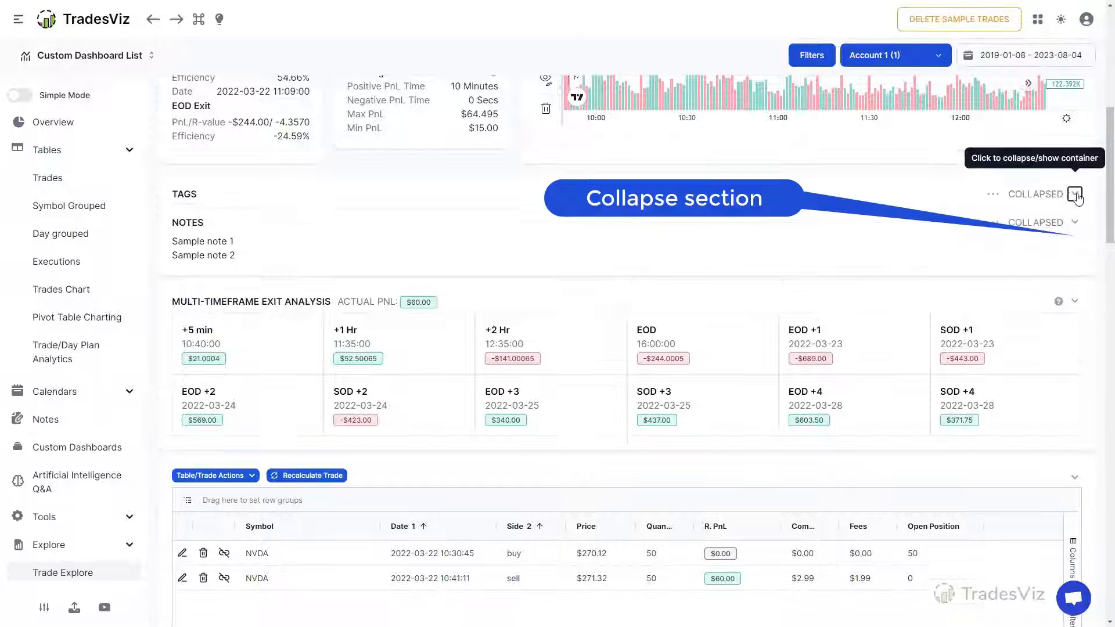
click(1076, 195)
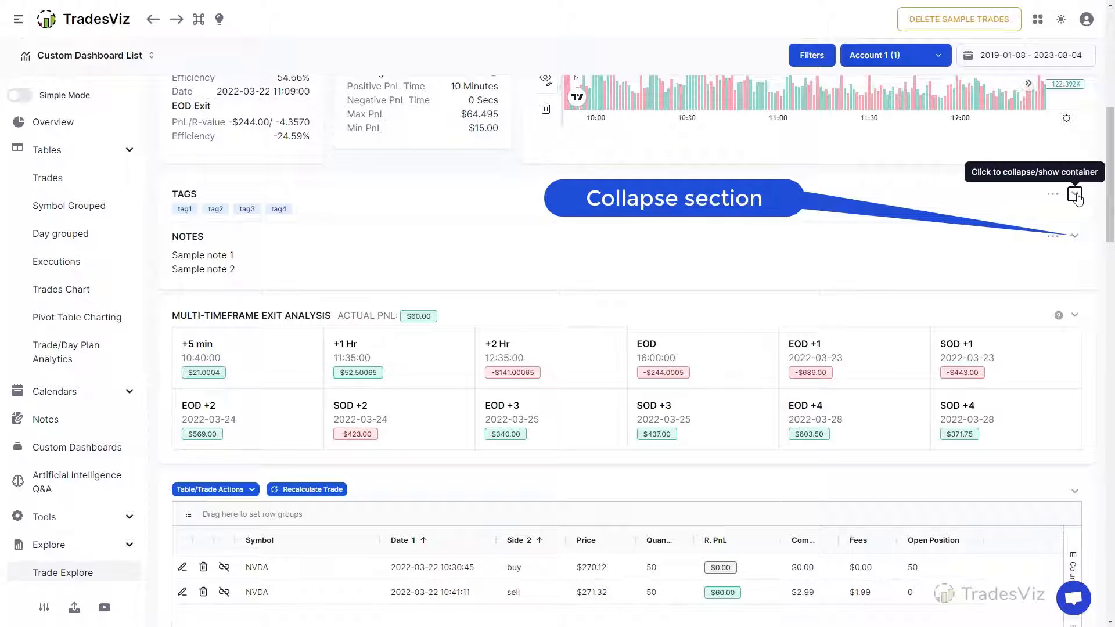
click(1074, 193)
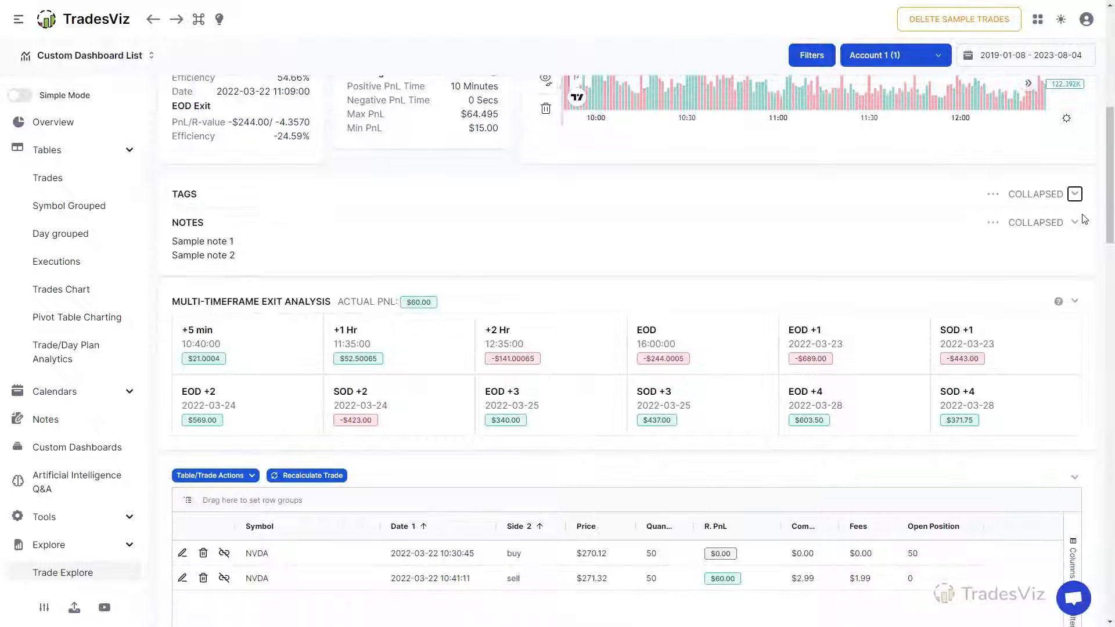
click(1075, 193)
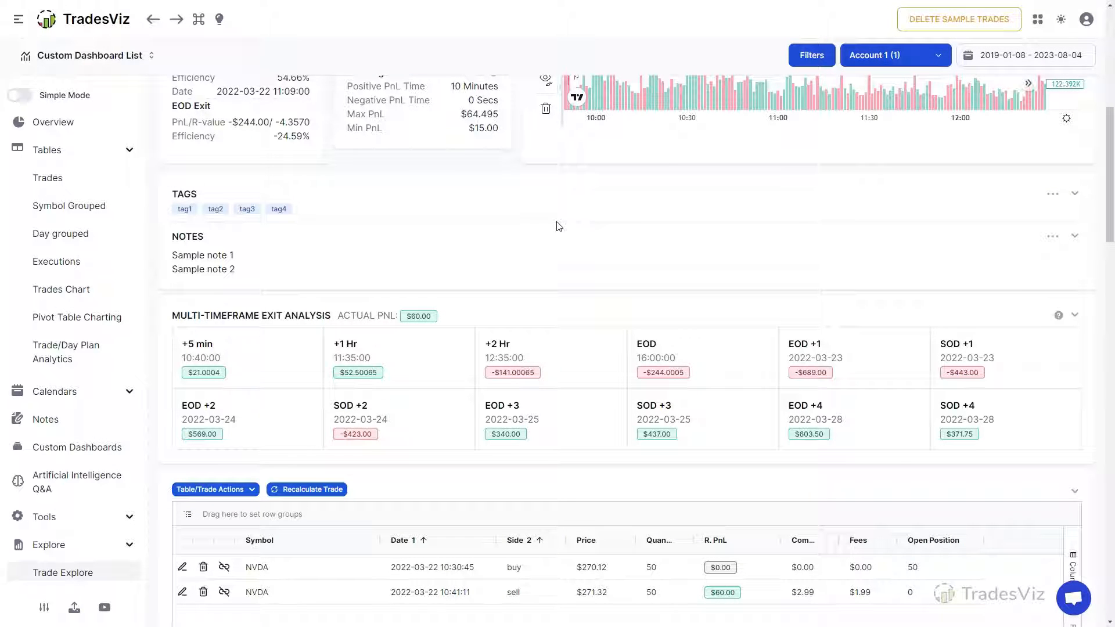
scroll(down, 3)
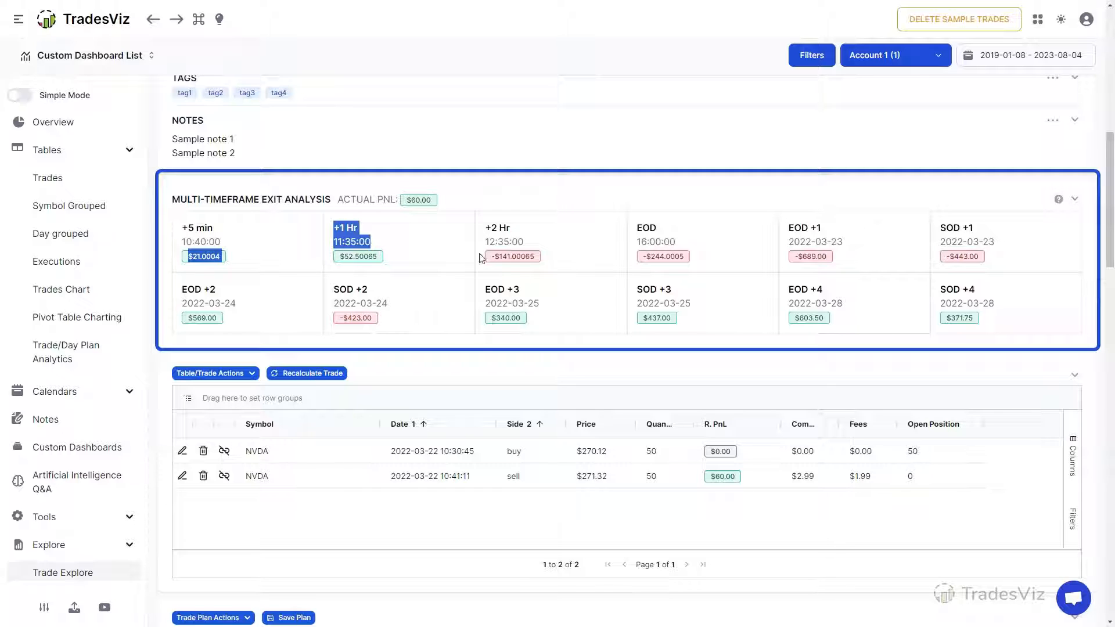
click(650, 241)
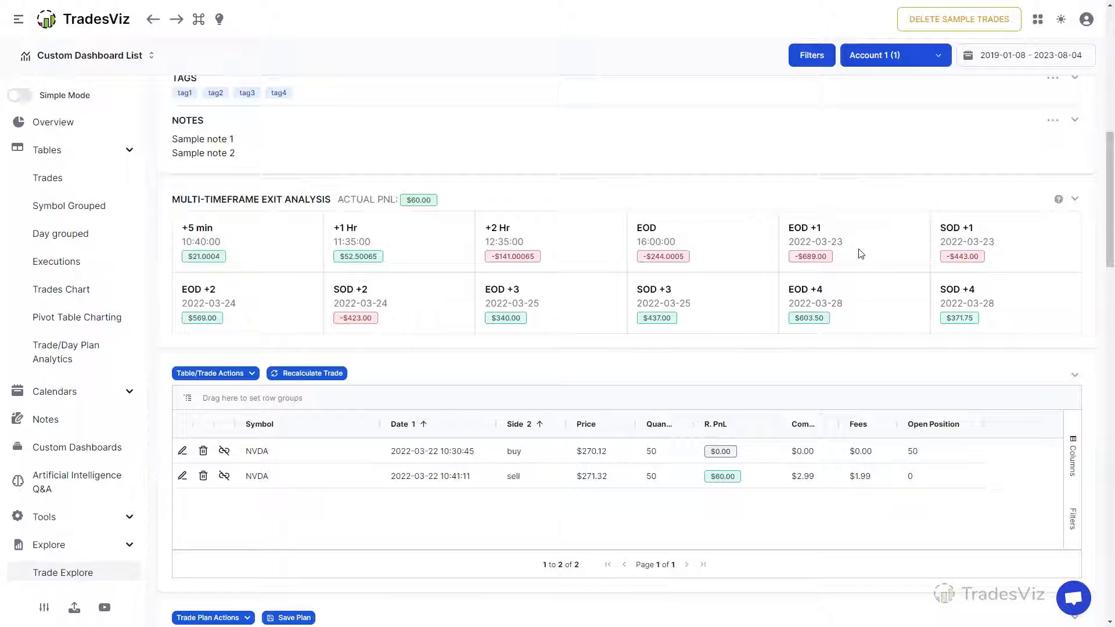
mouse_move(931, 308)
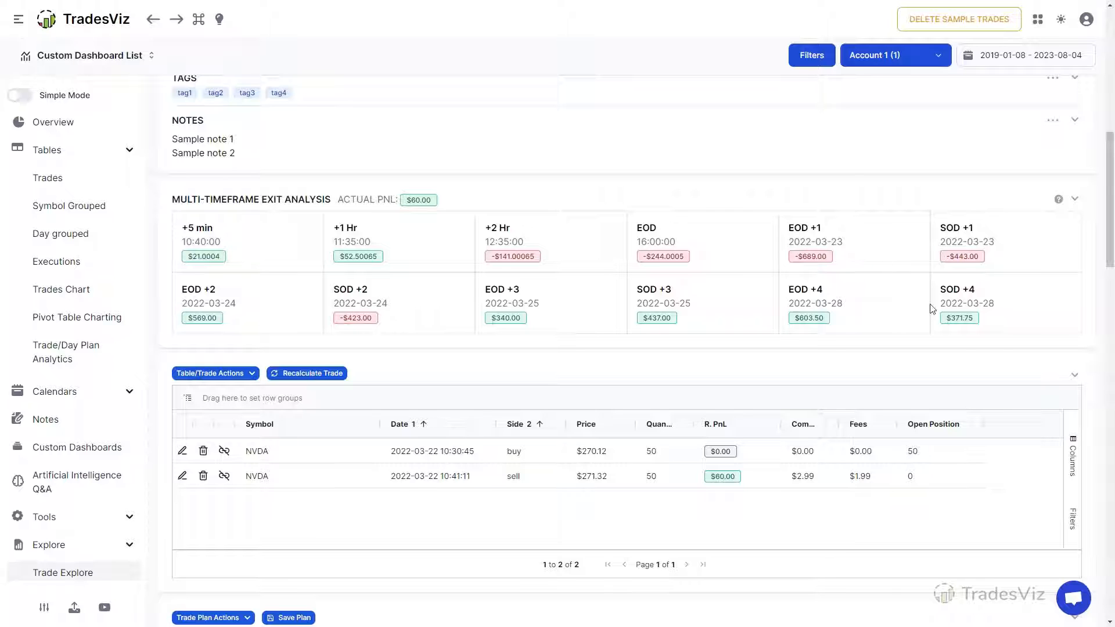
mouse_move(706, 299)
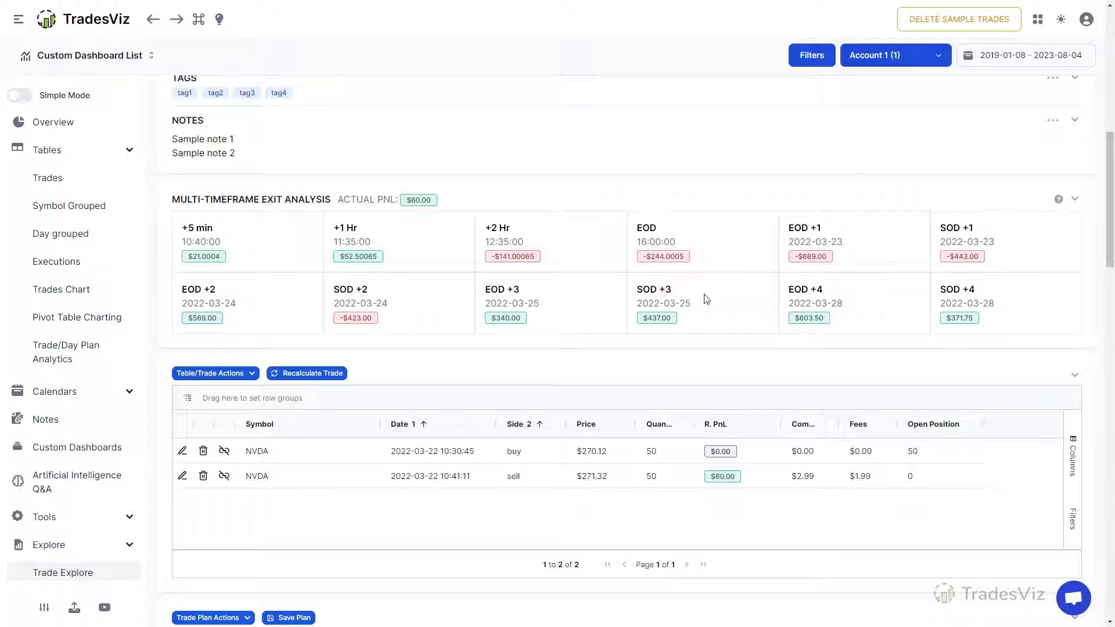
- Show the executions grid and inspect the sell fill's quantity of 50 shares
scroll(down, 3)
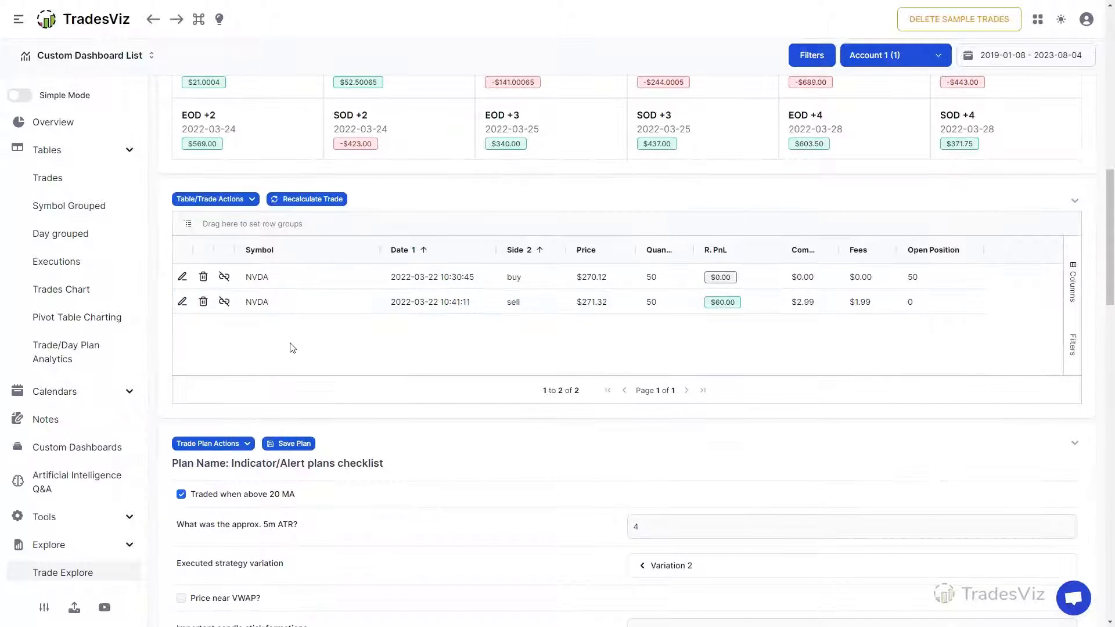
click(215, 199)
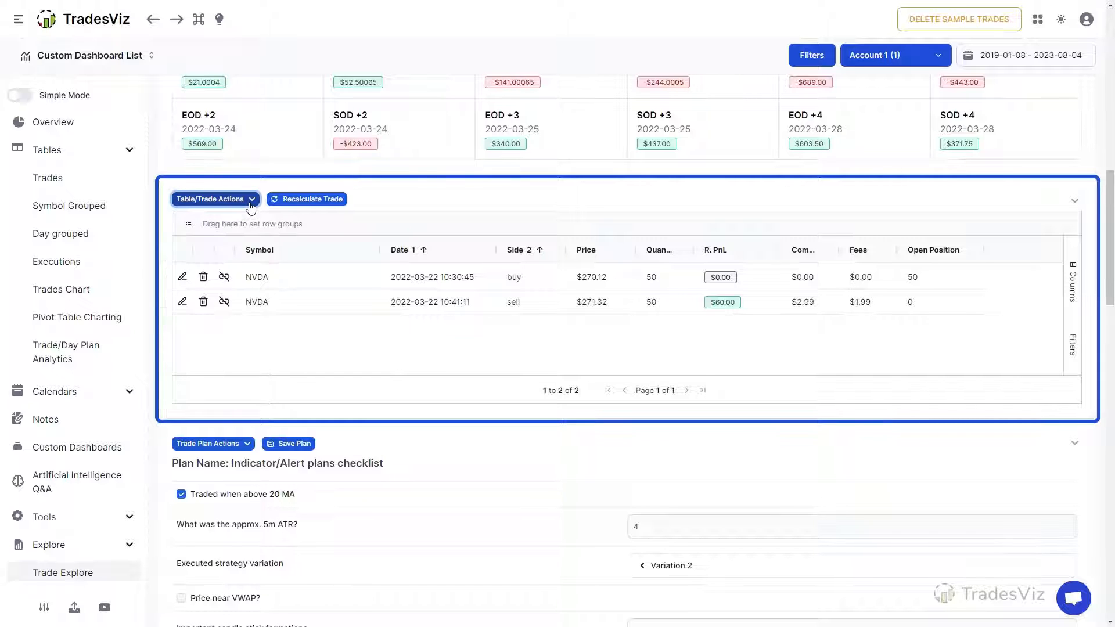
mouse_move(328, 203)
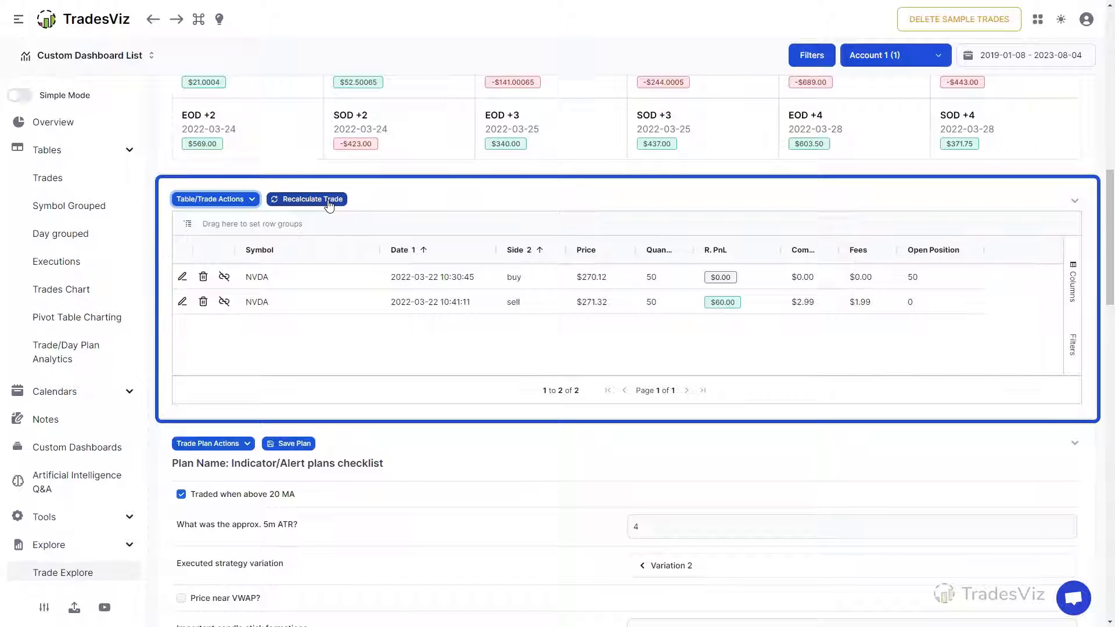
mouse_move(522, 354)
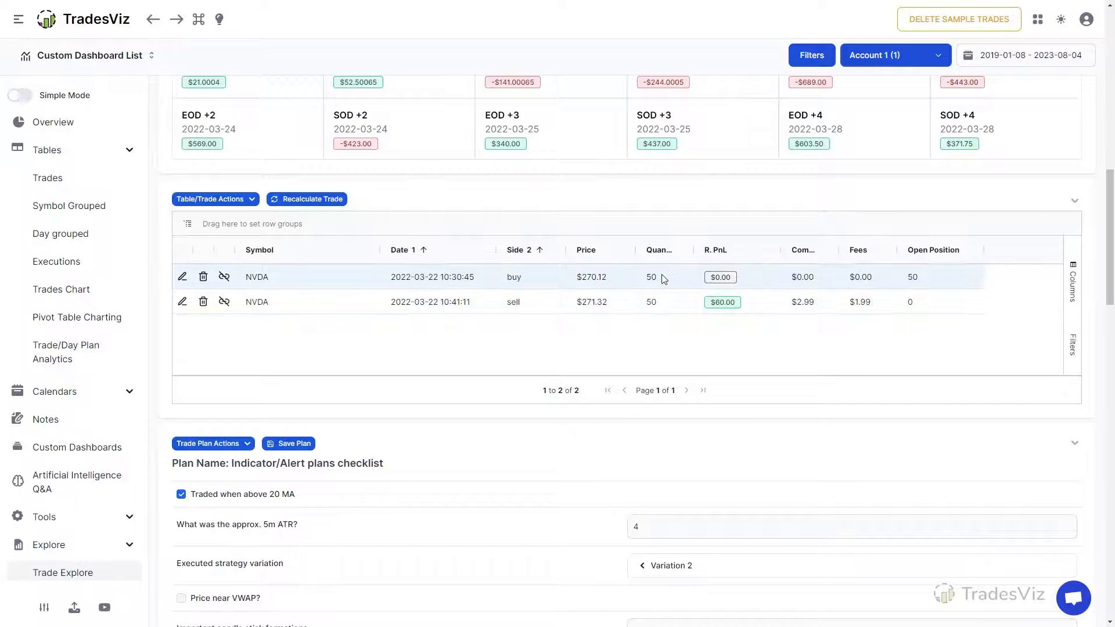
click(664, 301)
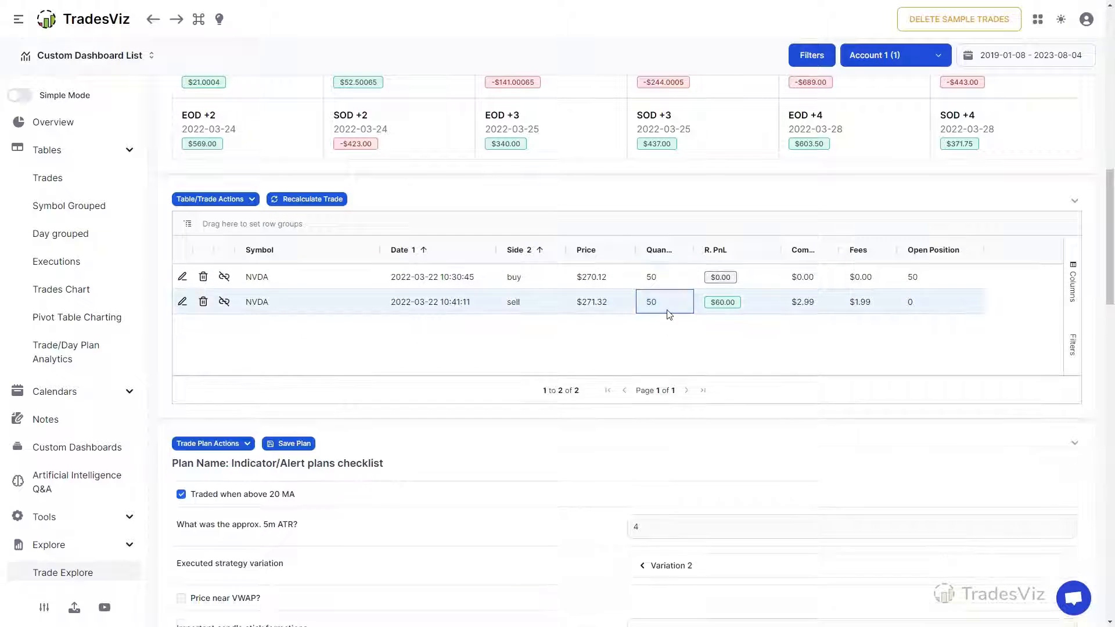
mouse_move(627, 367)
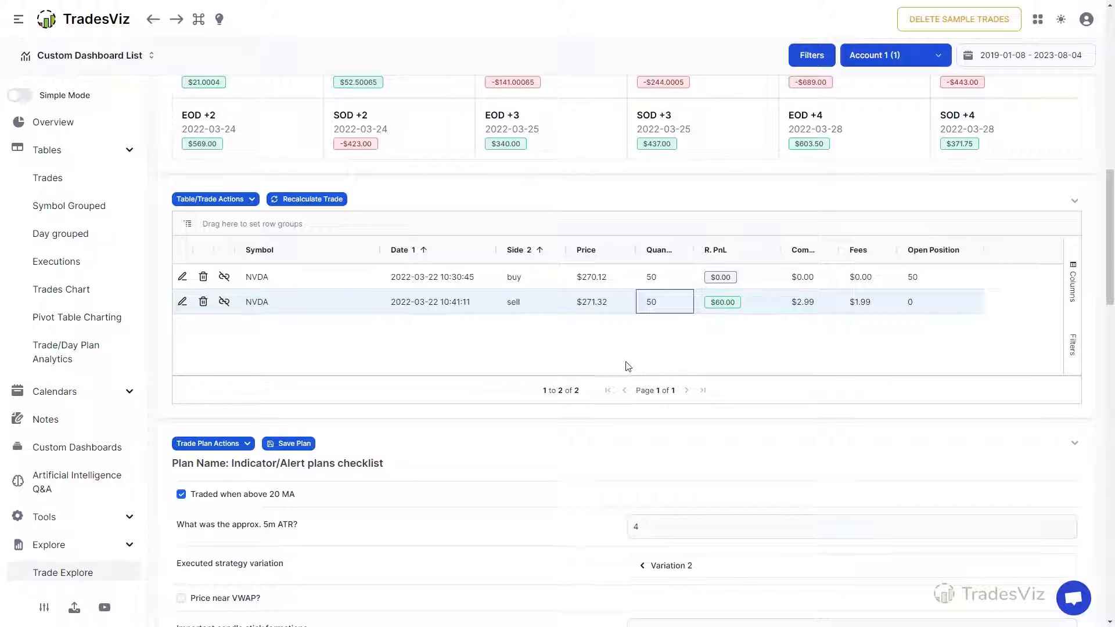
mouse_move(543, 356)
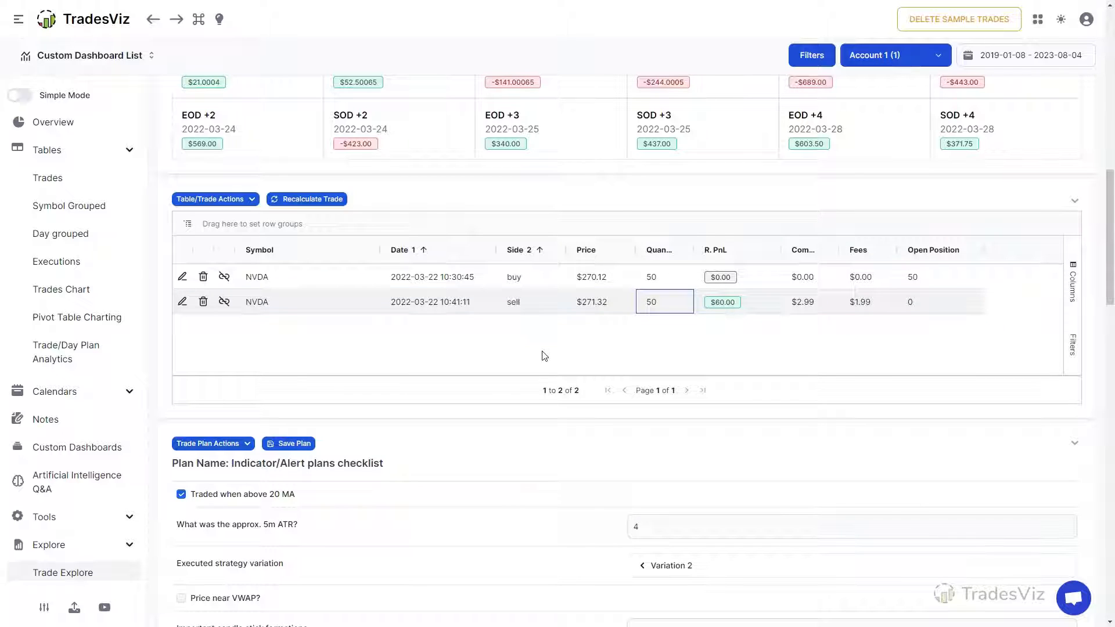
mouse_move(1003, 342)
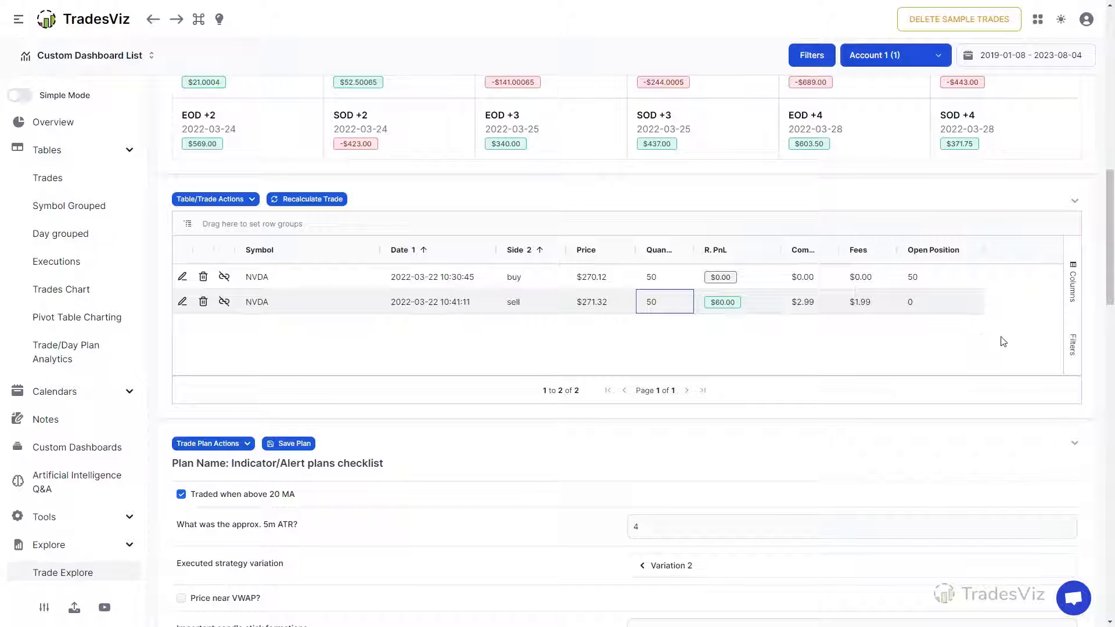
mouse_move(623, 253)
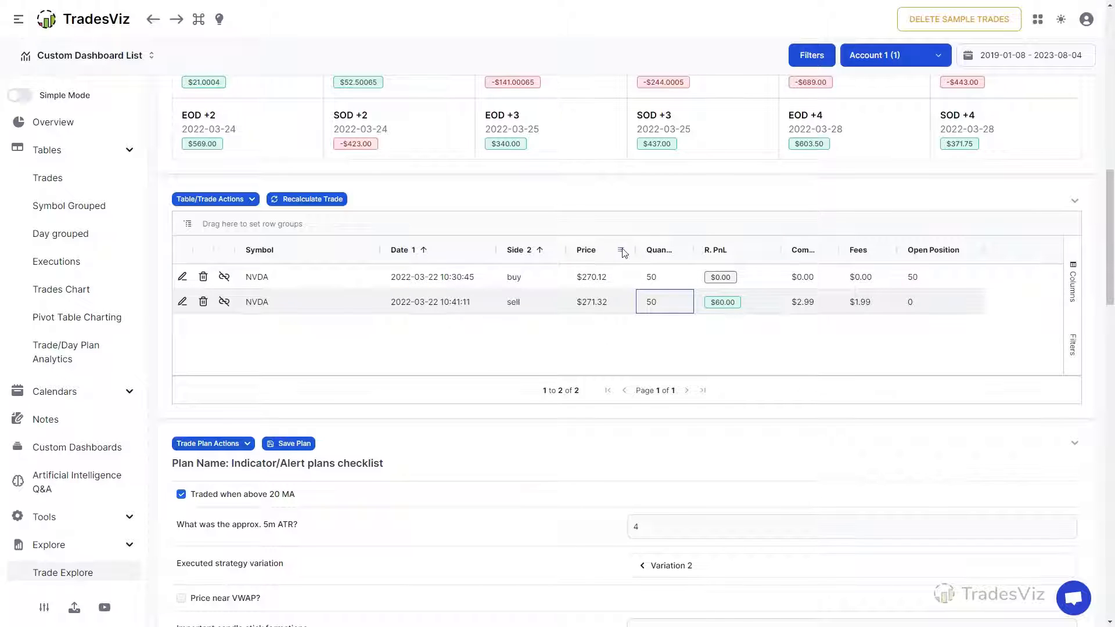
mouse_move(448, 256)
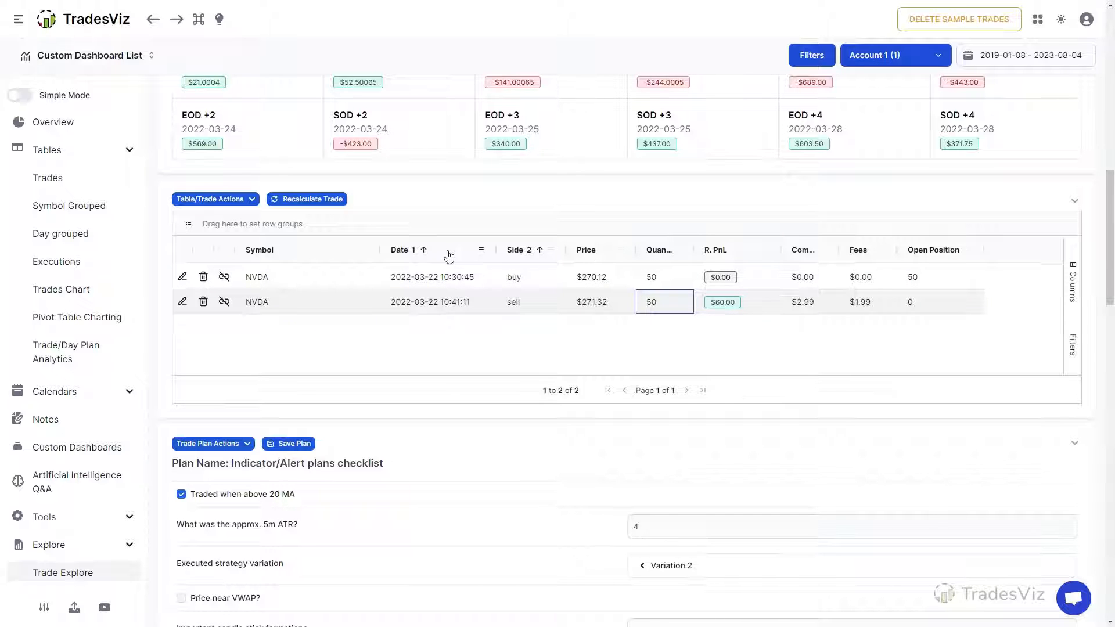
- Show the Trade Plan checklist with answers like traded above 20 MA, ATR 4, Variation 2
scroll(down, 3)
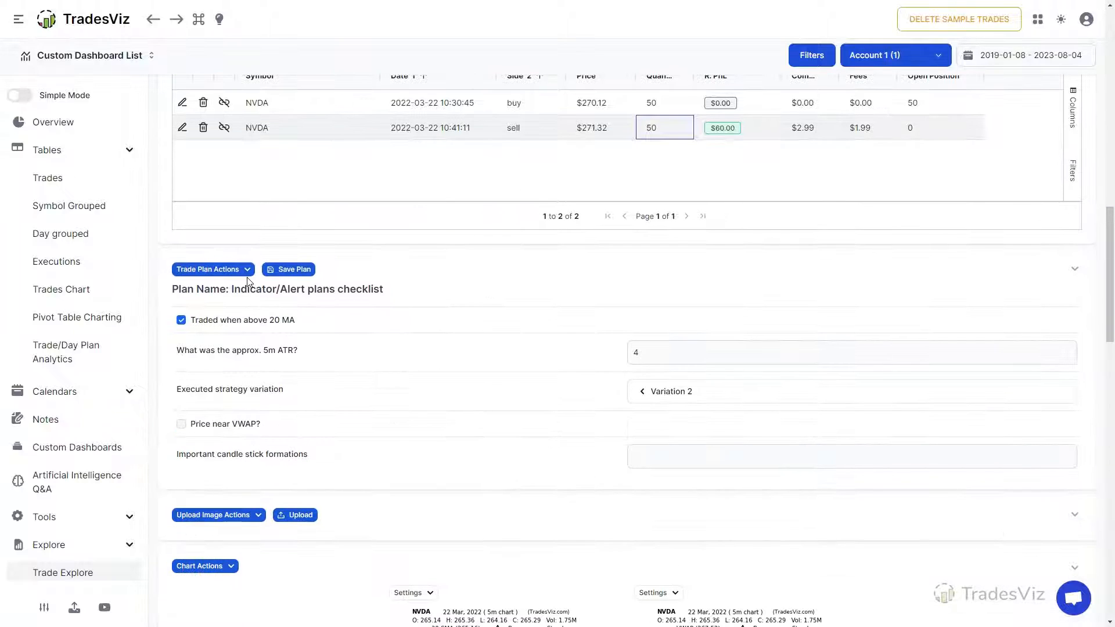
click(209, 269)
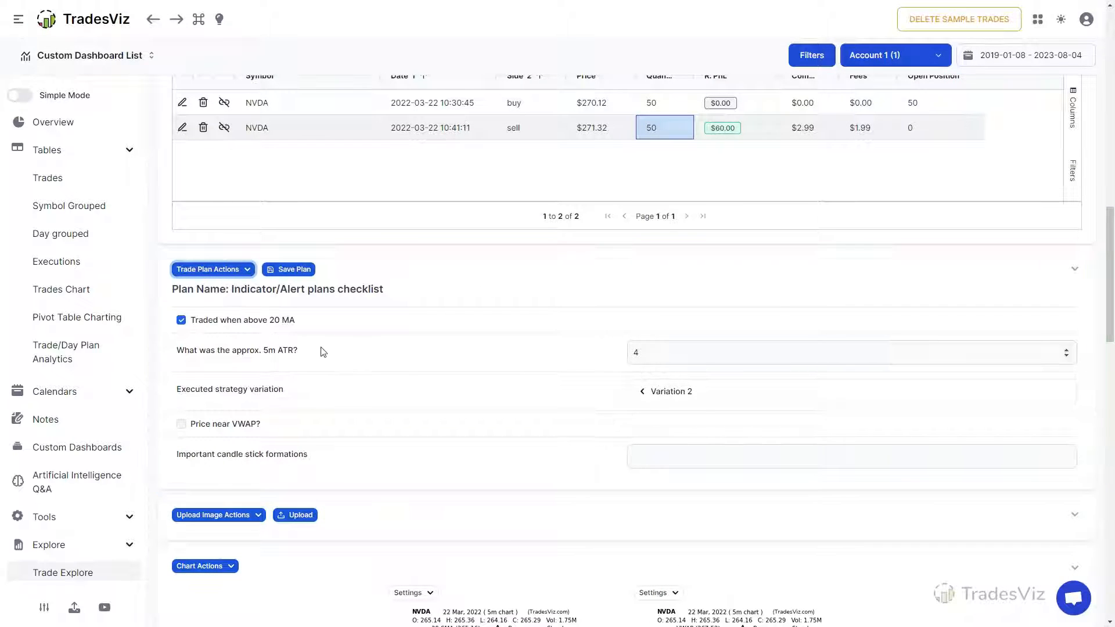
scroll(down, 3)
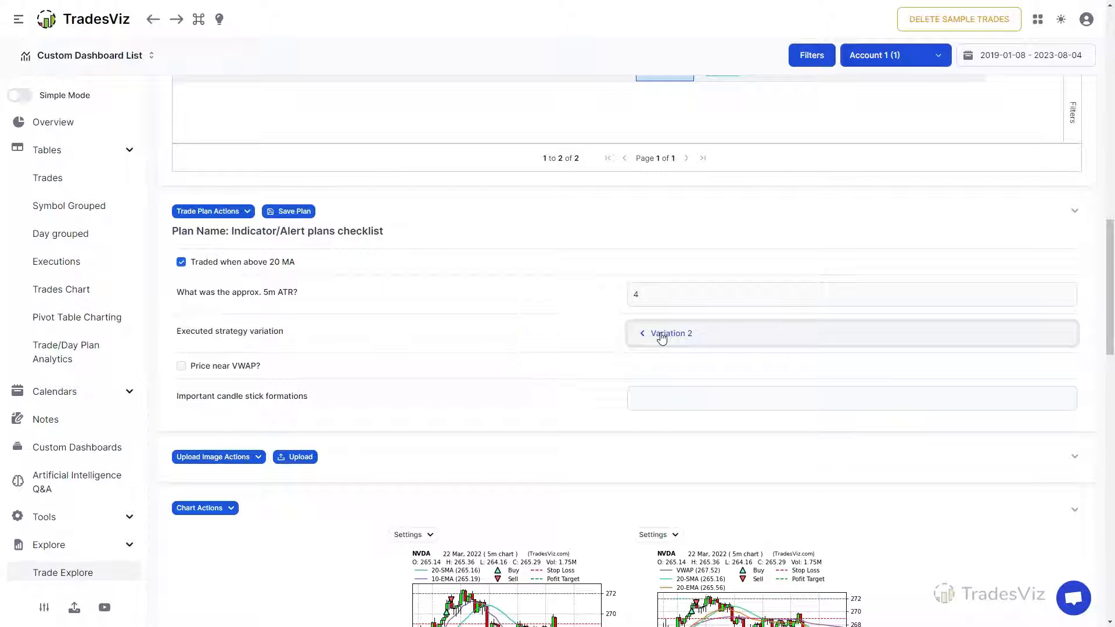
mouse_move(238, 373)
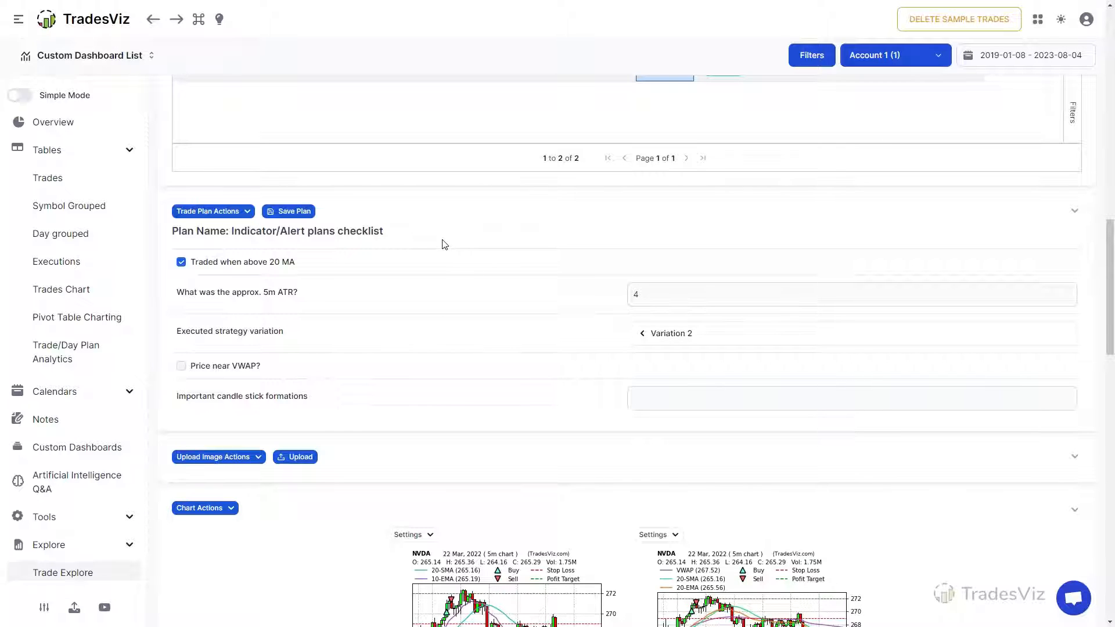
mouse_move(430, 253)
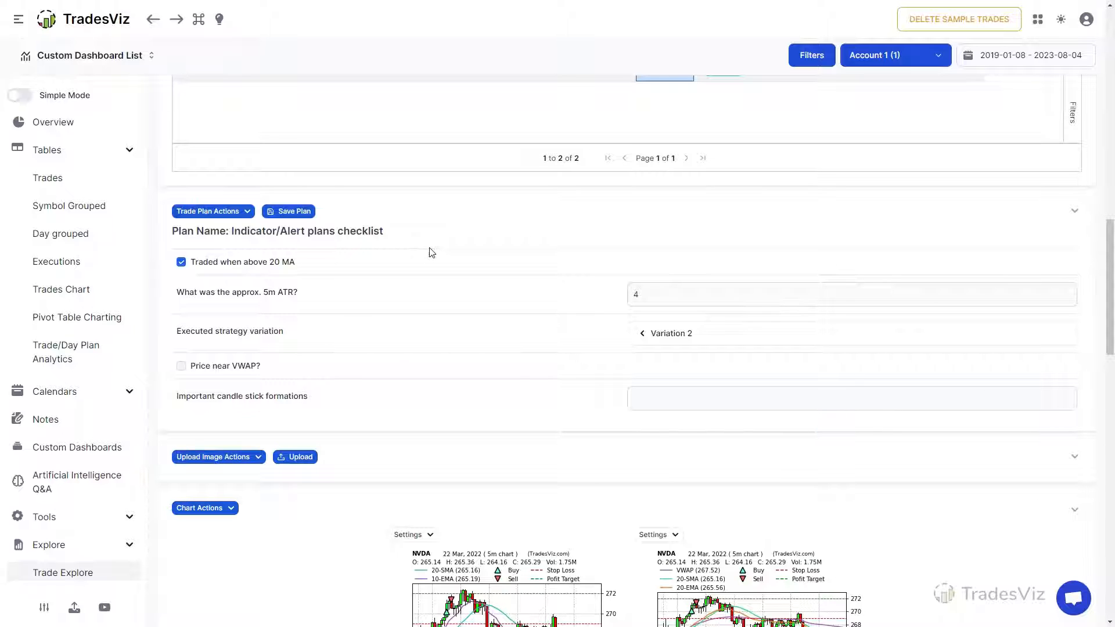
scroll(down, 3)
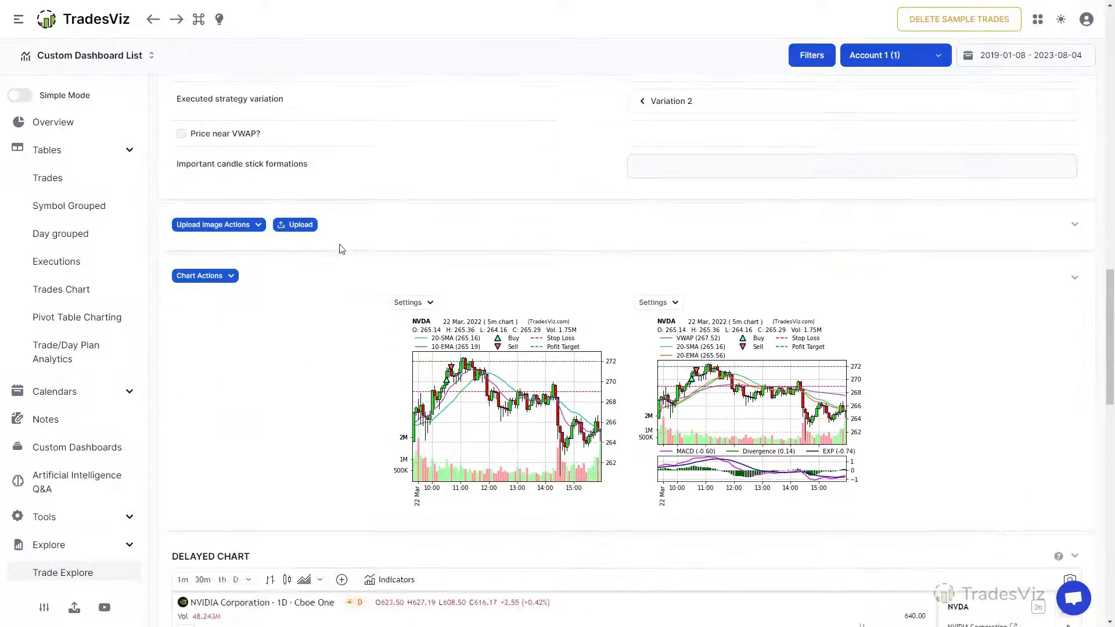
click(294, 225)
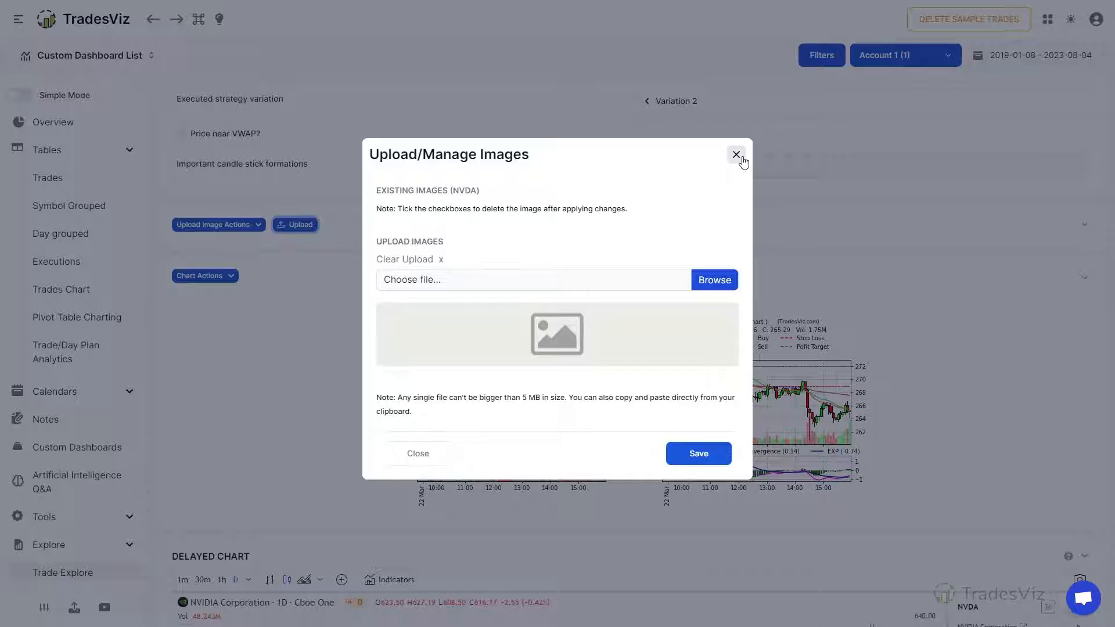
click(737, 154)
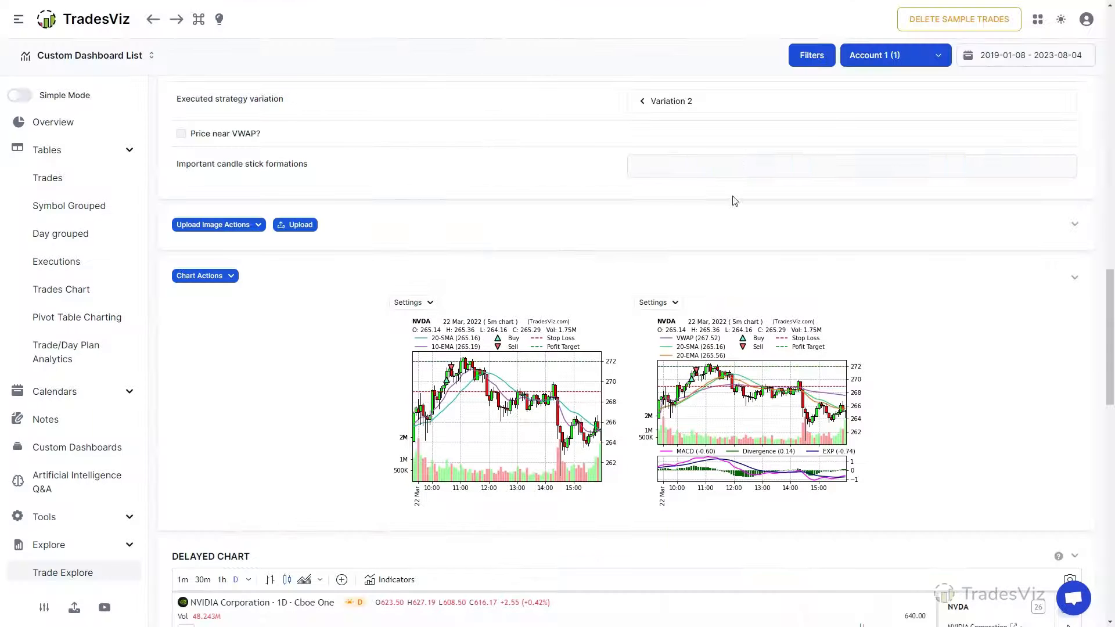
- Enlarge the first NVDA 5-minute chart, then reopen it in the drawing canvas
scroll(down, 3)
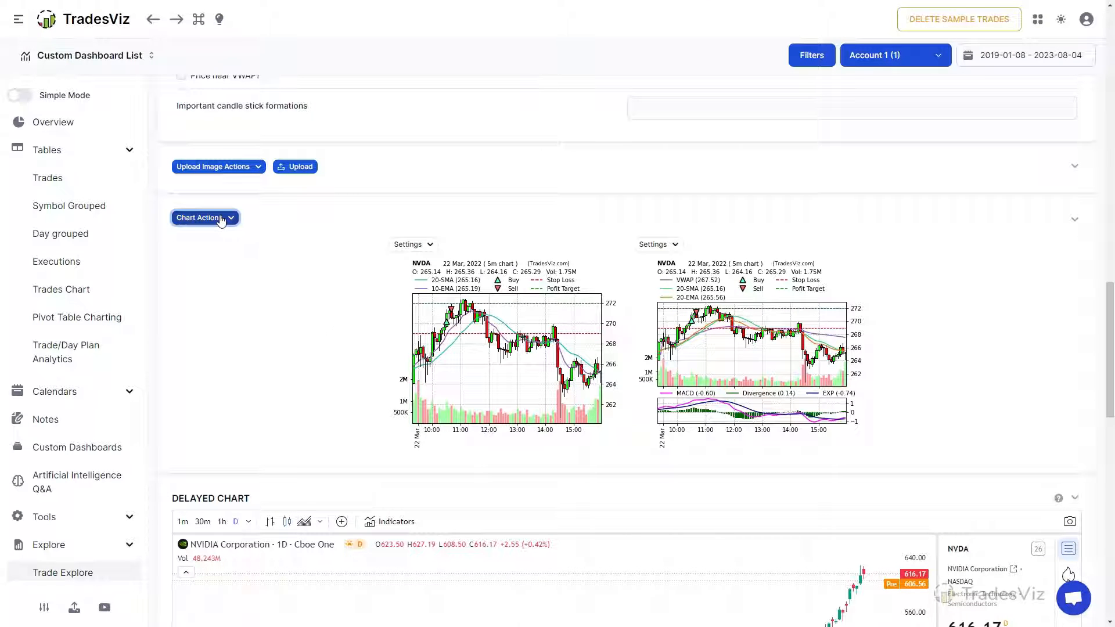
click(205, 218)
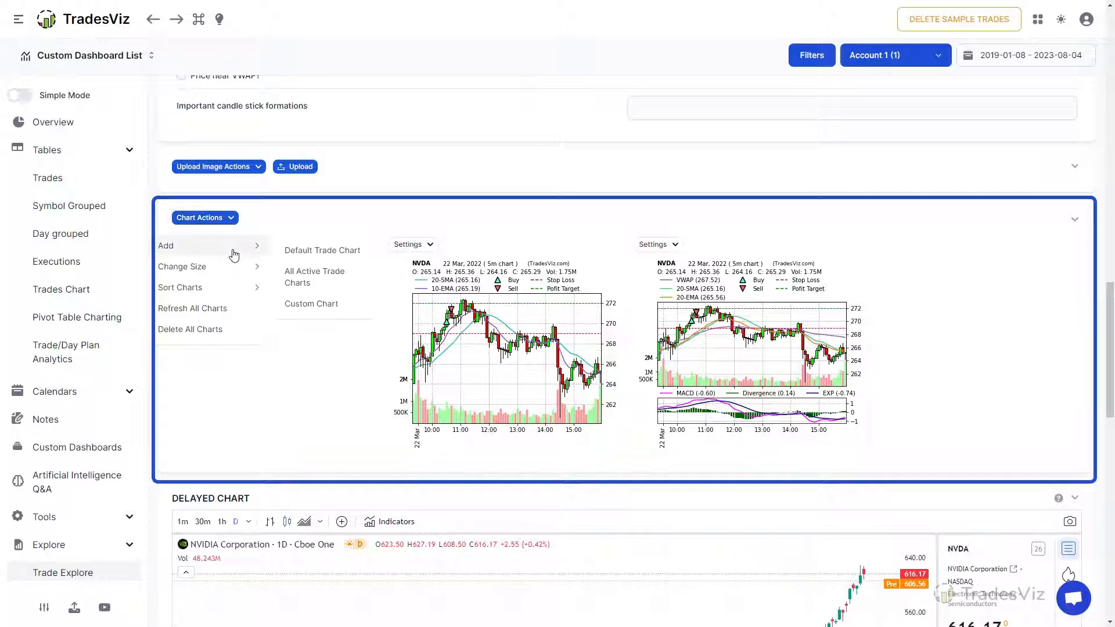
mouse_move(311, 303)
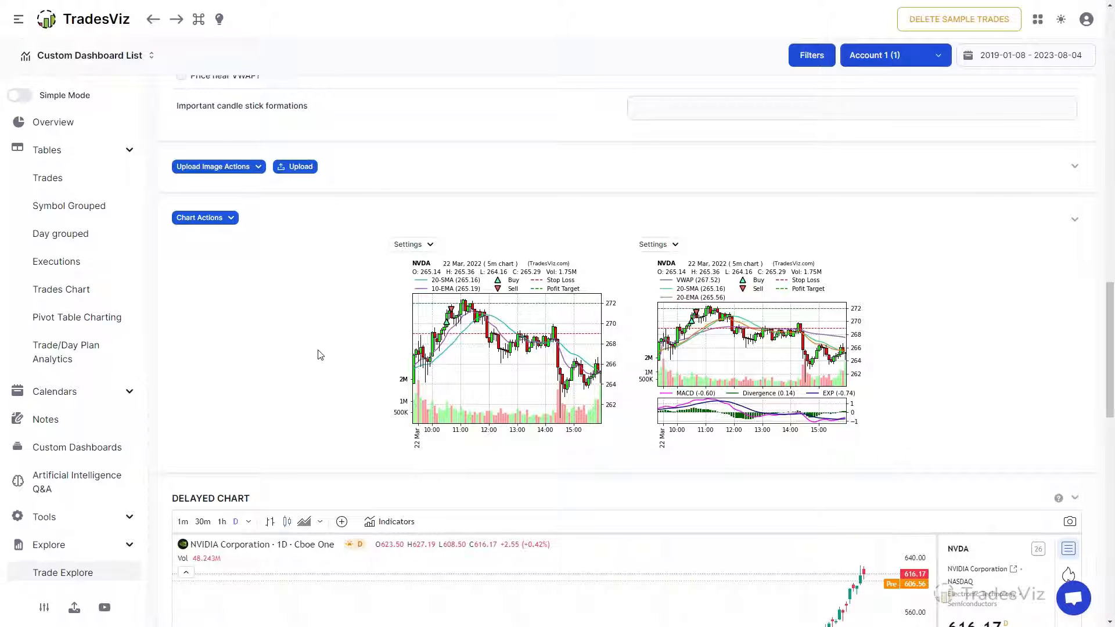
click(507, 355)
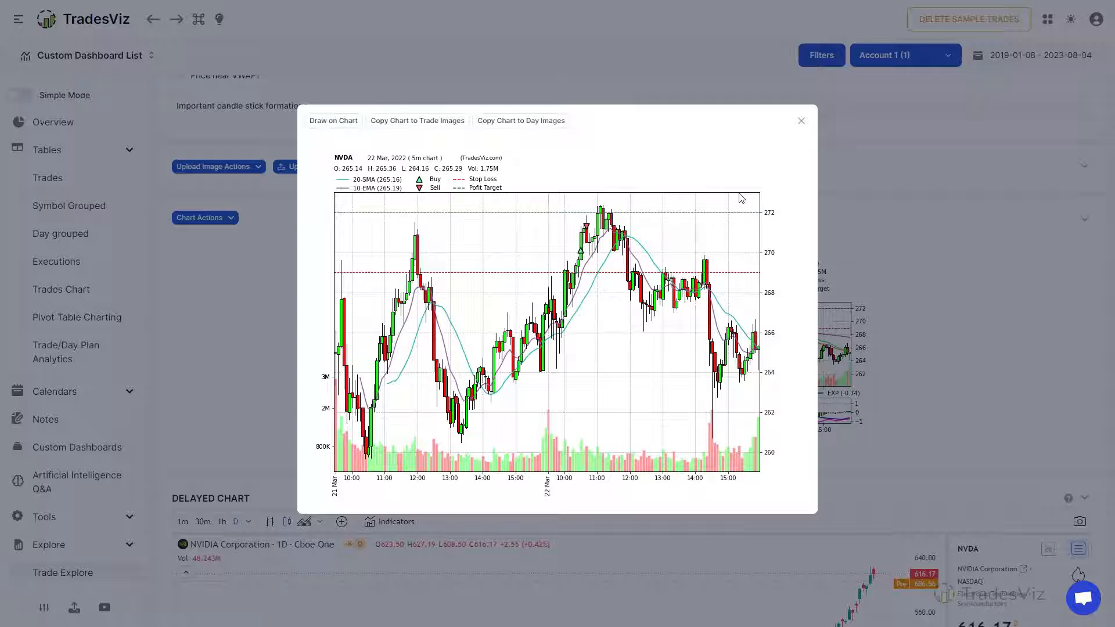
click(801, 120)
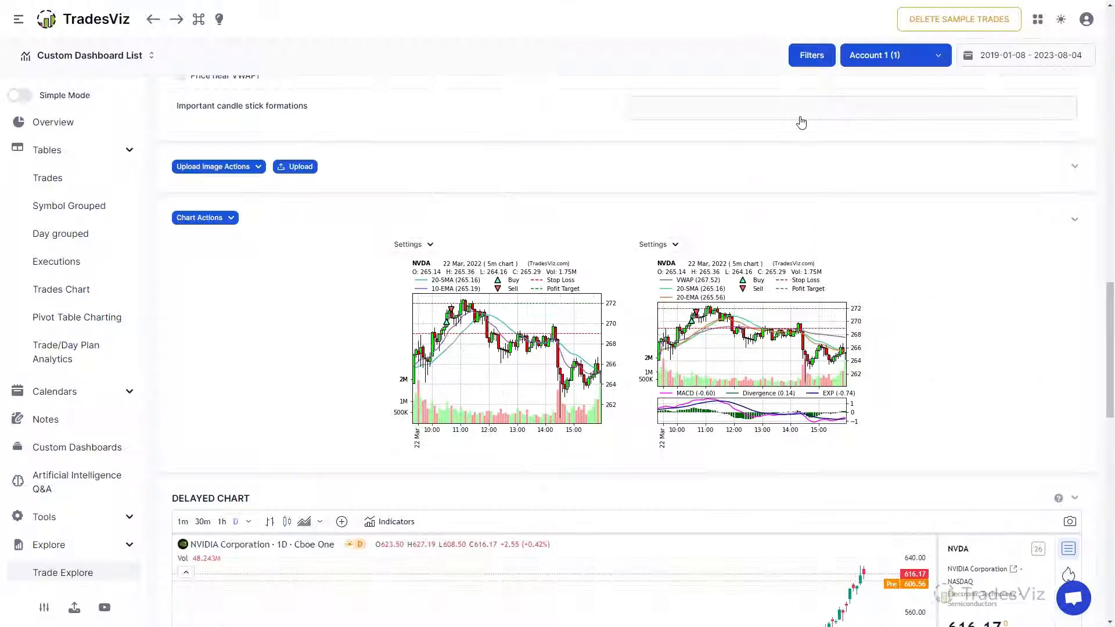
mouse_move(466, 323)
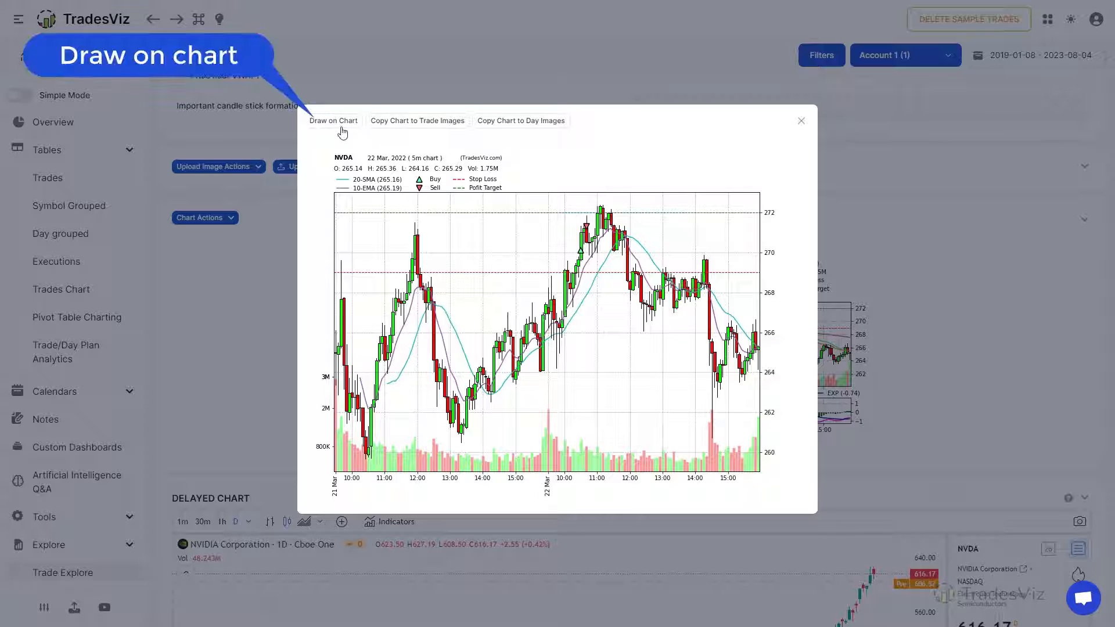
click(333, 120)
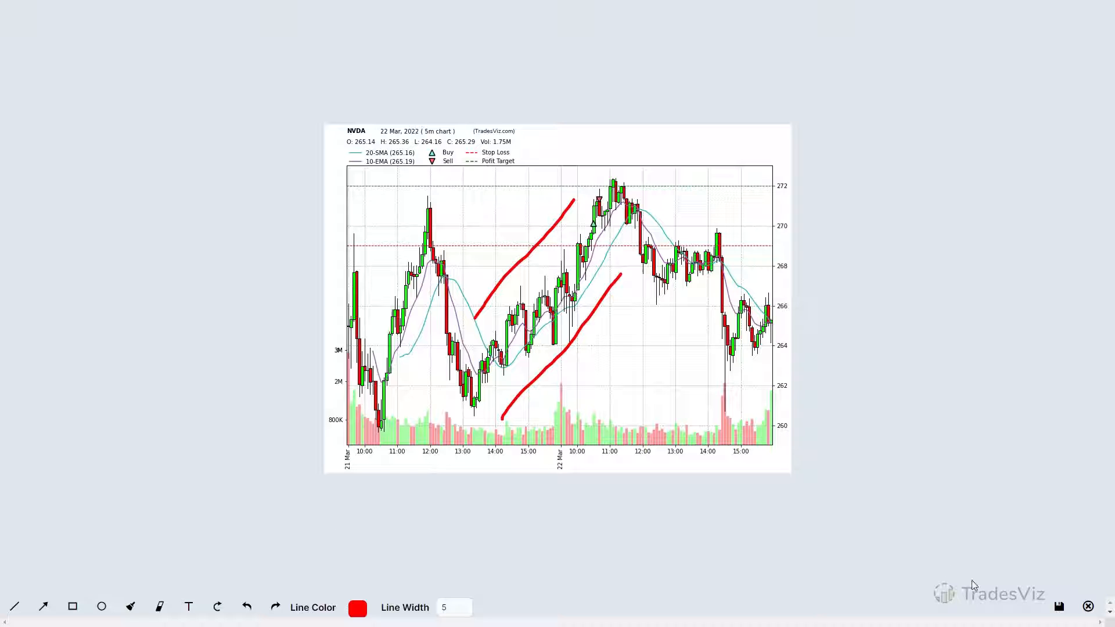
- Save the two red trend lines drawn on the first NVDA chart
click(1087, 606)
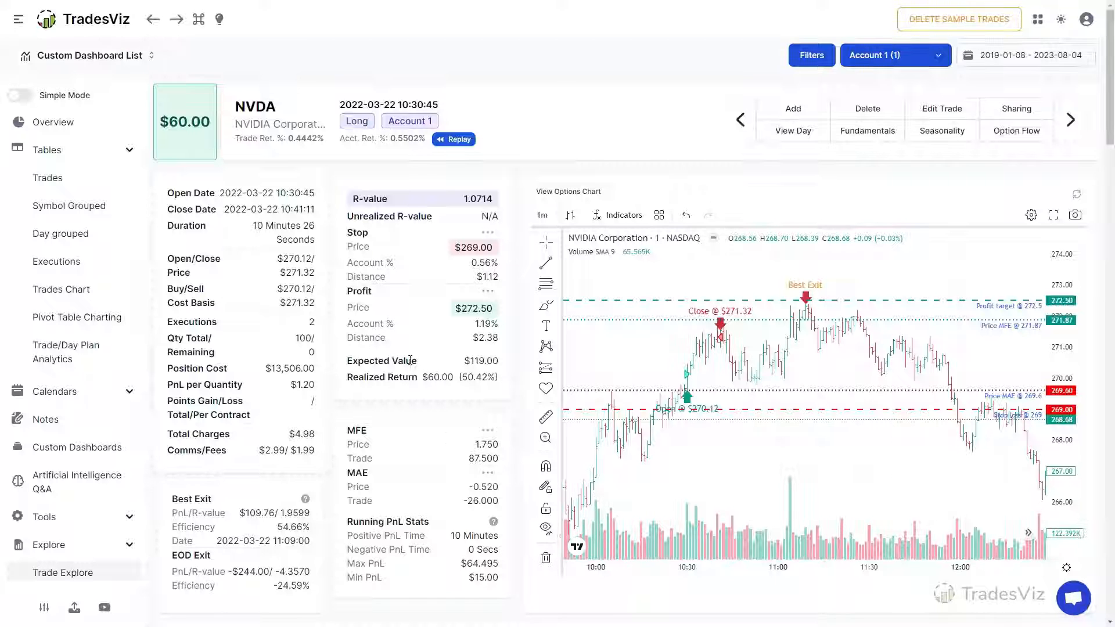
scroll(down, 3)
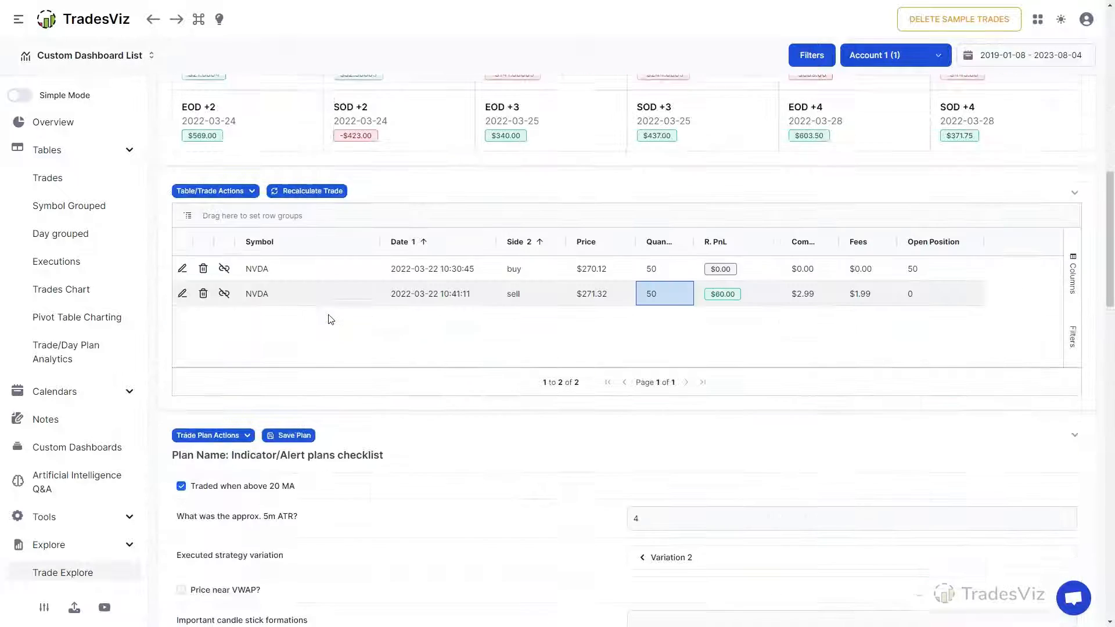
scroll(down, 3)
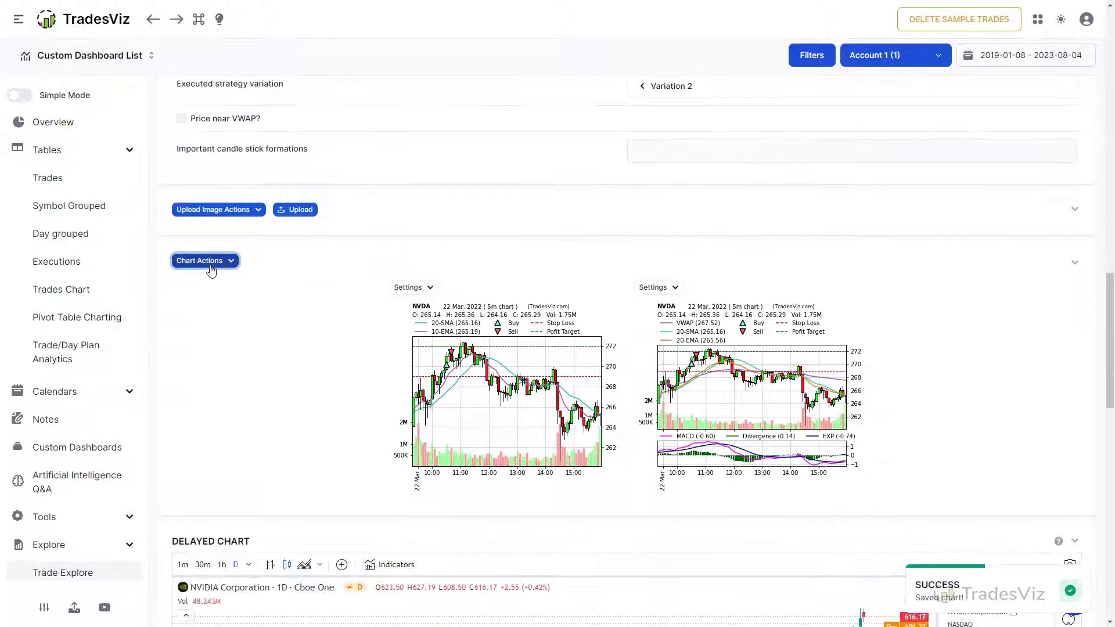
- Make all trade charts large and bring up the annotated chart's settings
click(205, 261)
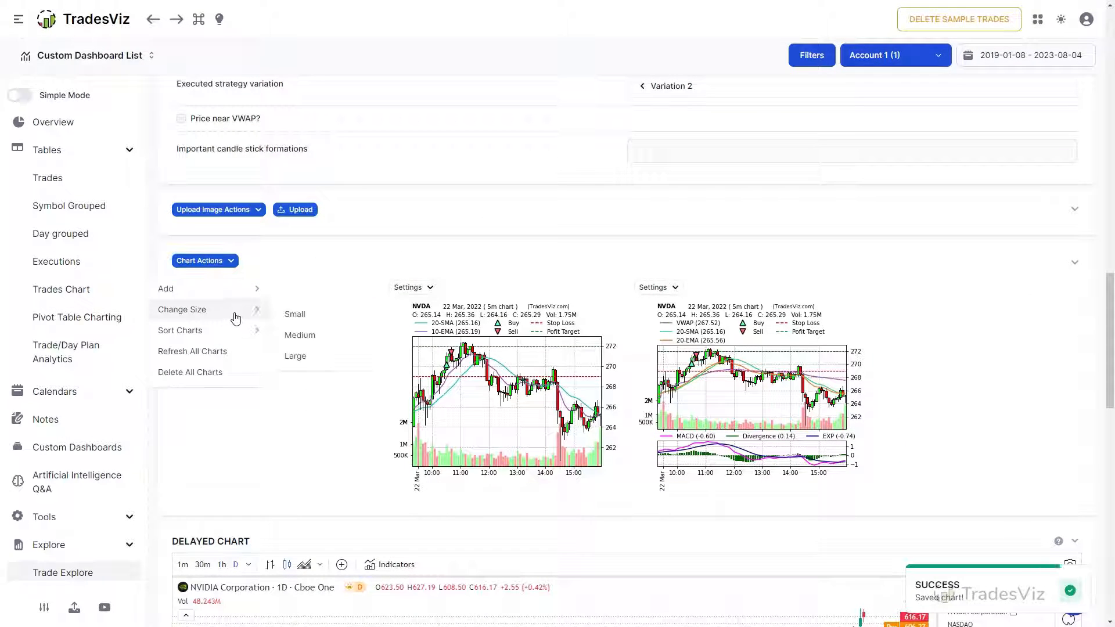
click(295, 356)
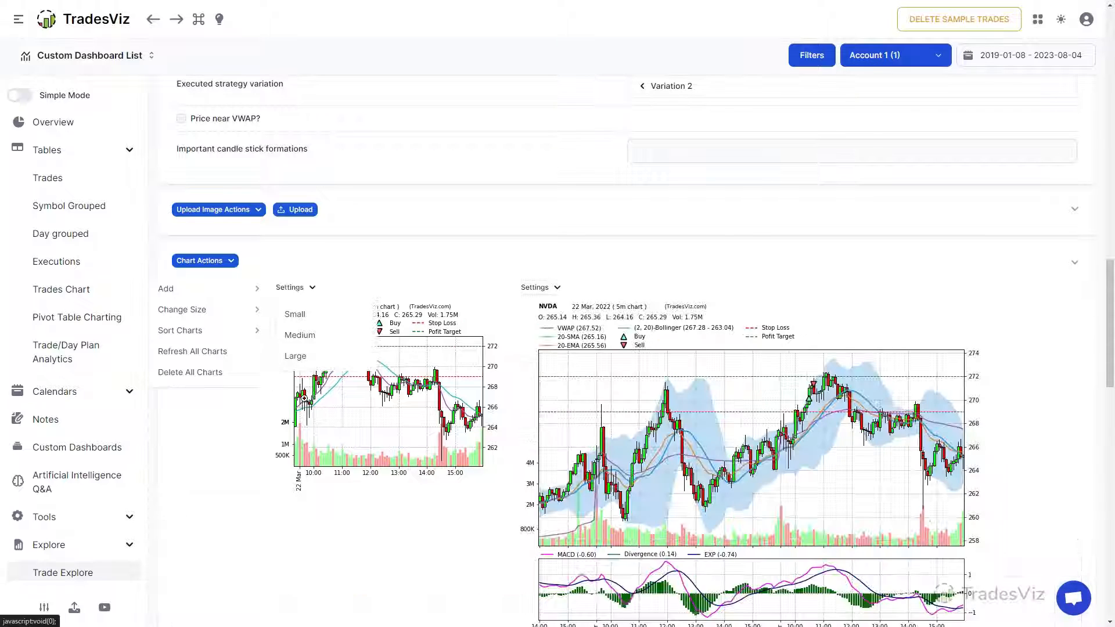
click(295, 356)
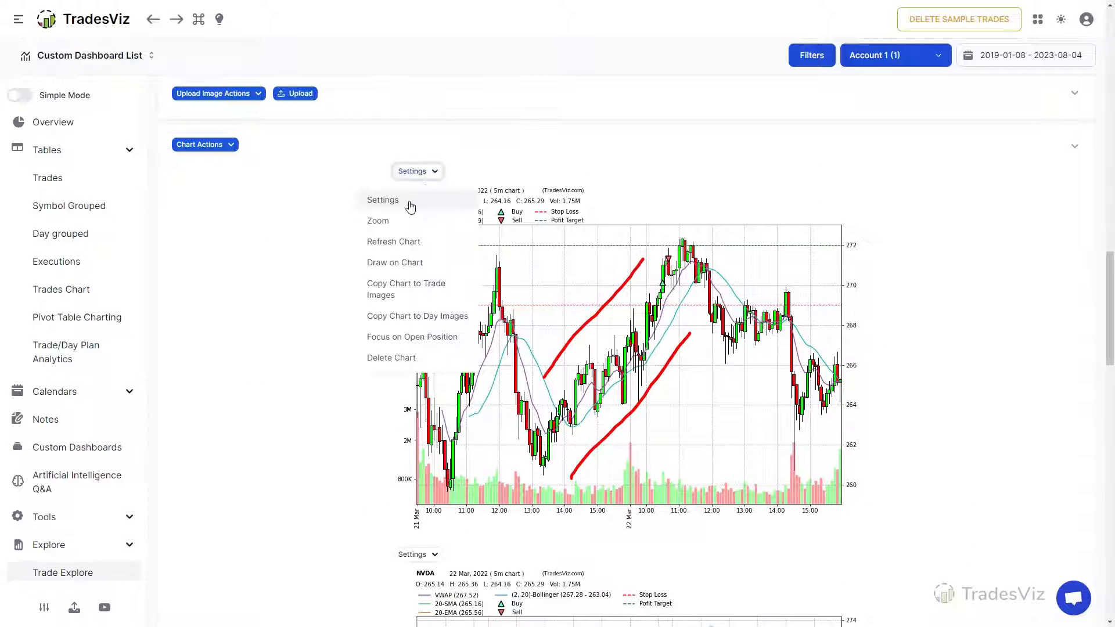
click(383, 200)
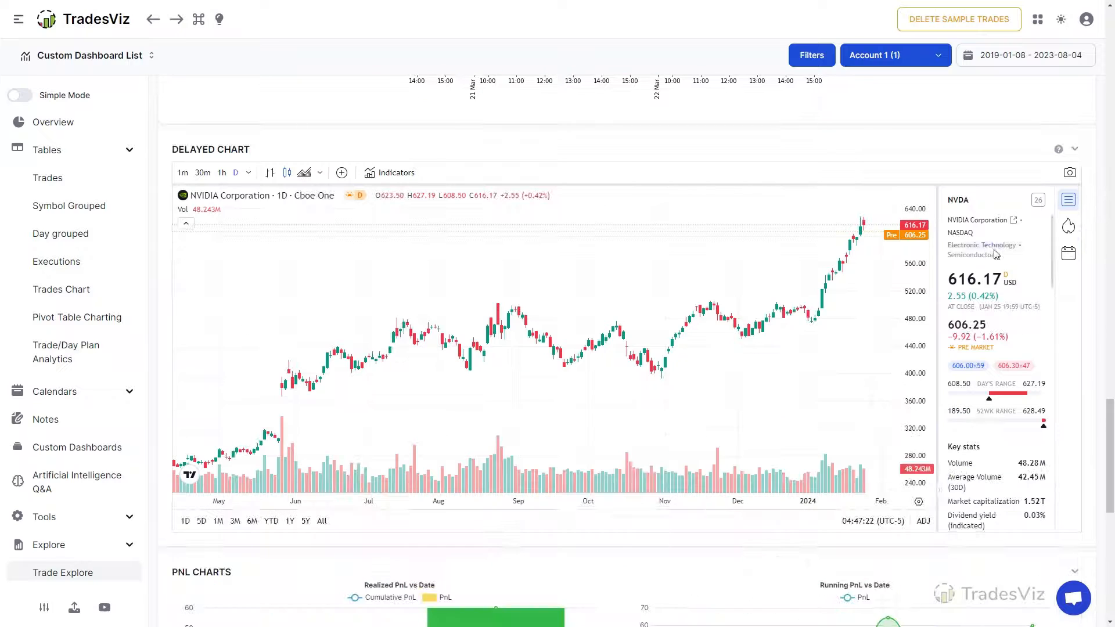
mouse_move(539, 349)
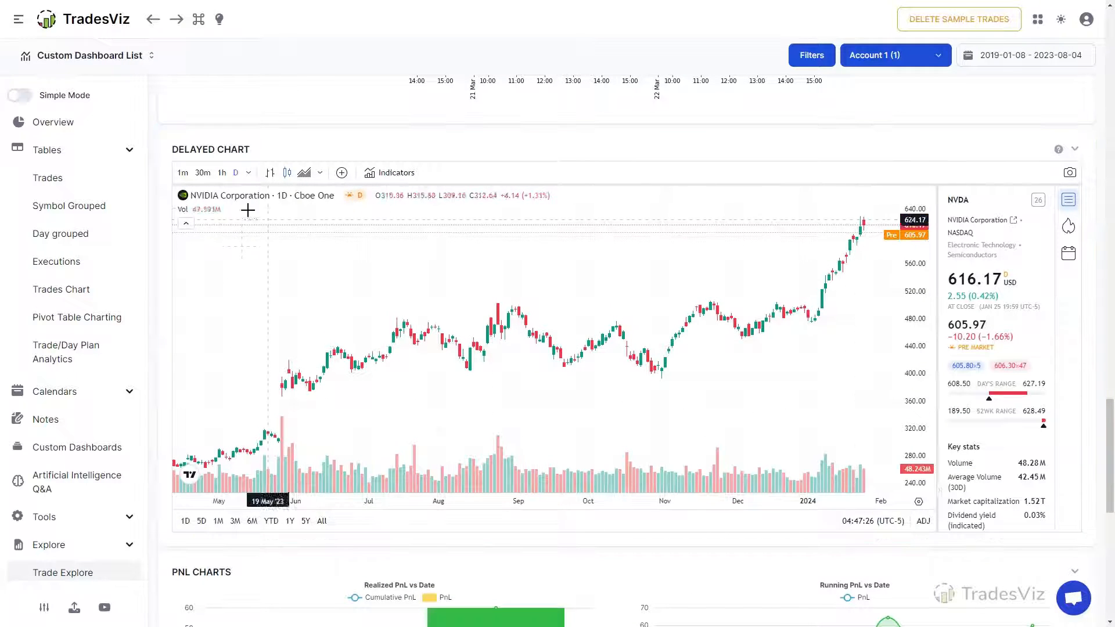
mouse_move(997, 313)
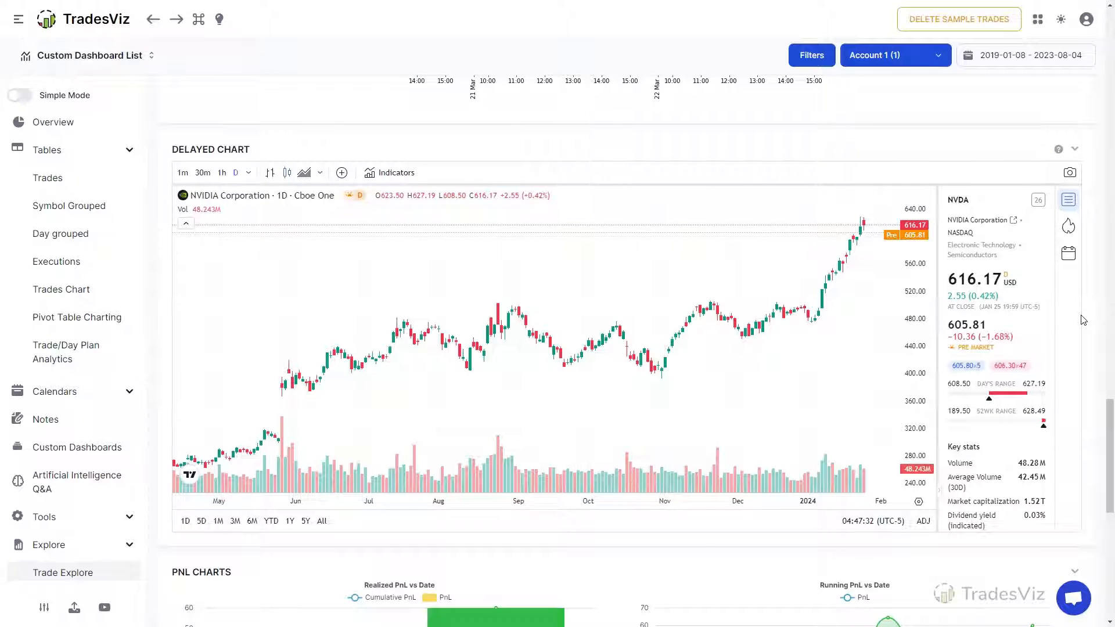
scroll(down, 3)
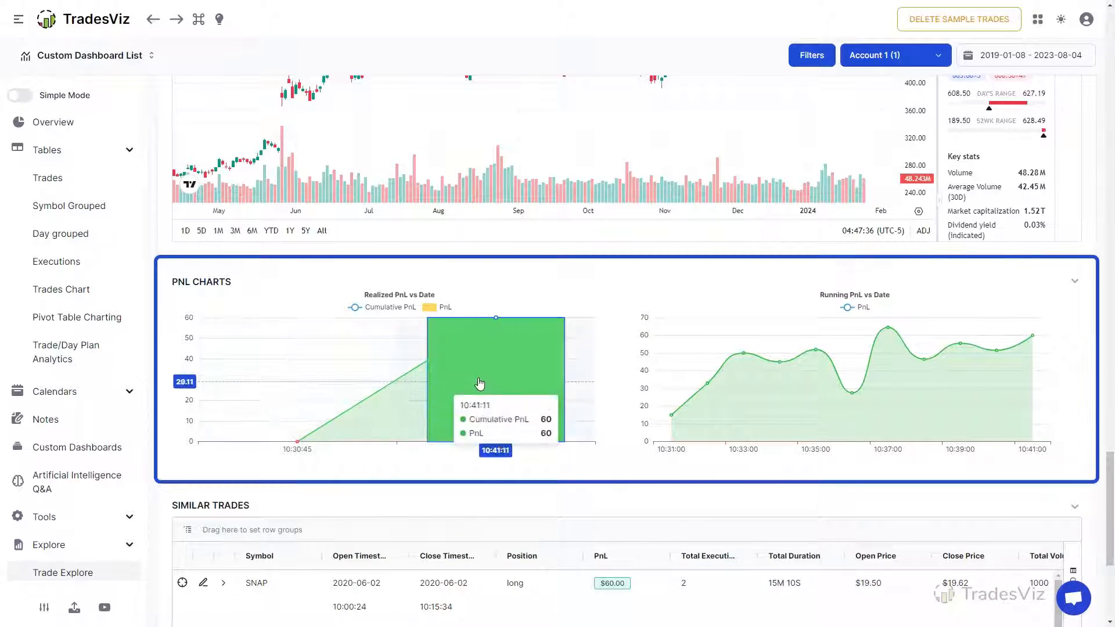
mouse_move(496, 326)
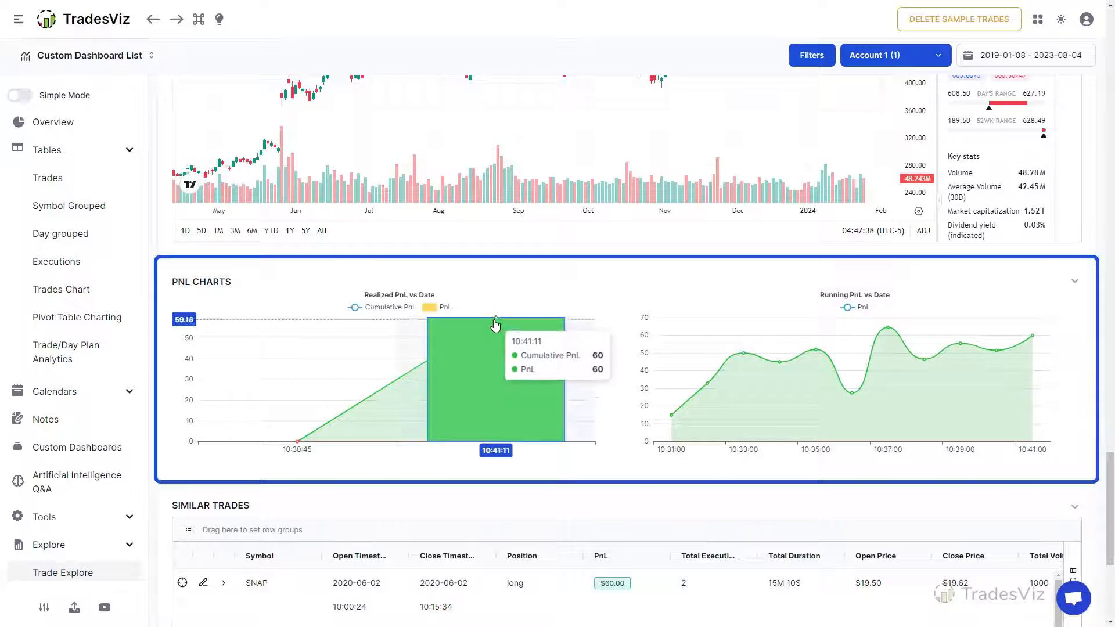
mouse_move(359, 355)
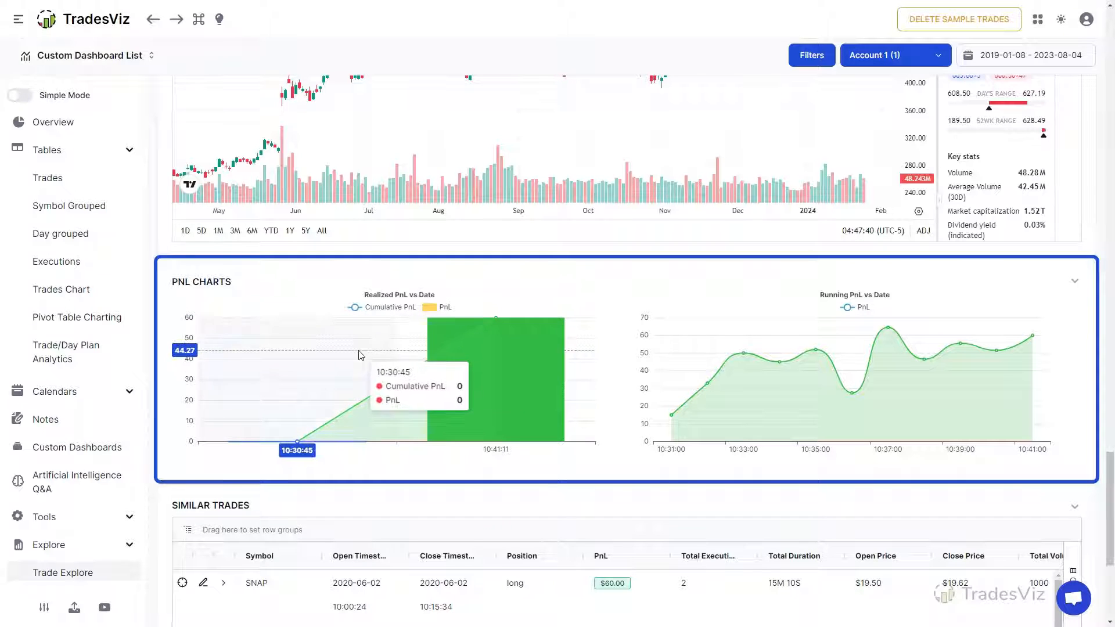
mouse_move(507, 357)
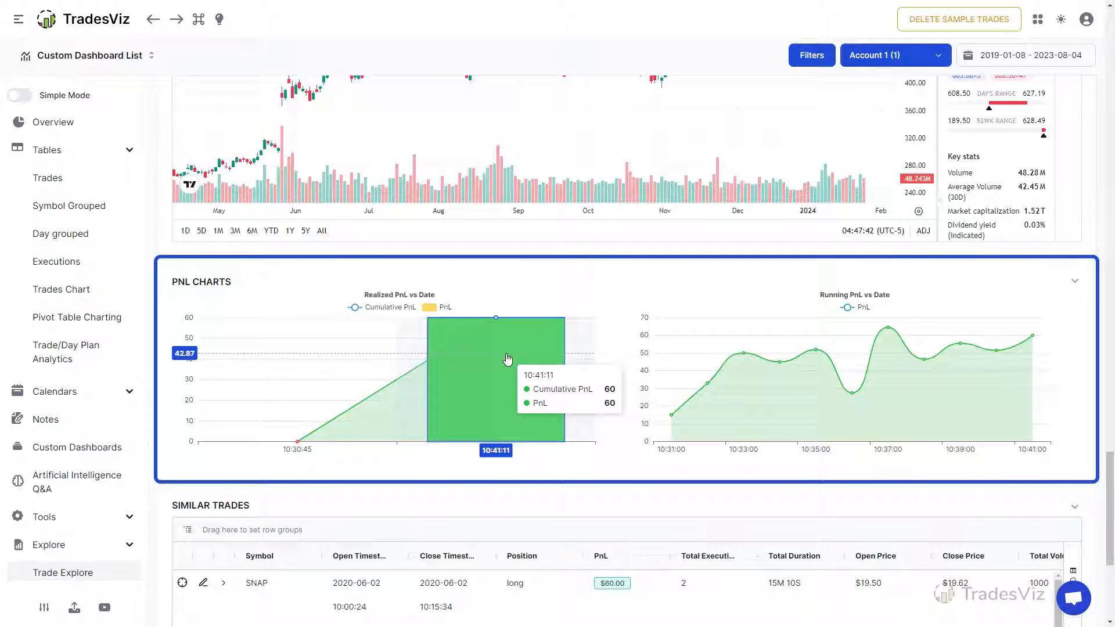
mouse_move(495, 328)
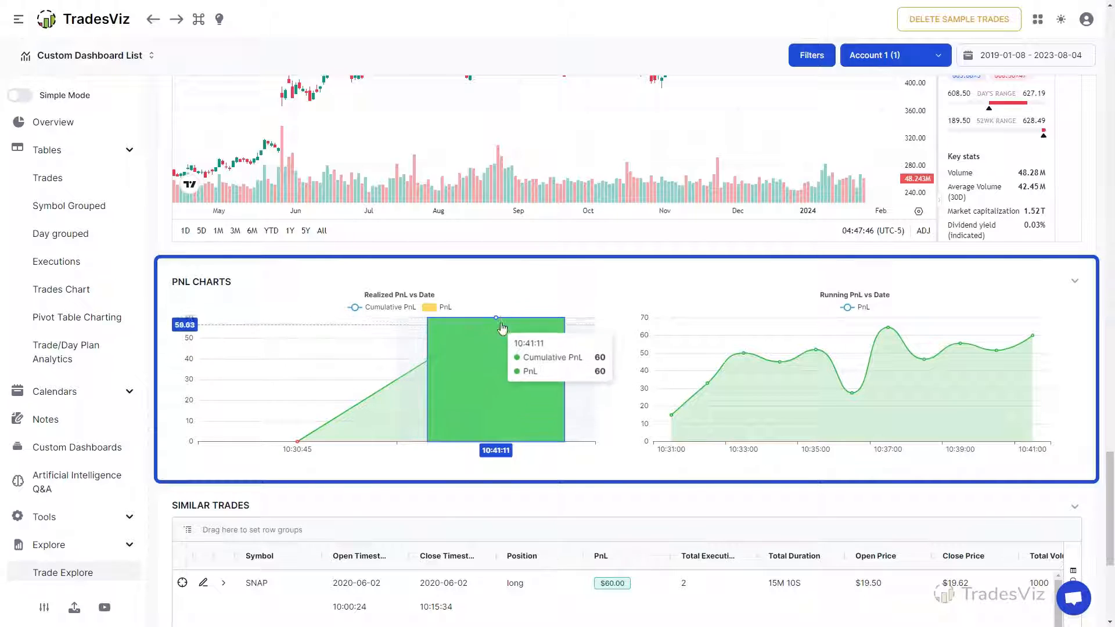
mouse_move(696, 409)
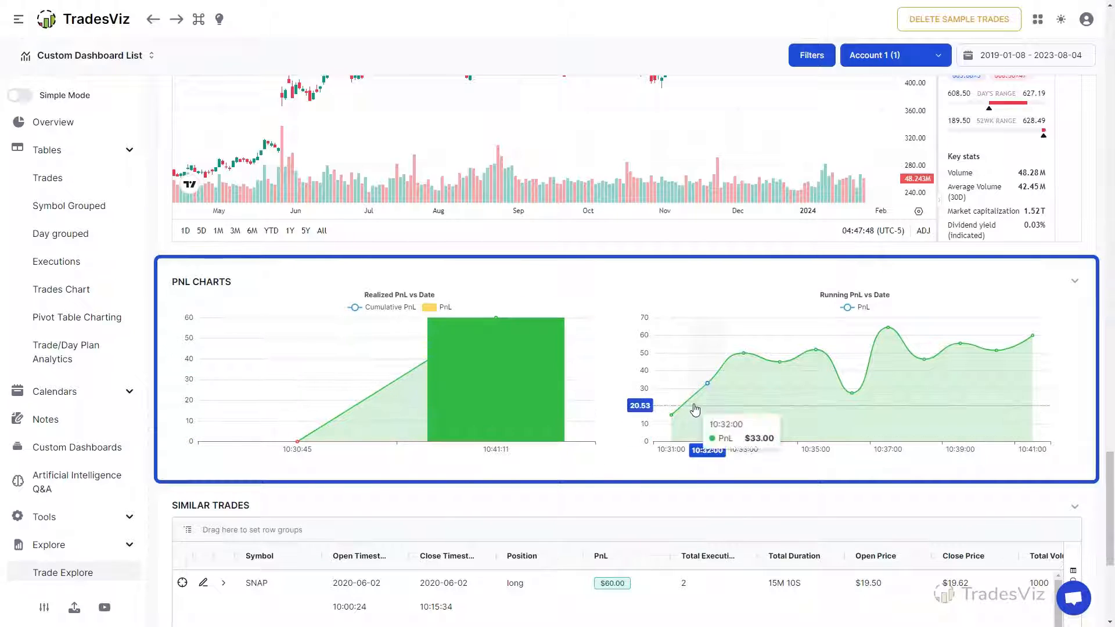
mouse_move(894, 375)
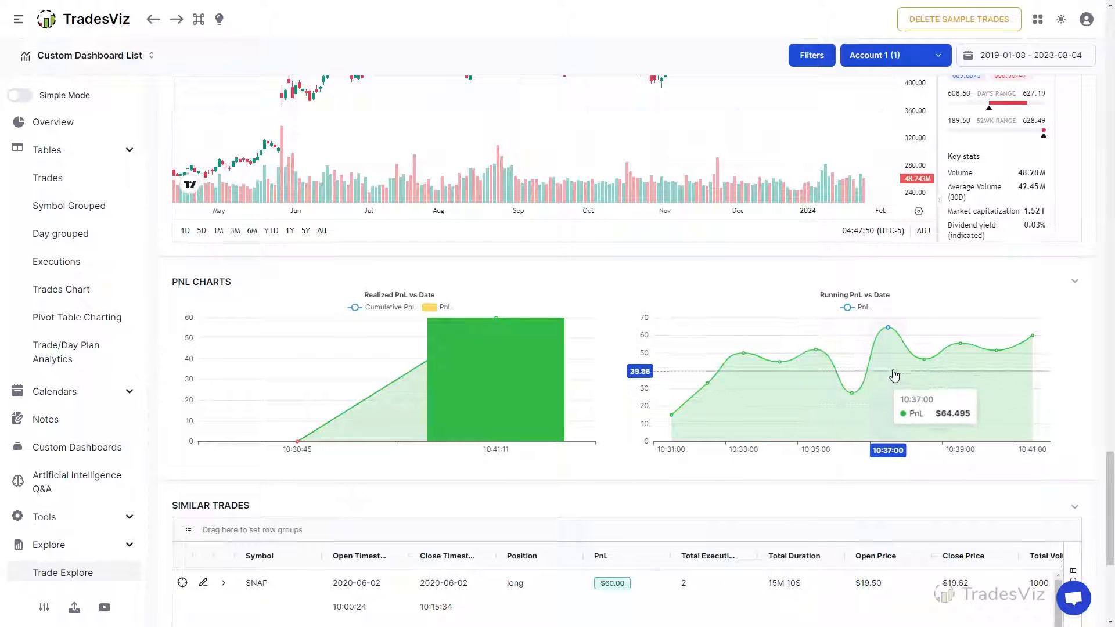
mouse_move(1031, 361)
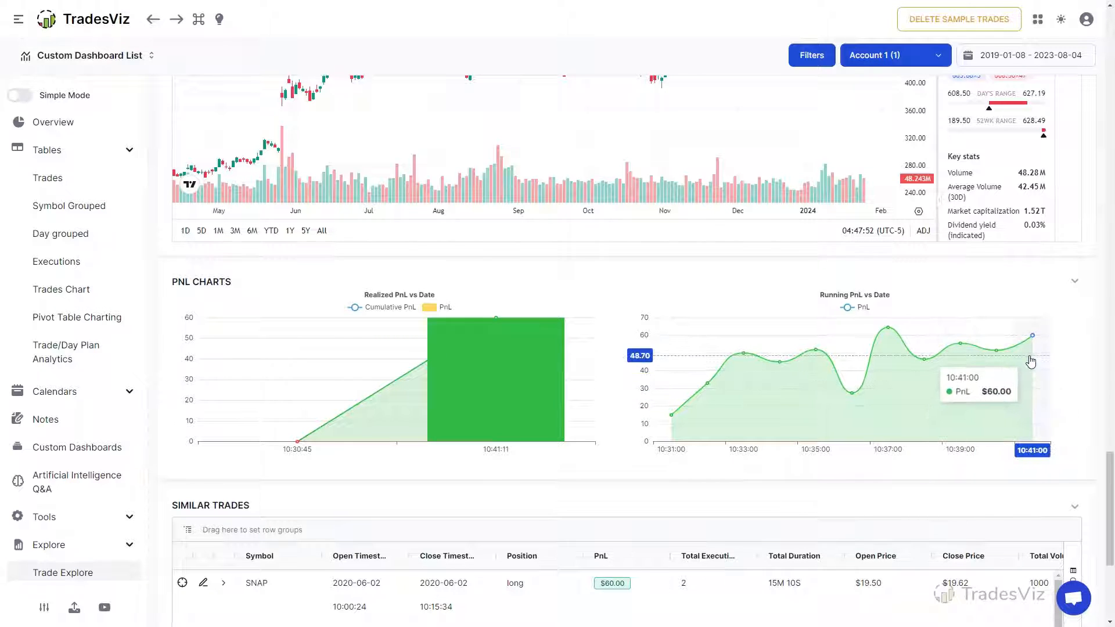
scroll(down, 3)
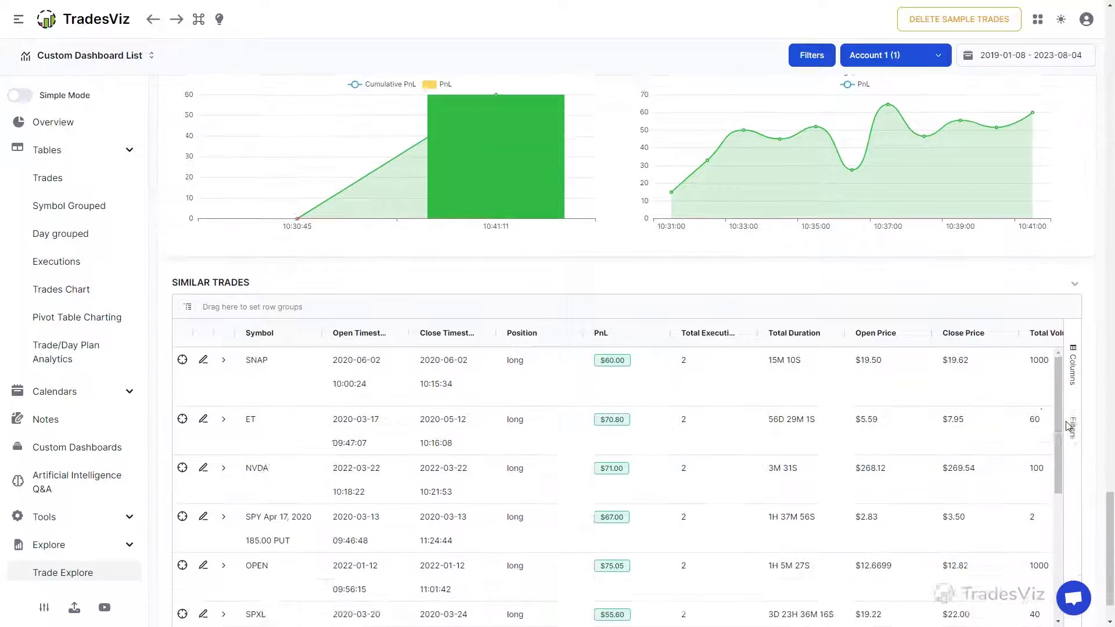
scroll(down, 3)
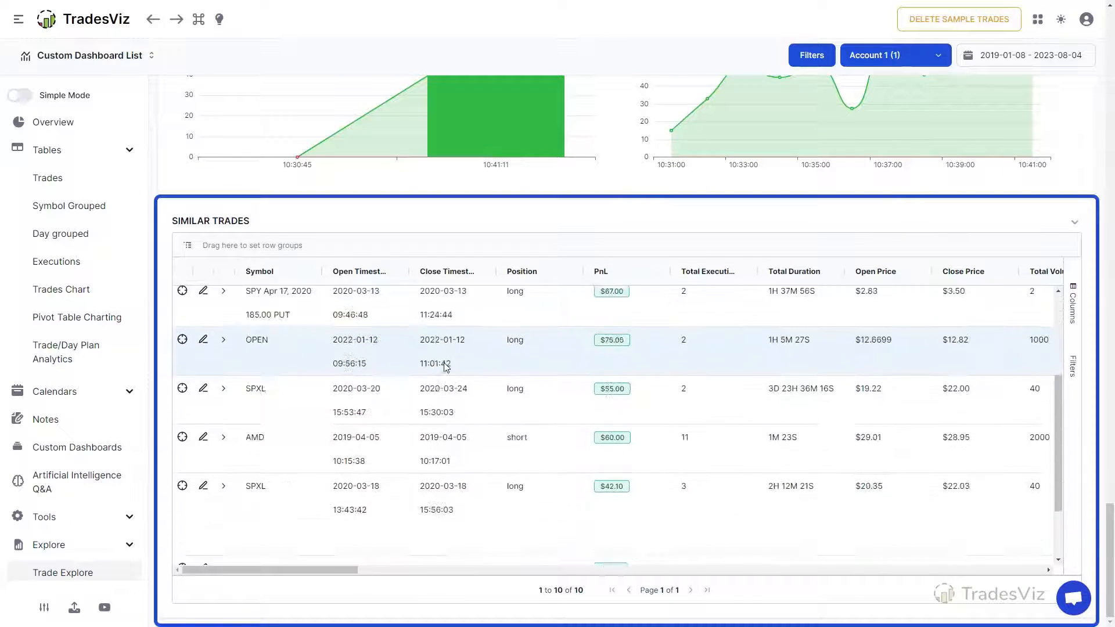
scroll(up, 3)
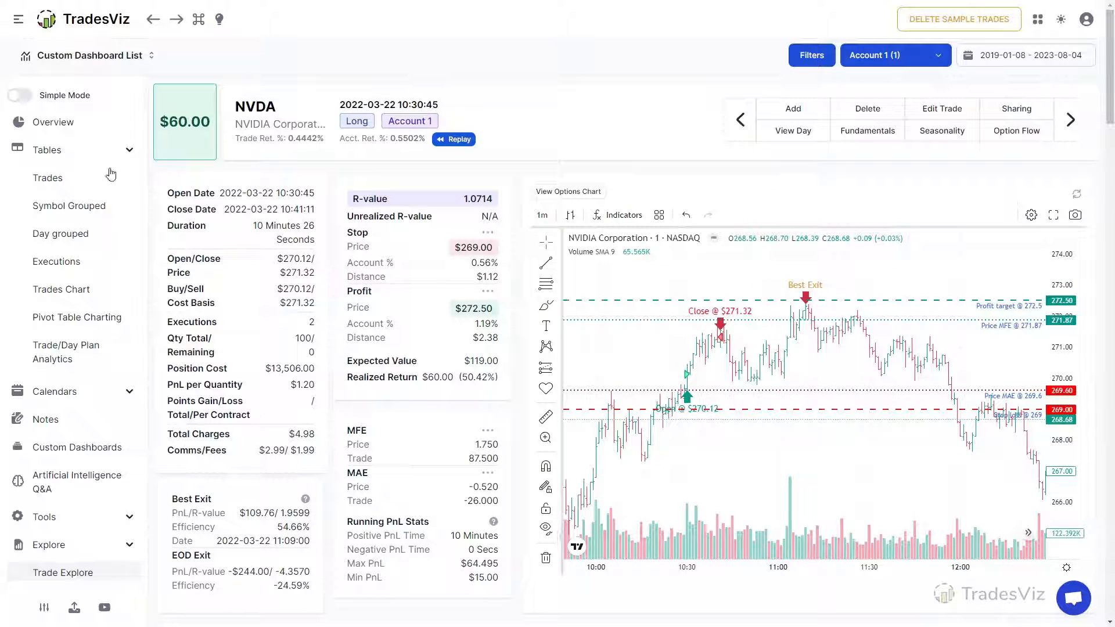
- Explore the NVDA Aug 04, 2023 450.00 CALL trade and show the option contract's own price chart
click(47, 178)
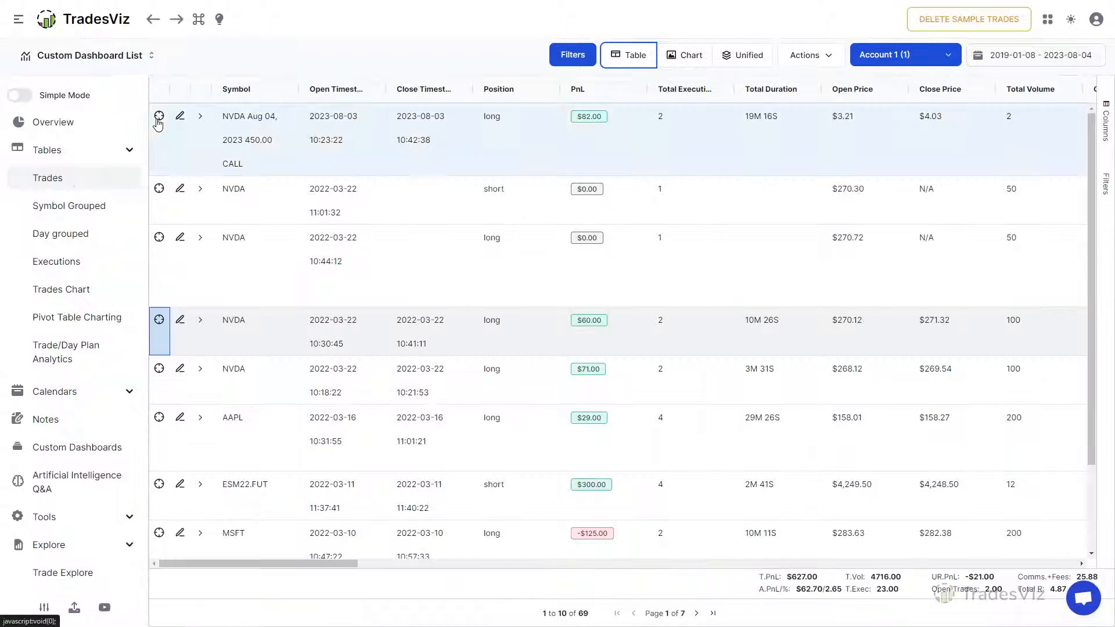
click(158, 116)
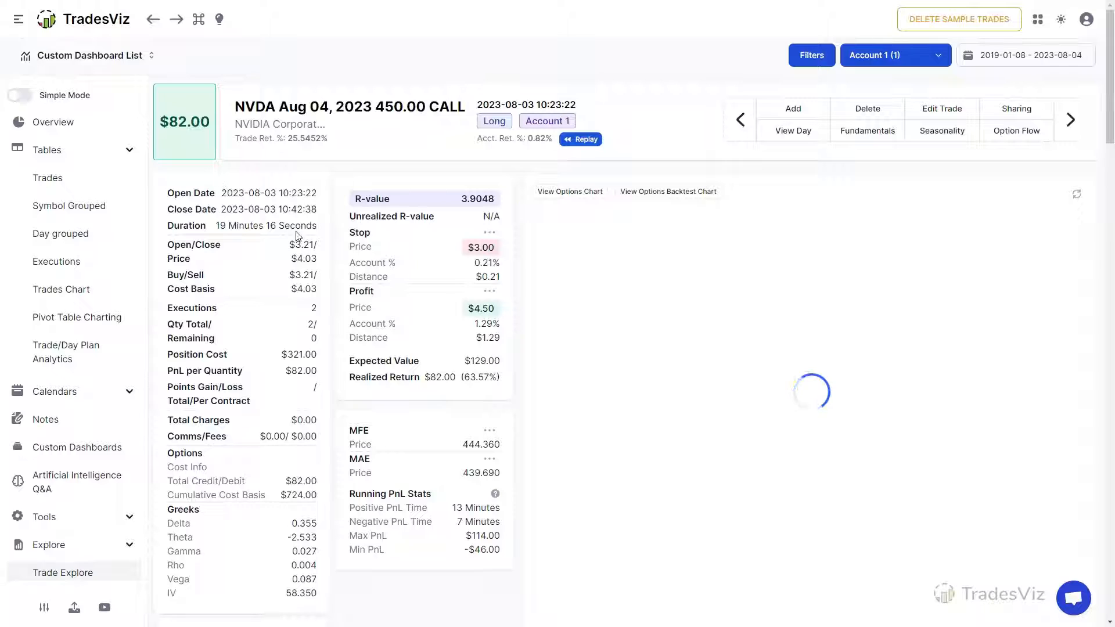
click(569, 191)
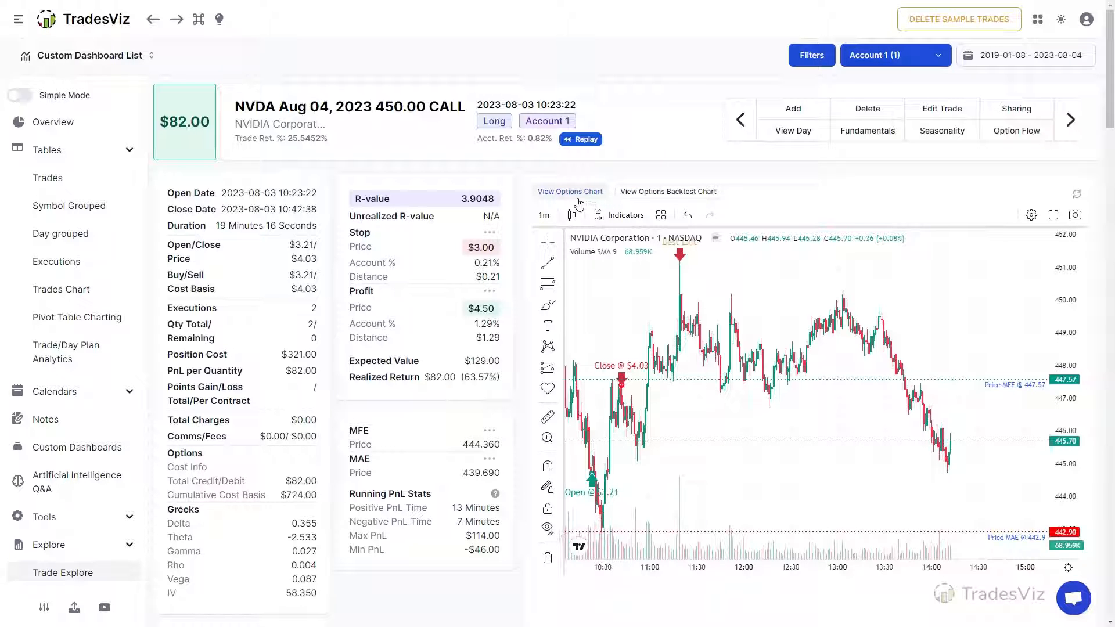
click(569, 191)
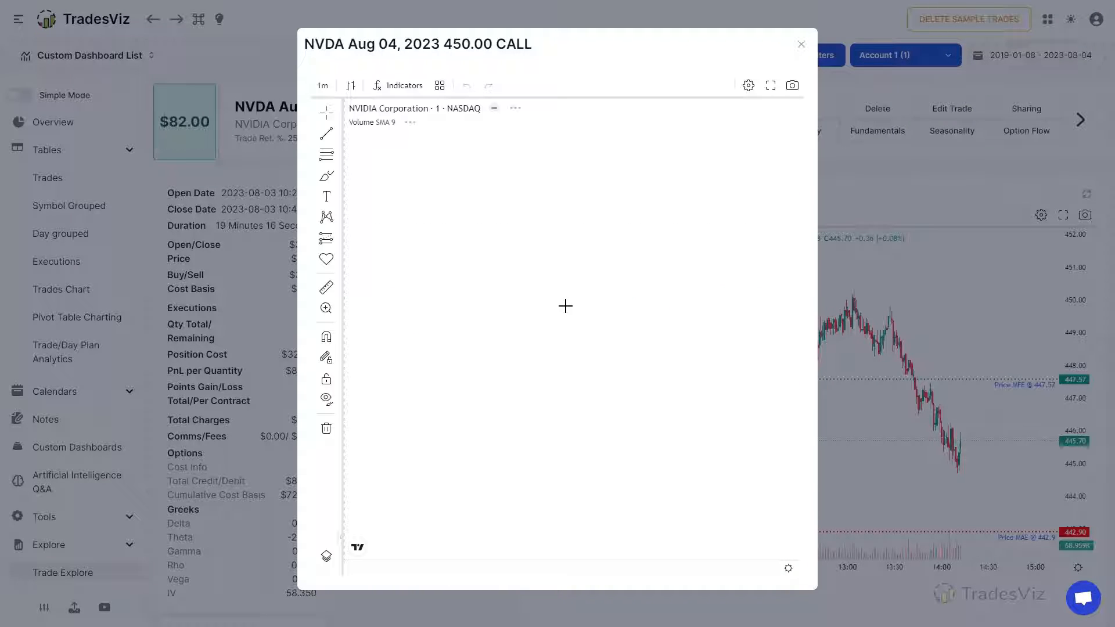
mouse_move(561, 315)
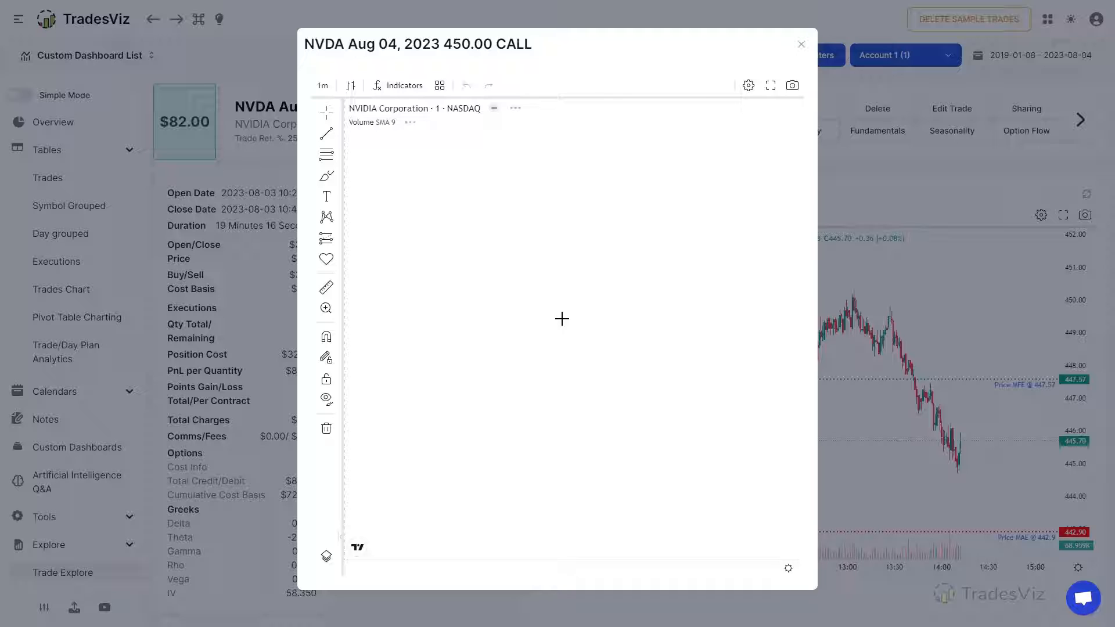
mouse_move(567, 292)
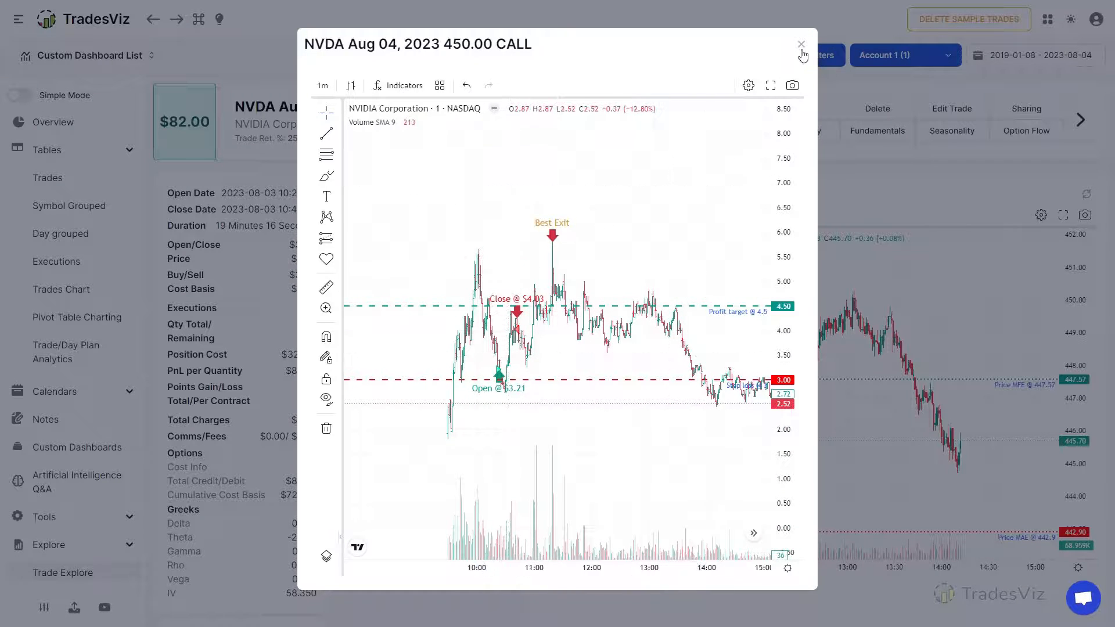
- Simulate buying one NVDA 450 CALL for a $93.00 PnL, then return to the trade's page
click(801, 43)
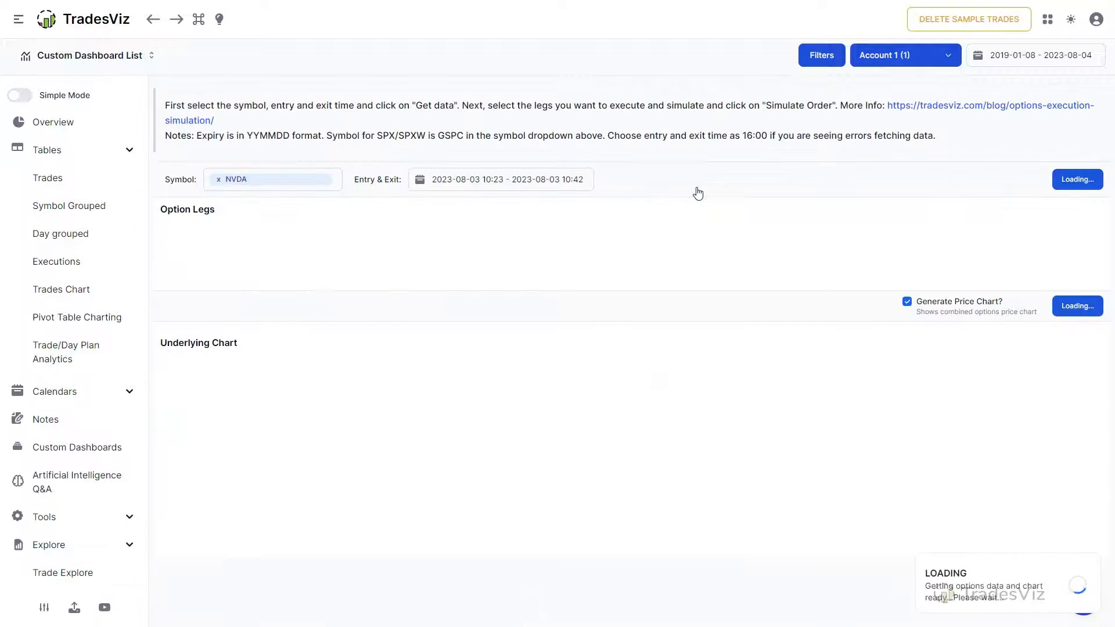
mouse_move(716, 251)
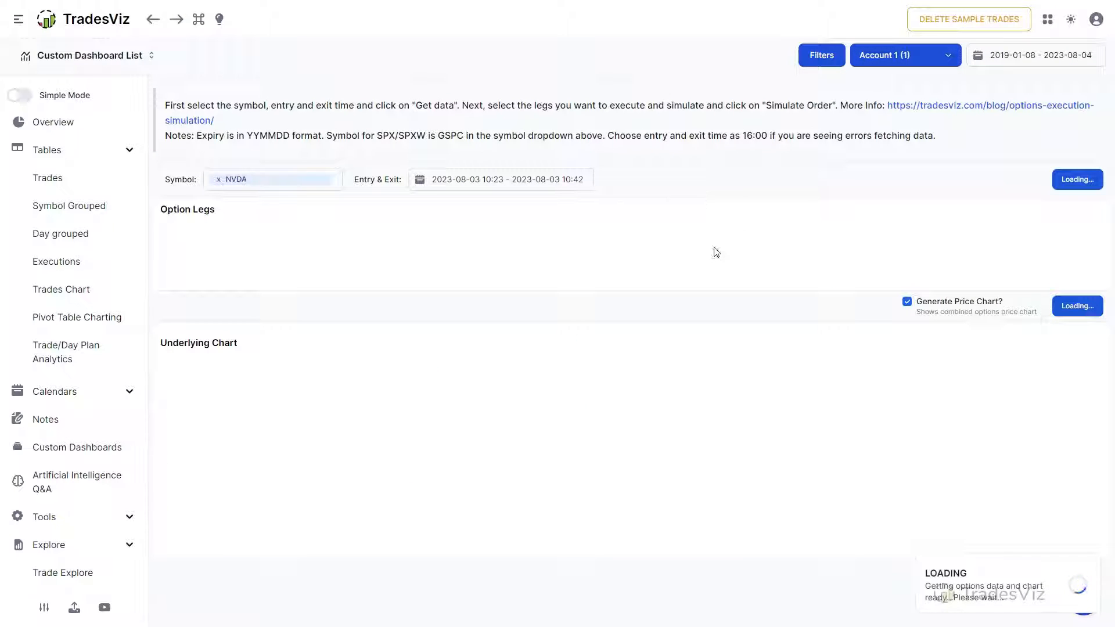
mouse_move(696, 276)
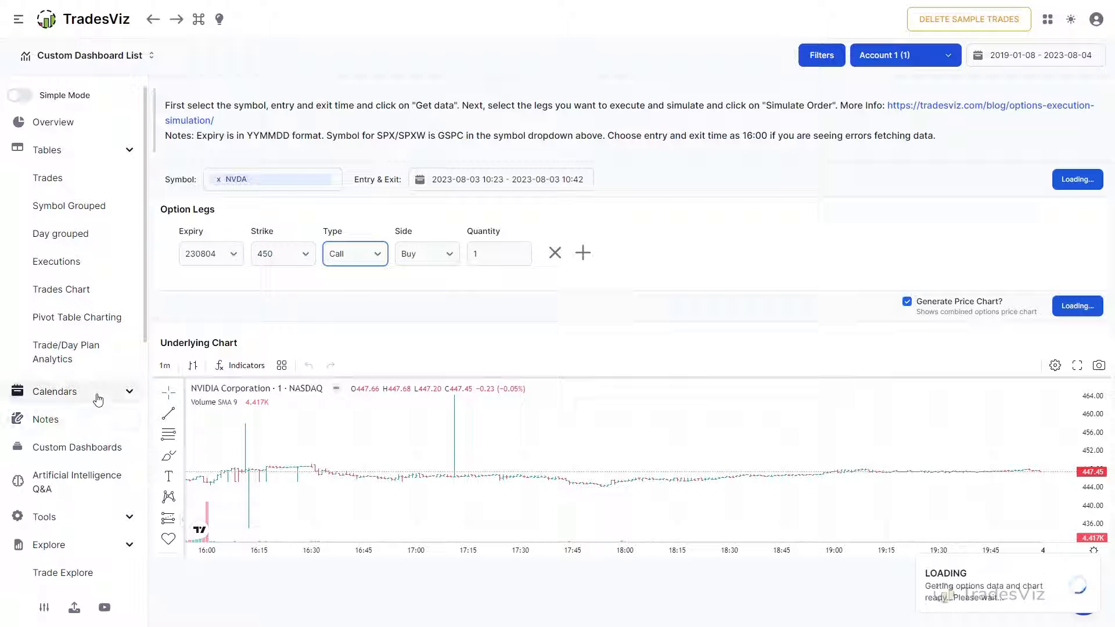
click(1076, 178)
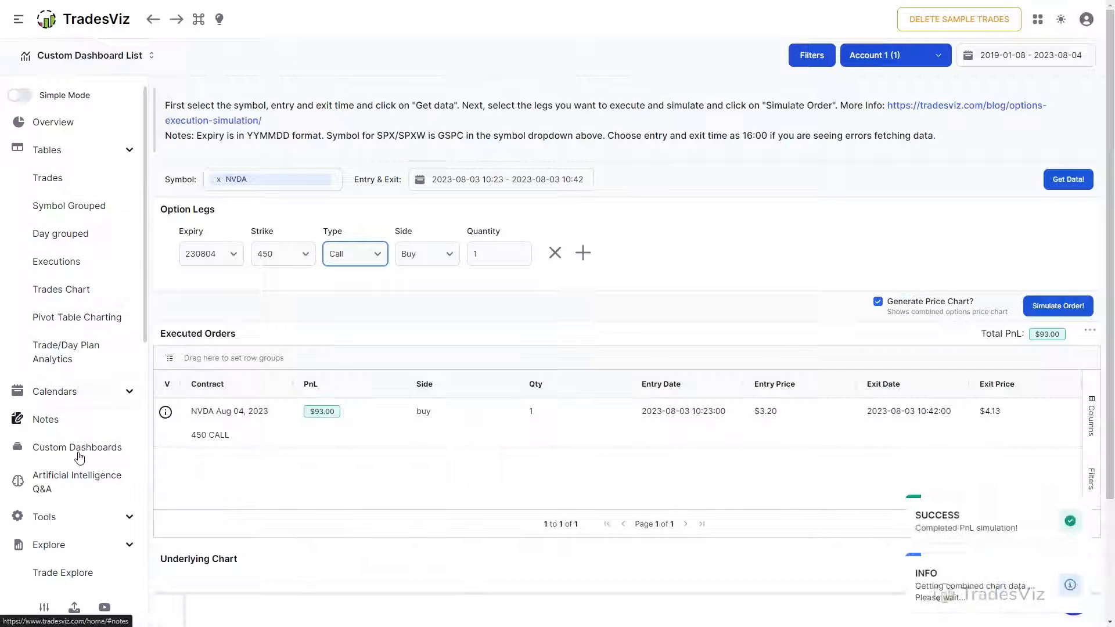
click(1058, 306)
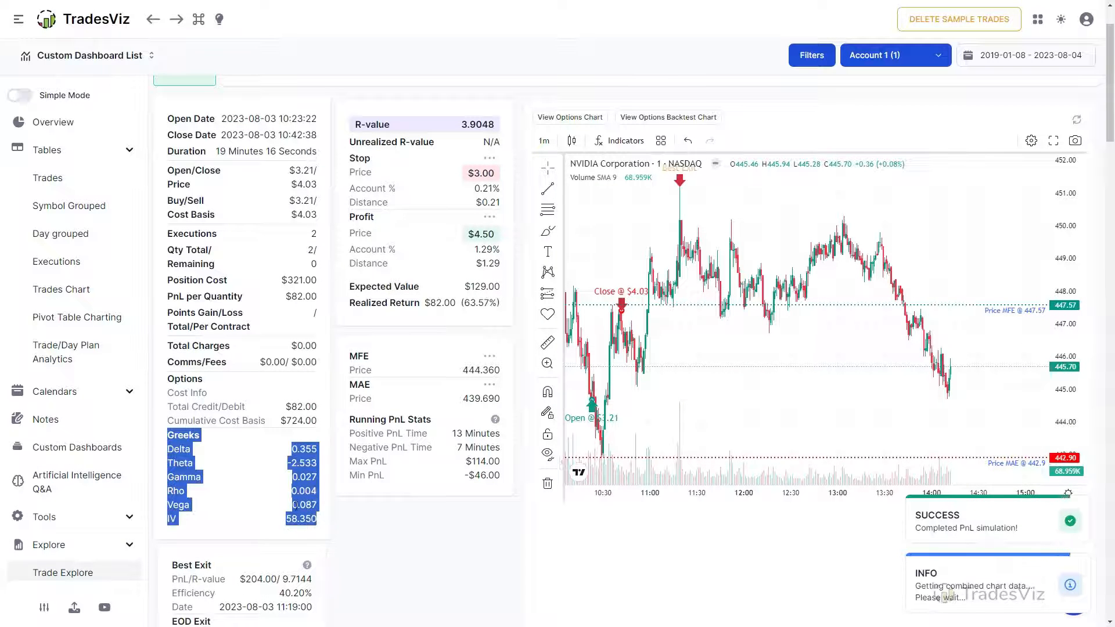
scroll(down, 3)
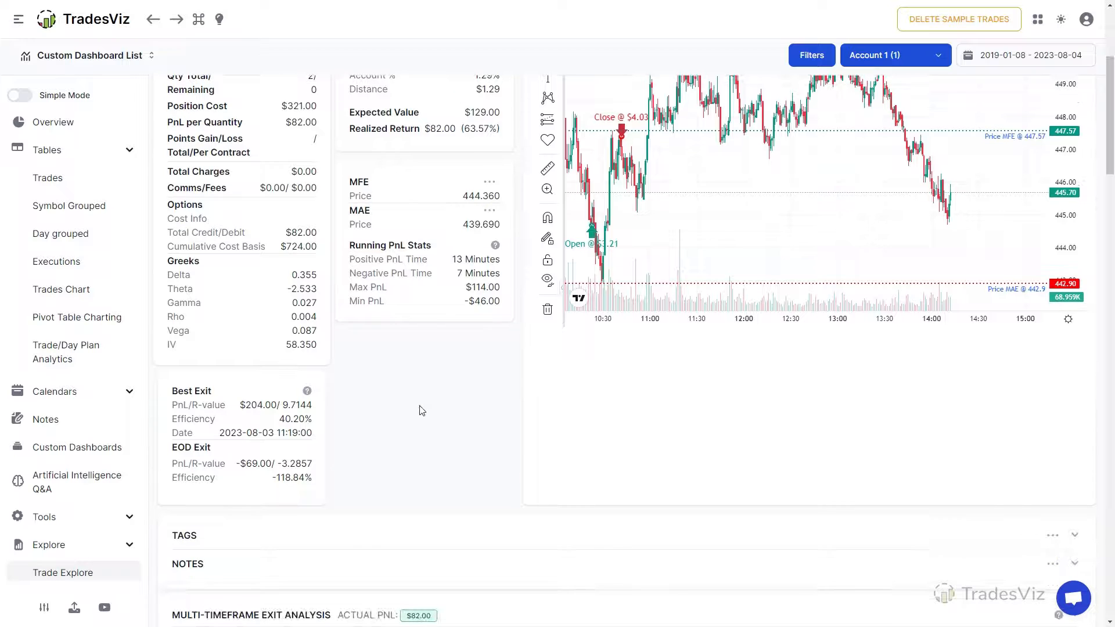
scroll(down, 3)
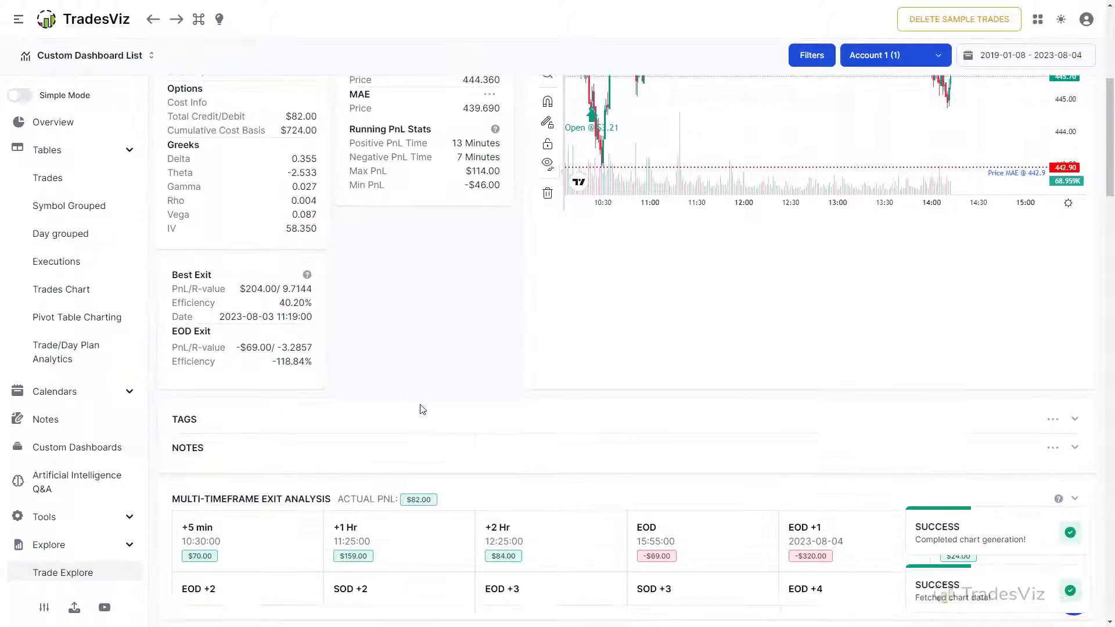
scroll(down, 3)
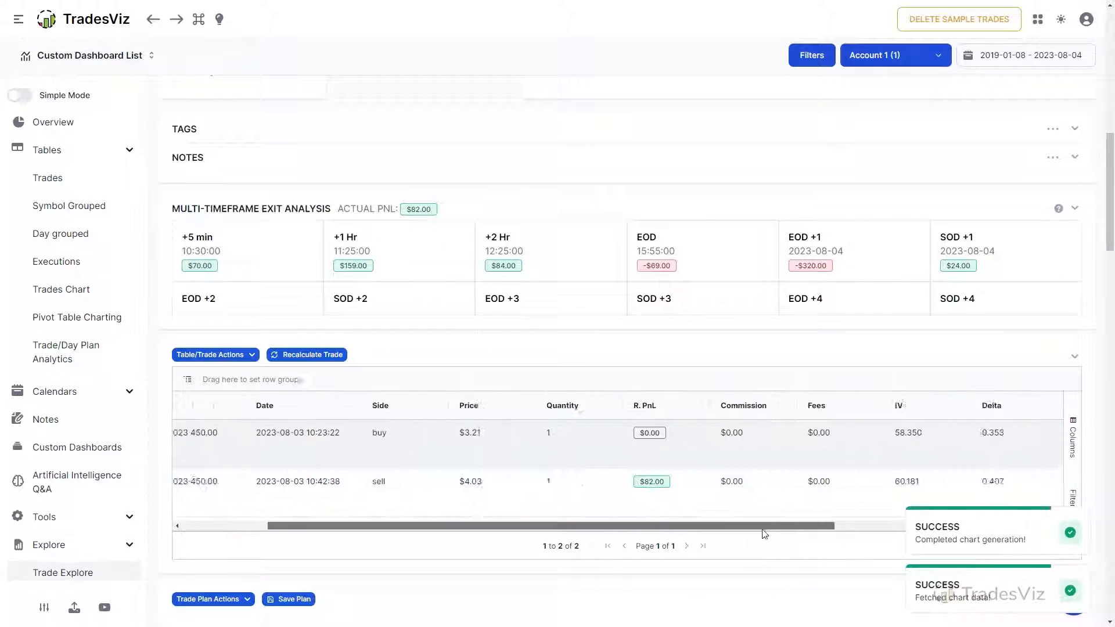
scroll(right, 3)
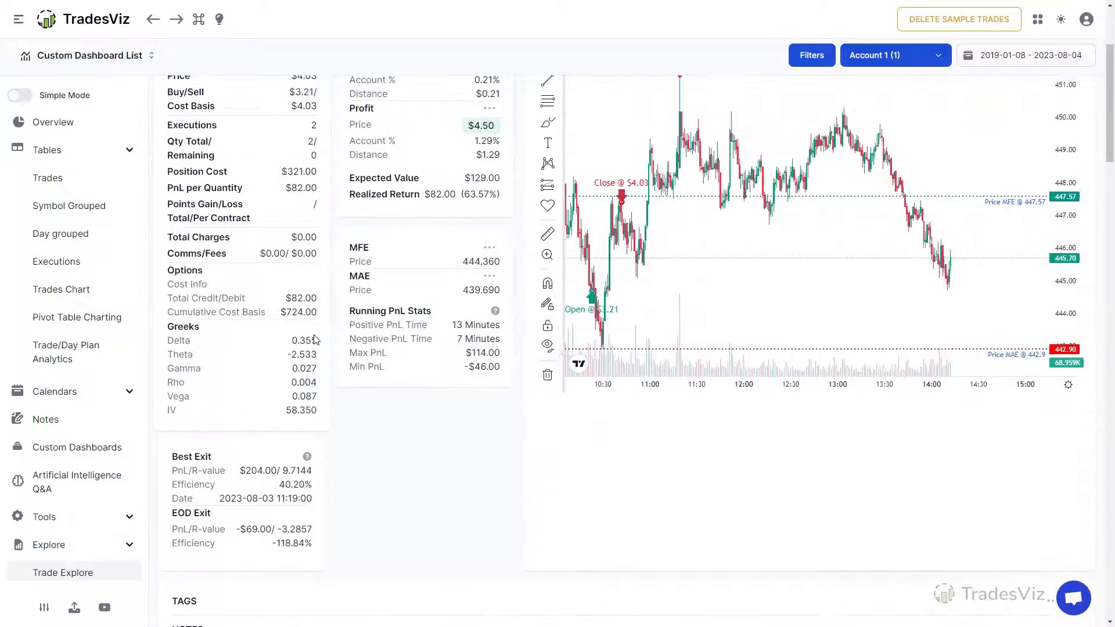
scroll(up, 3)
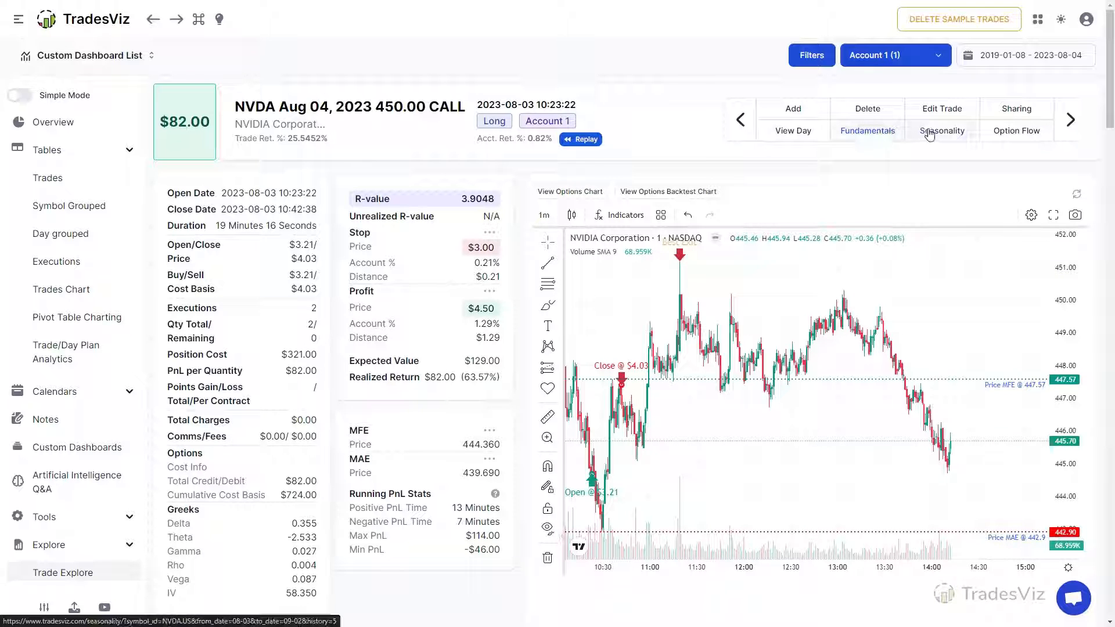
- Load NVDA's seasonality charts of average return and volume by year, quarter, month and week
click(941, 130)
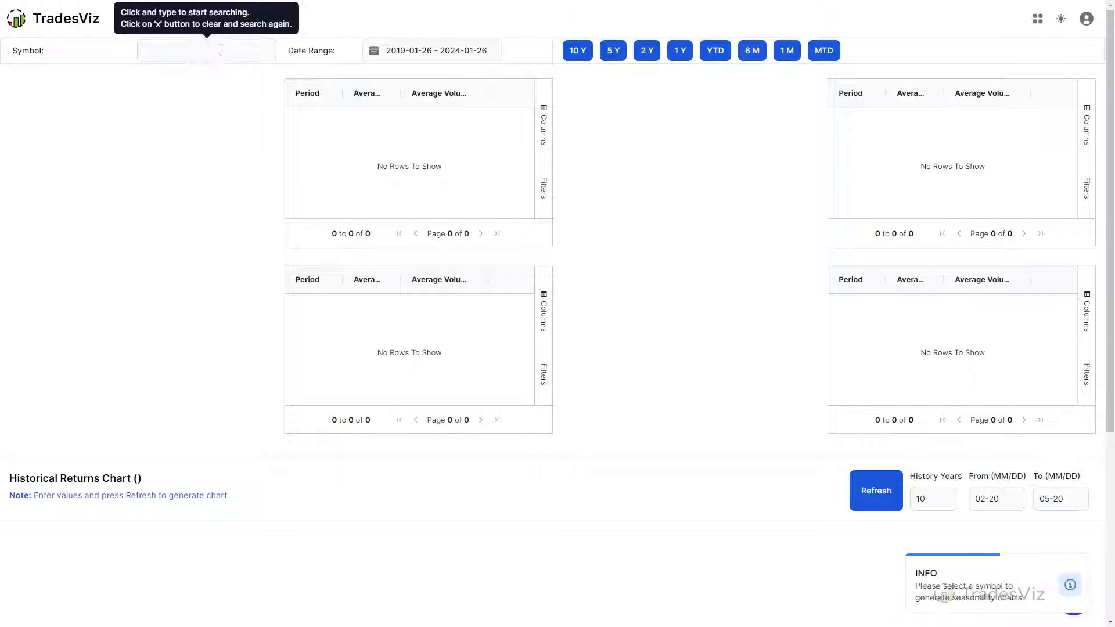
text(nvid)
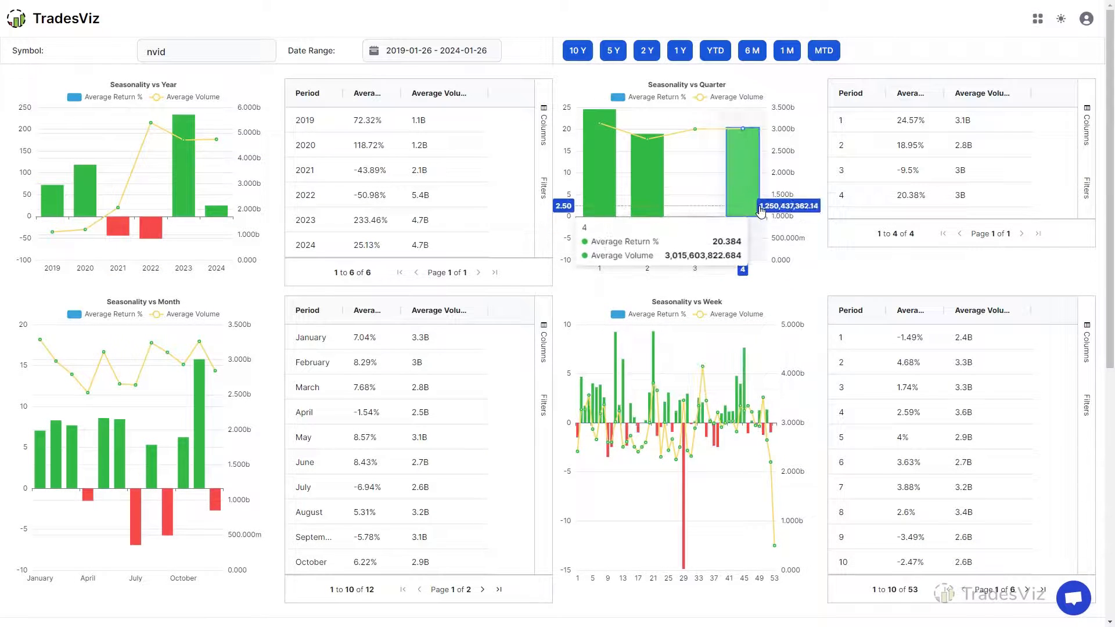
mouse_move(755, 312)
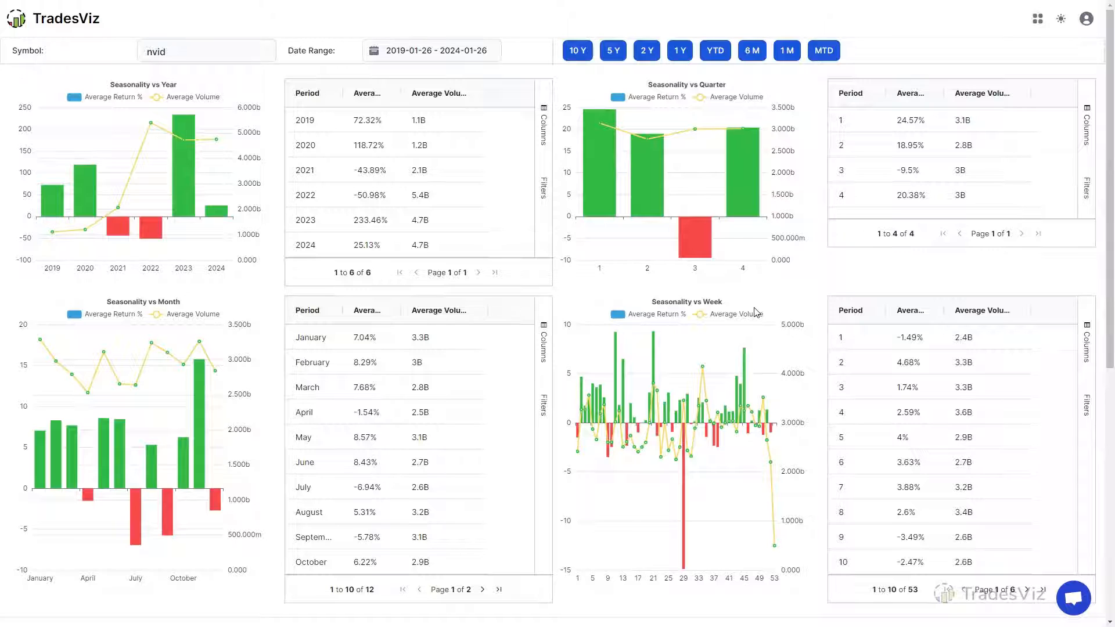